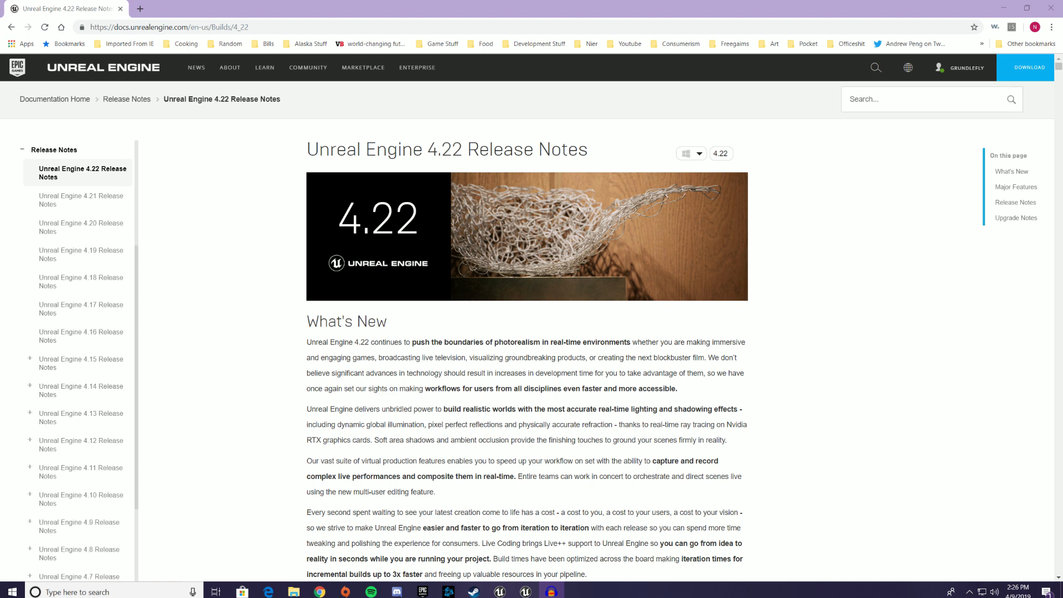
{"action": "mouse_move", "coordinate": [1000, 153]}
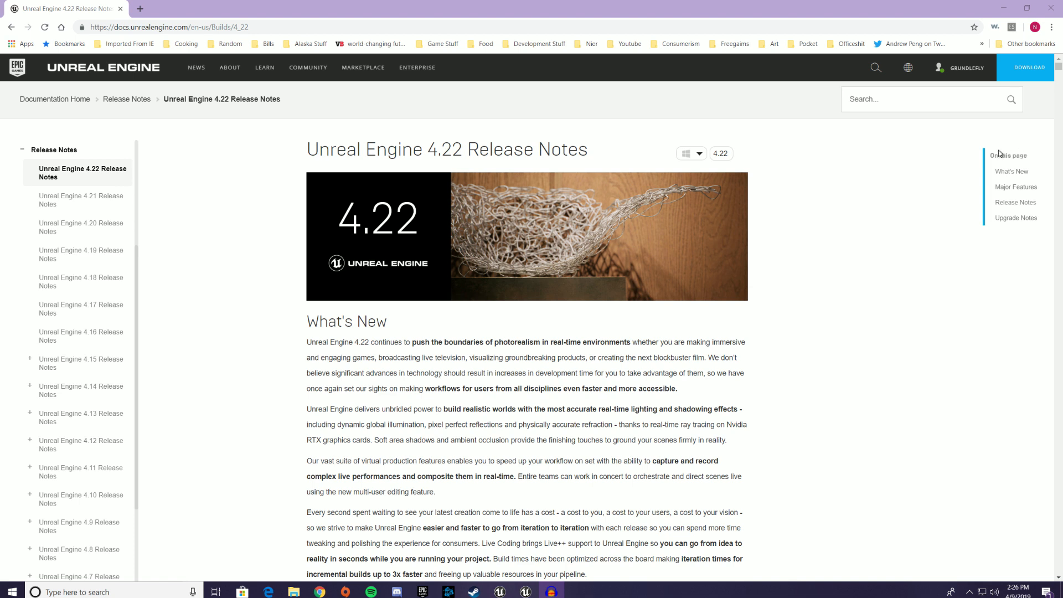
{"action": "mouse_move", "coordinate": [838, 155]}
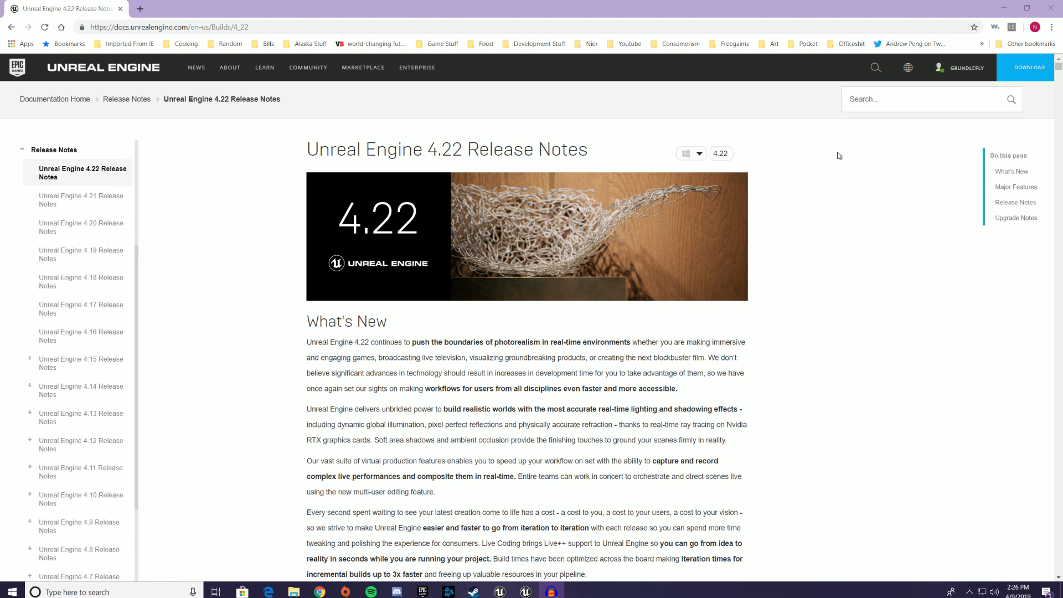
{"action": "mouse_move", "coordinate": [856, 195]}
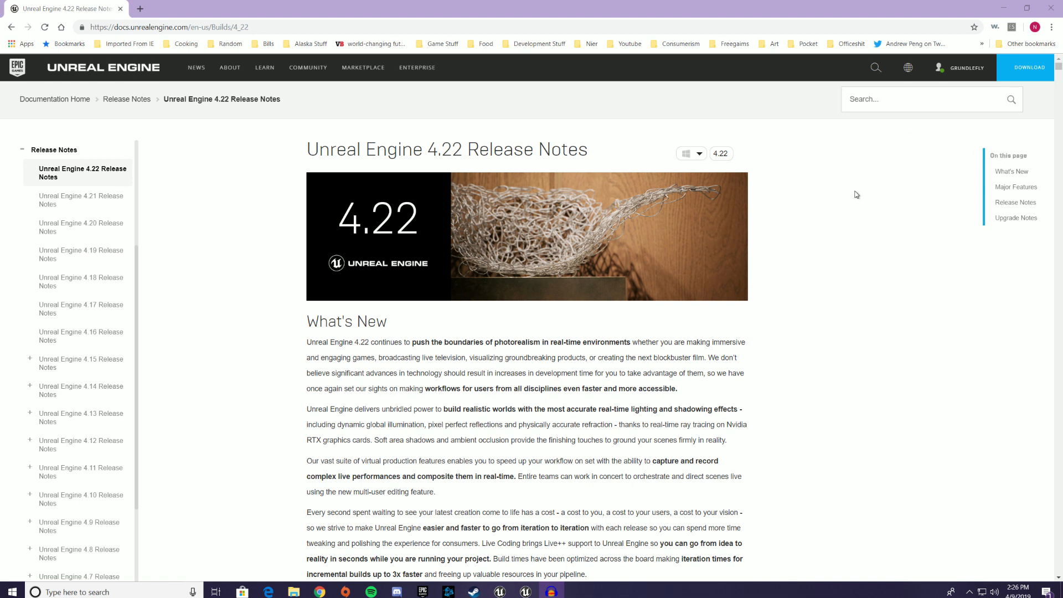
{"action": "mouse_move", "coordinate": [1049, 113]}
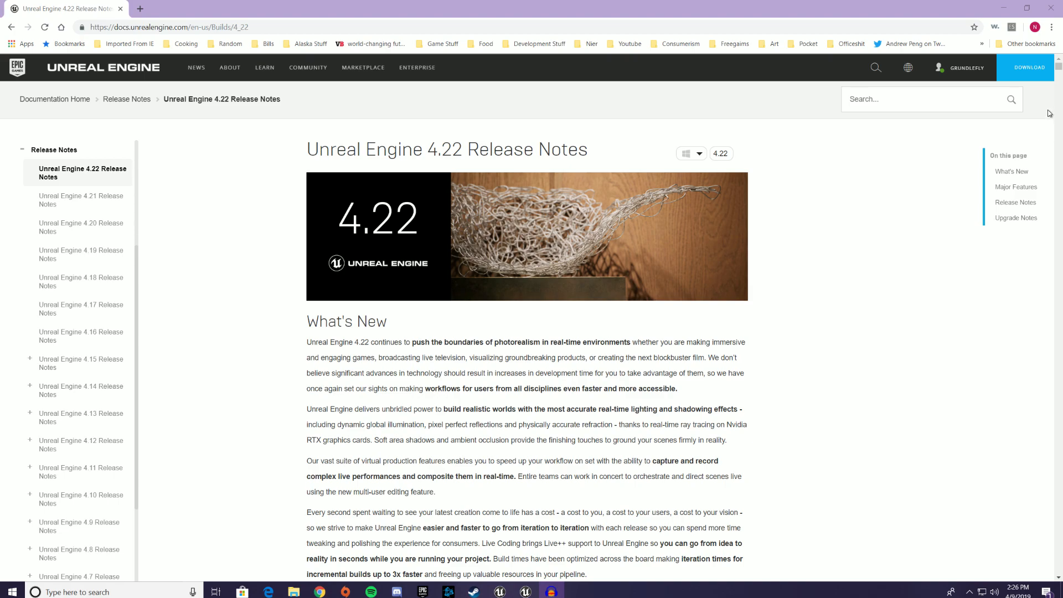
Scroll through the editor content to reach the Marbles effects folder and its Niagara assets
{"action": "scroll", "scroll_direction": "down", "scroll_amount": 3}
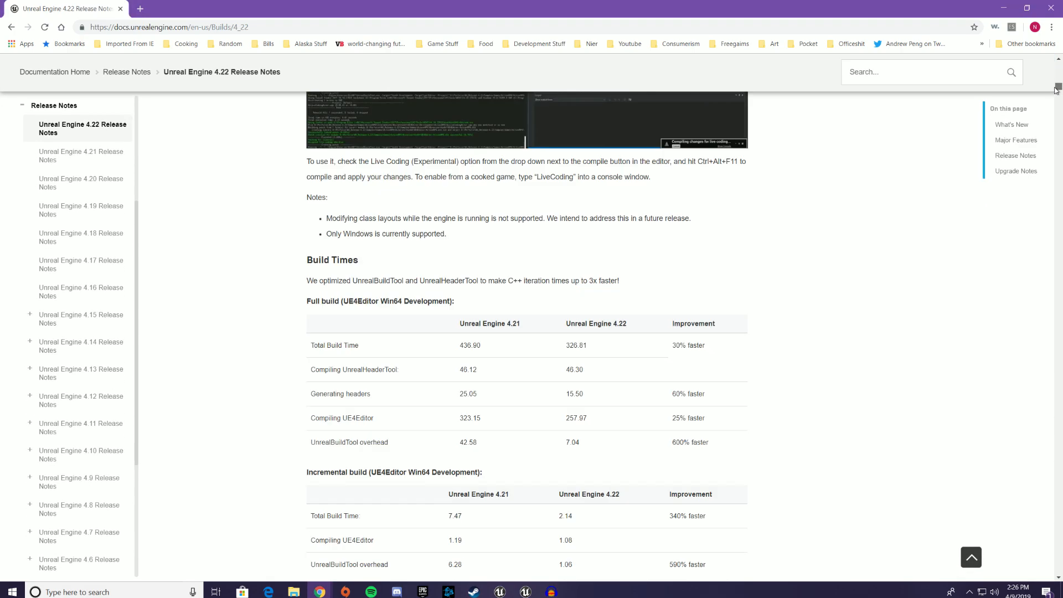
{"action": "scroll", "scroll_direction": "down", "scroll_amount": 3}
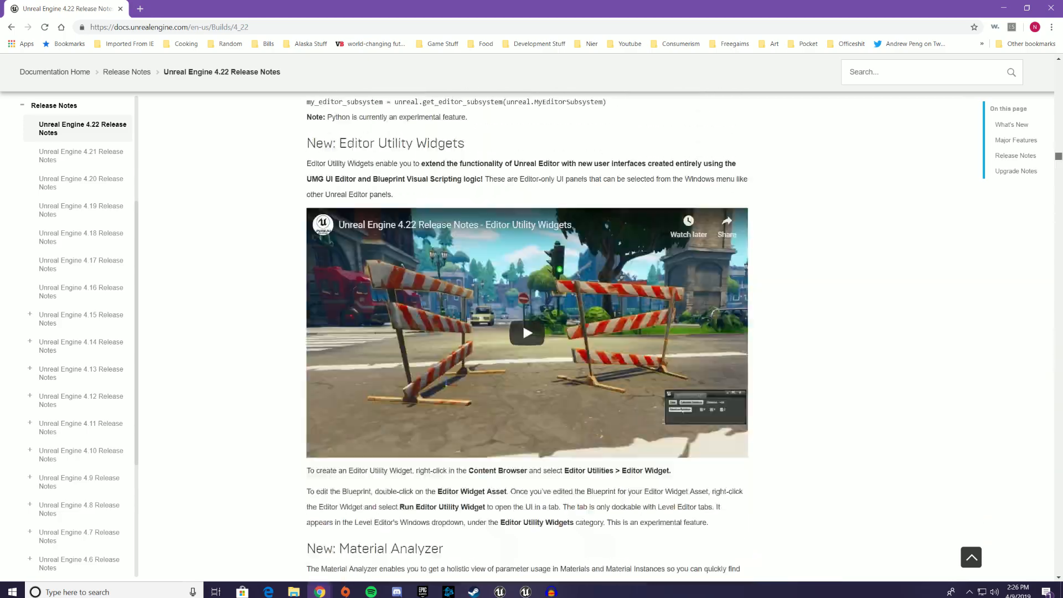
{"action": "scroll", "scroll_direction": "down", "scroll_amount": 3}
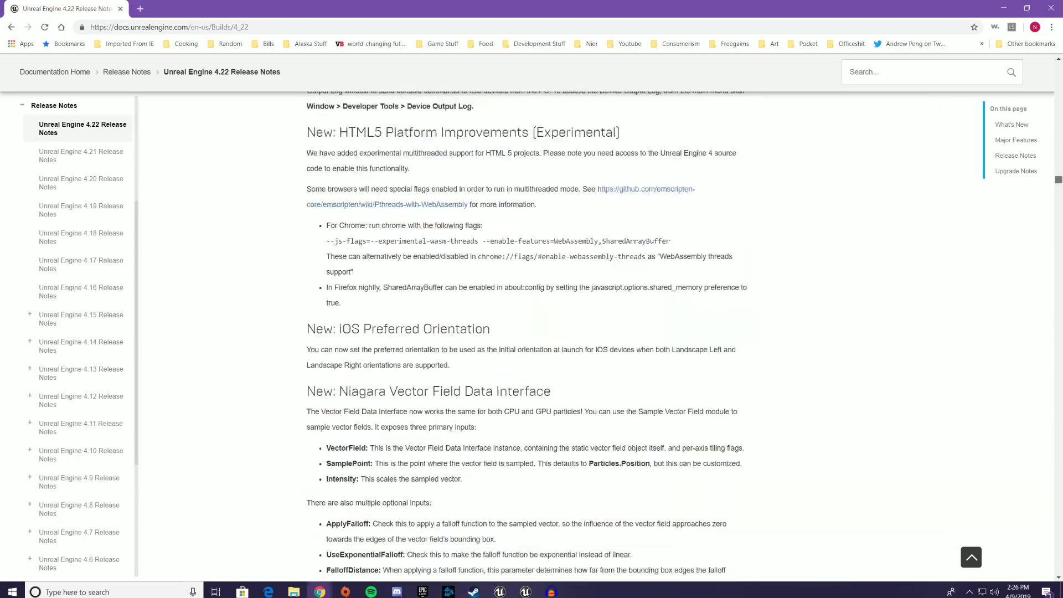
{"action": "scroll", "scroll_direction": "down", "scroll_amount": 3}
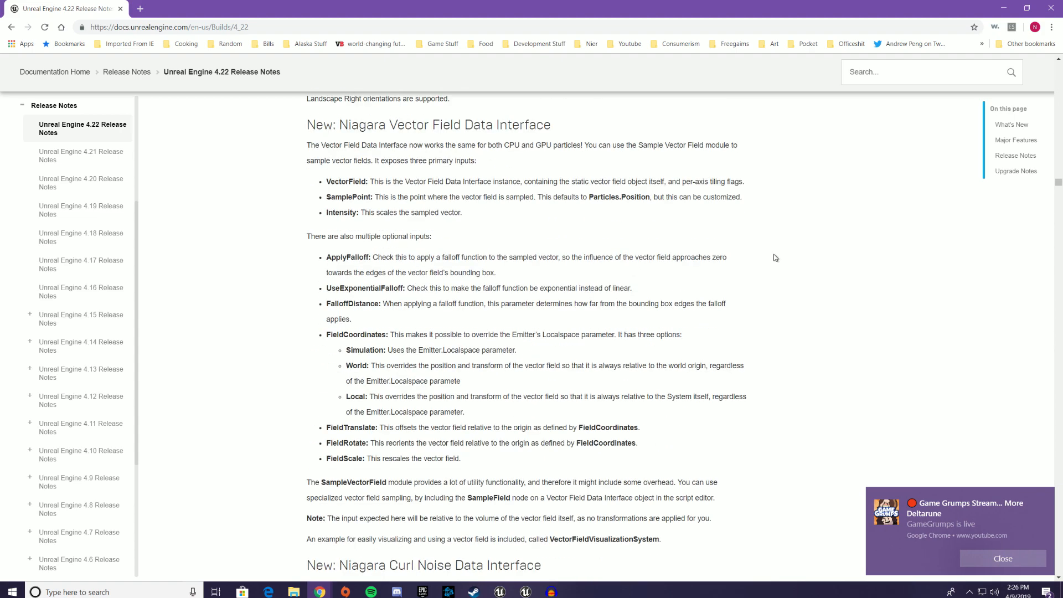
{"action": "scroll", "scroll_direction": "up", "scroll_amount": 3}
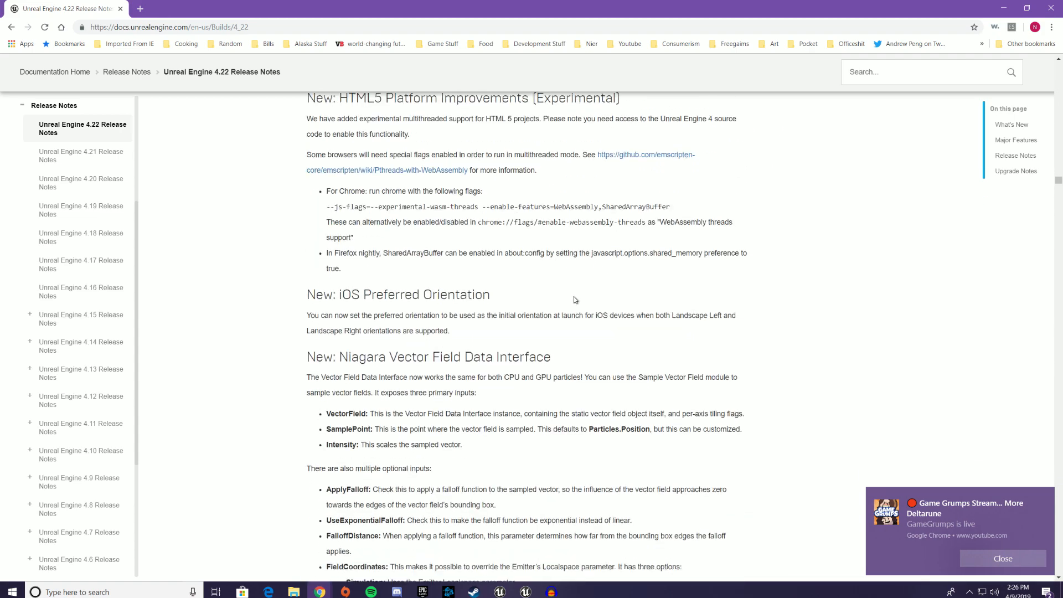
{"action": "scroll", "scroll_direction": "down", "scroll_amount": 3}
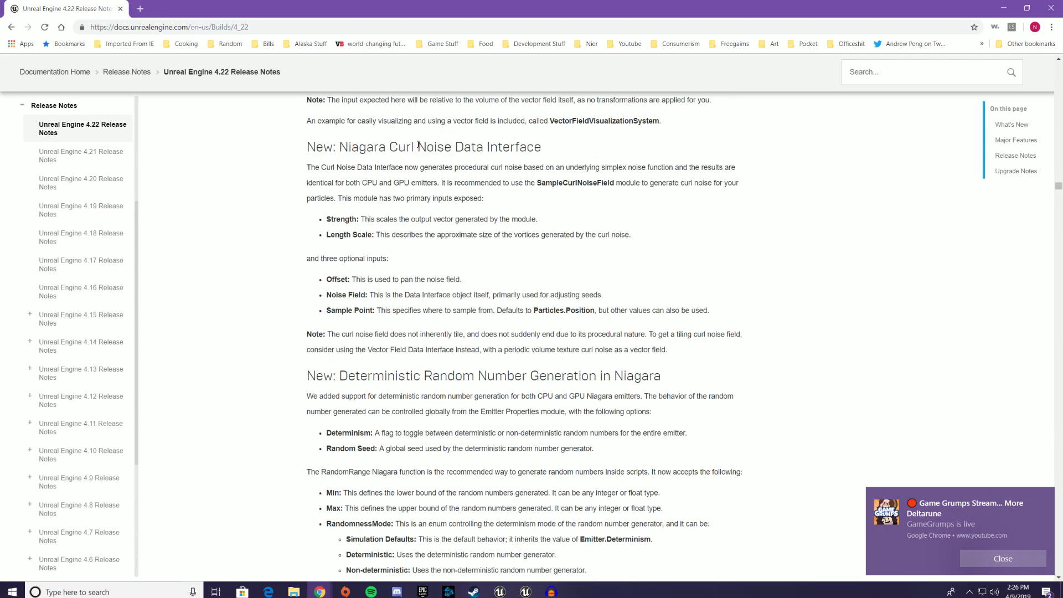
{"action": "scroll", "scroll_direction": "down", "scroll_amount": 3}
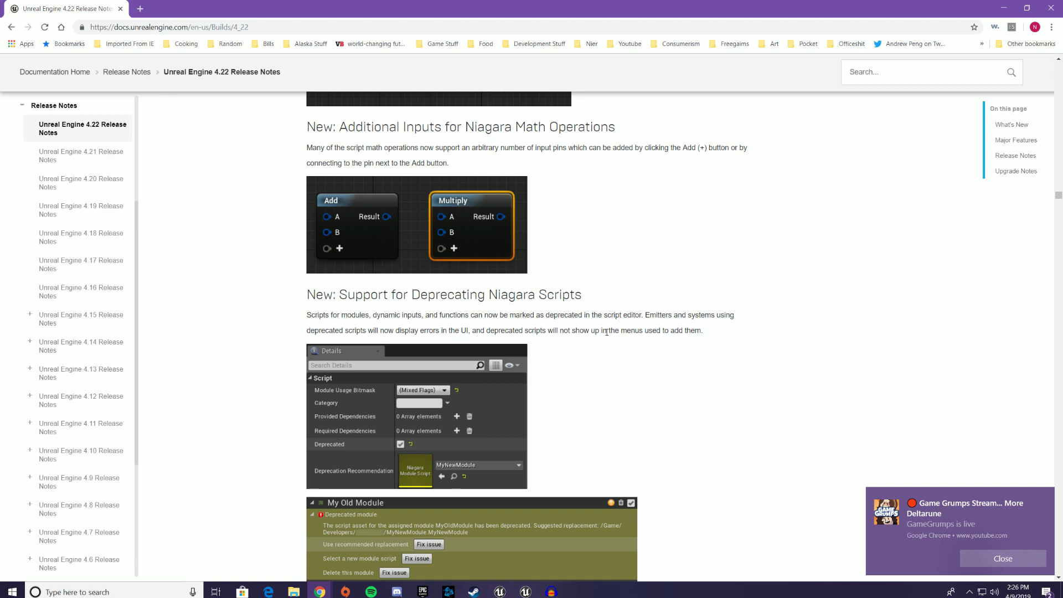
{"action": "mouse_move", "coordinate": [875, 499]}
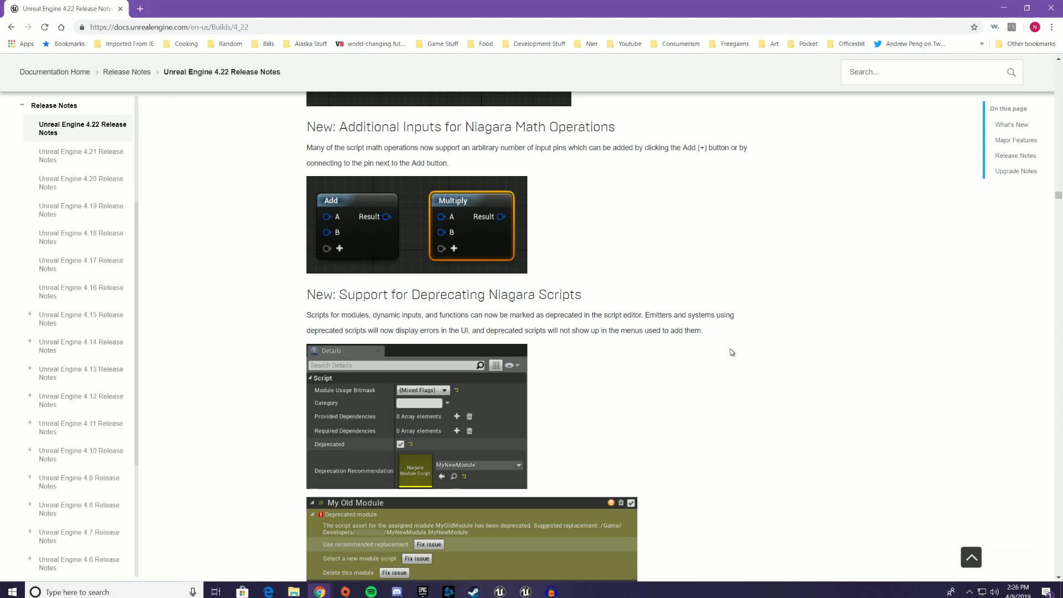
{"action": "mouse_move", "coordinate": [818, 303]}
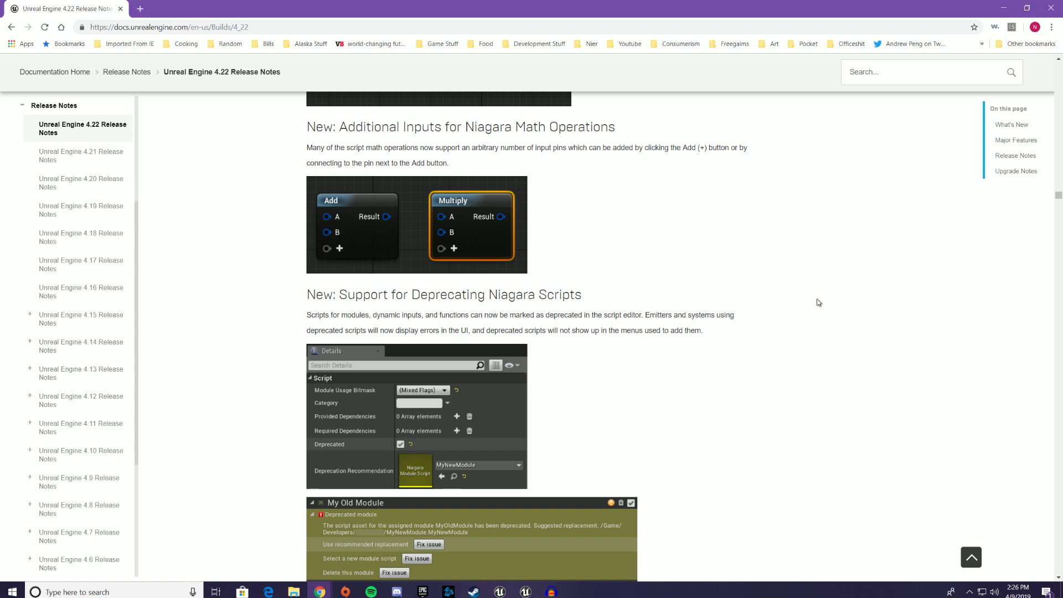
{"action": "mouse_move", "coordinate": [813, 259]}
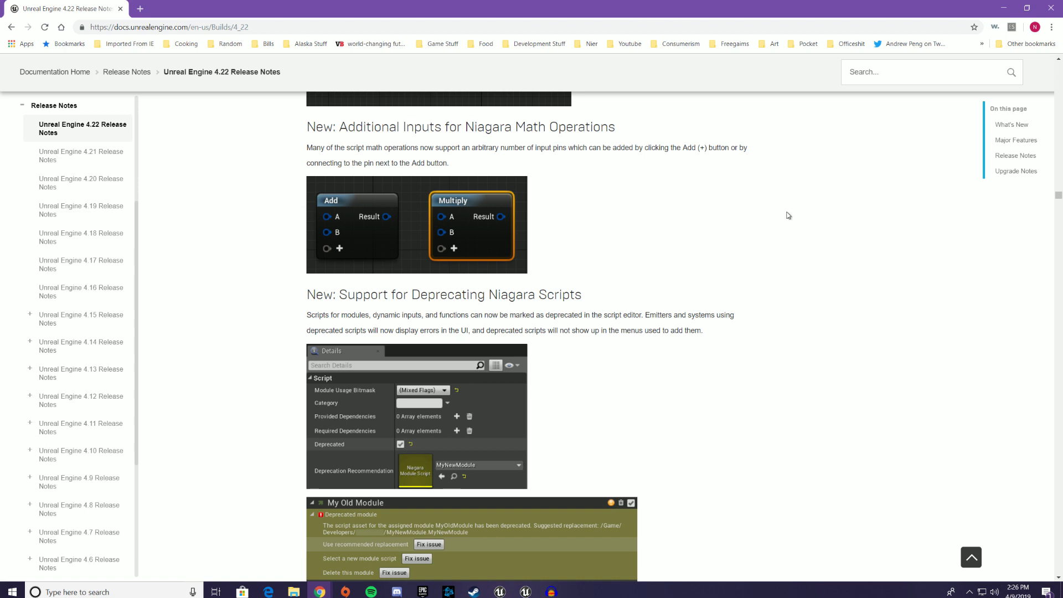
{"action": "mouse_move", "coordinate": [751, 245]}
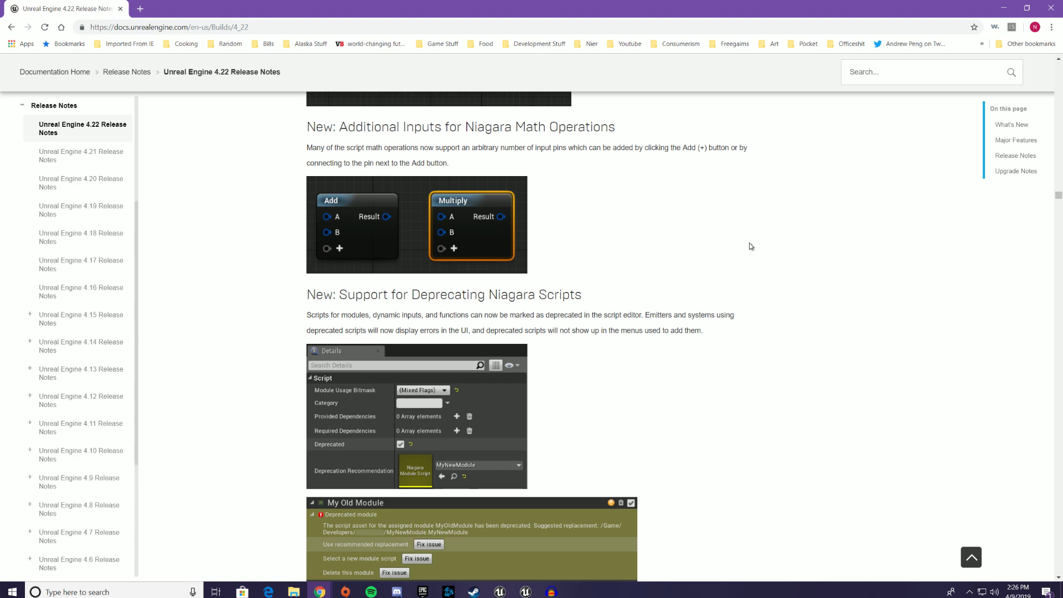
{"action": "scroll", "scroll_direction": "down", "scroll_amount": 3}
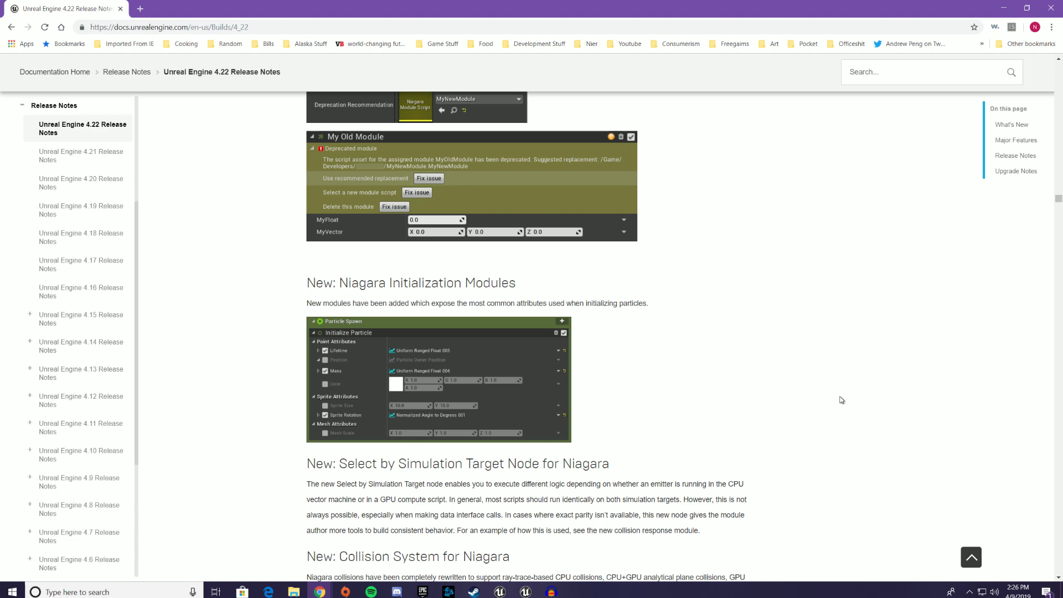
{"action": "scroll", "scroll_direction": "down", "scroll_amount": 3}
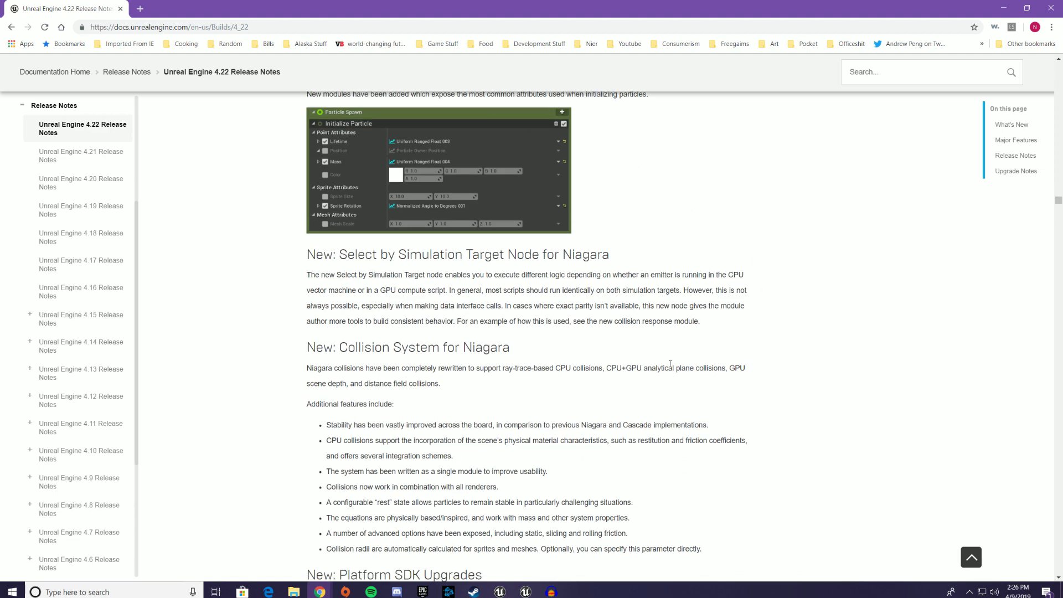
{"action": "scroll", "scroll_direction": "down", "scroll_amount": 3}
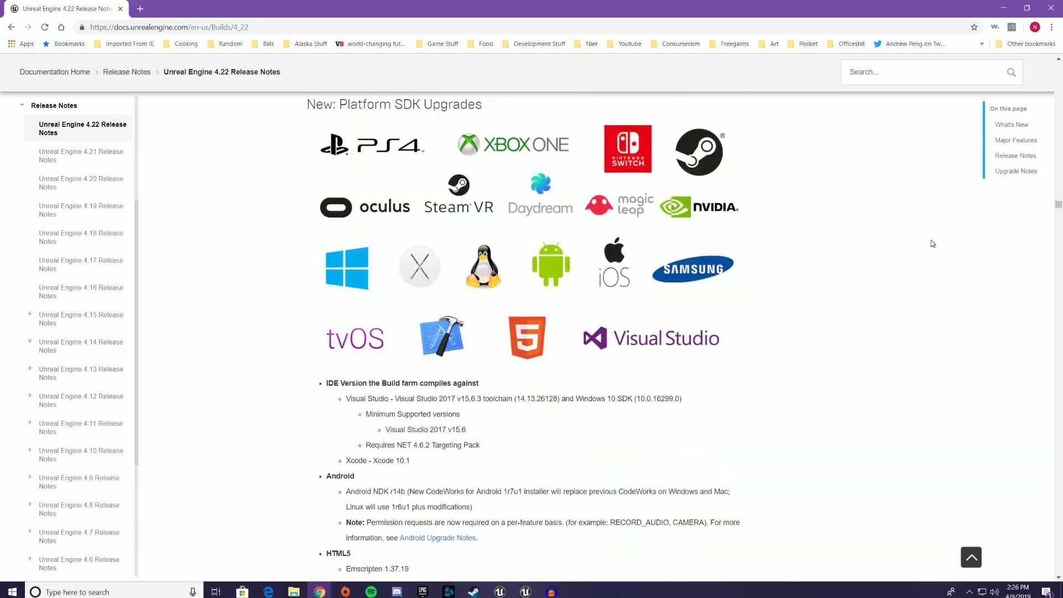
{"action": "scroll", "scroll_direction": "down", "scroll_amount": 3}
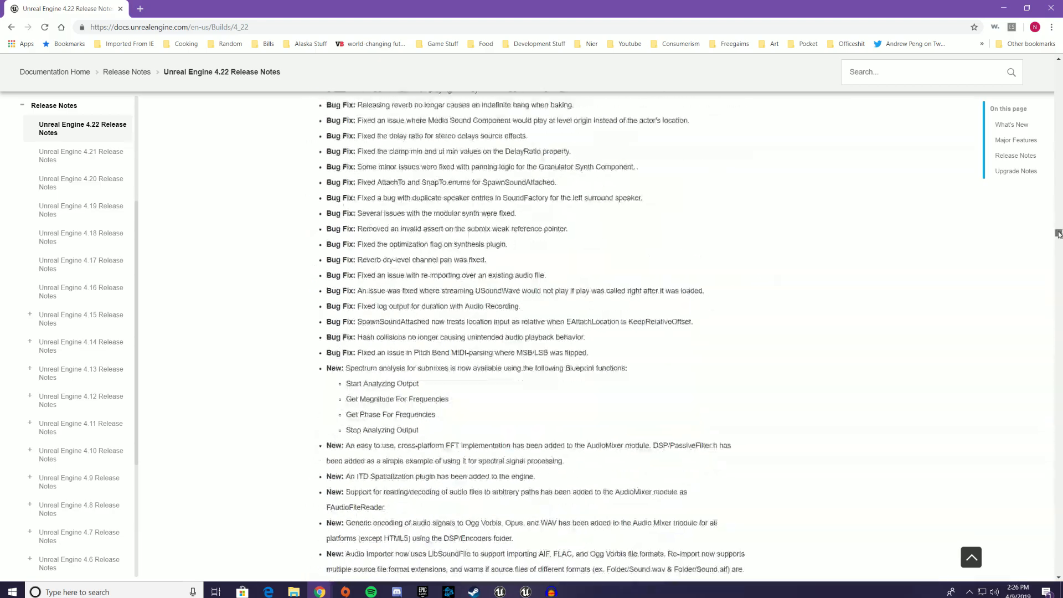
{"action": "scroll", "scroll_direction": "down", "scroll_amount": 3}
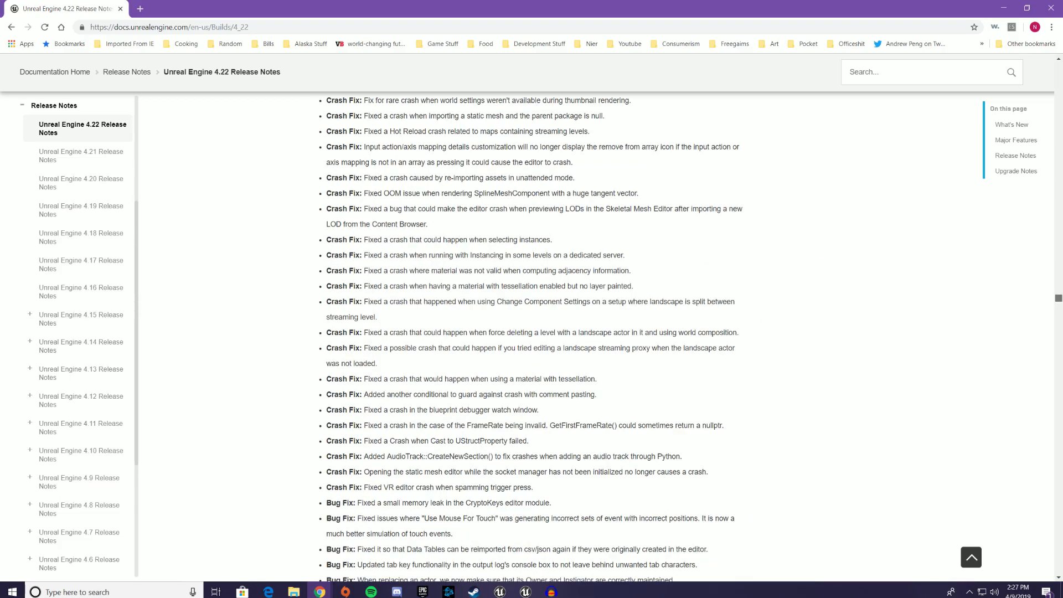
{"action": "scroll", "scroll_direction": "down", "scroll_amount": 3}
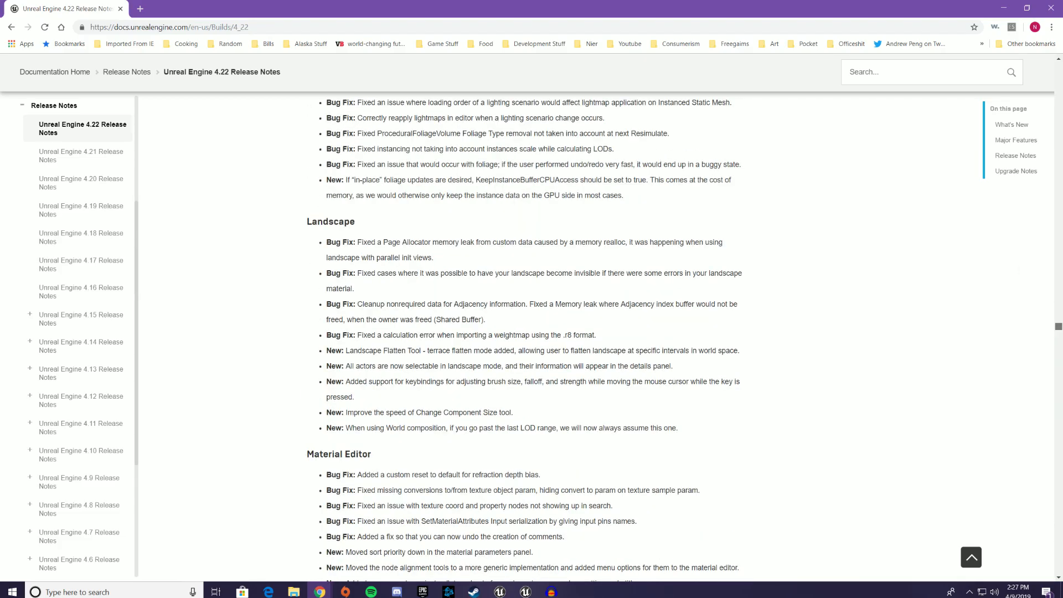
{"action": "scroll", "scroll_direction": "down", "scroll_amount": 3}
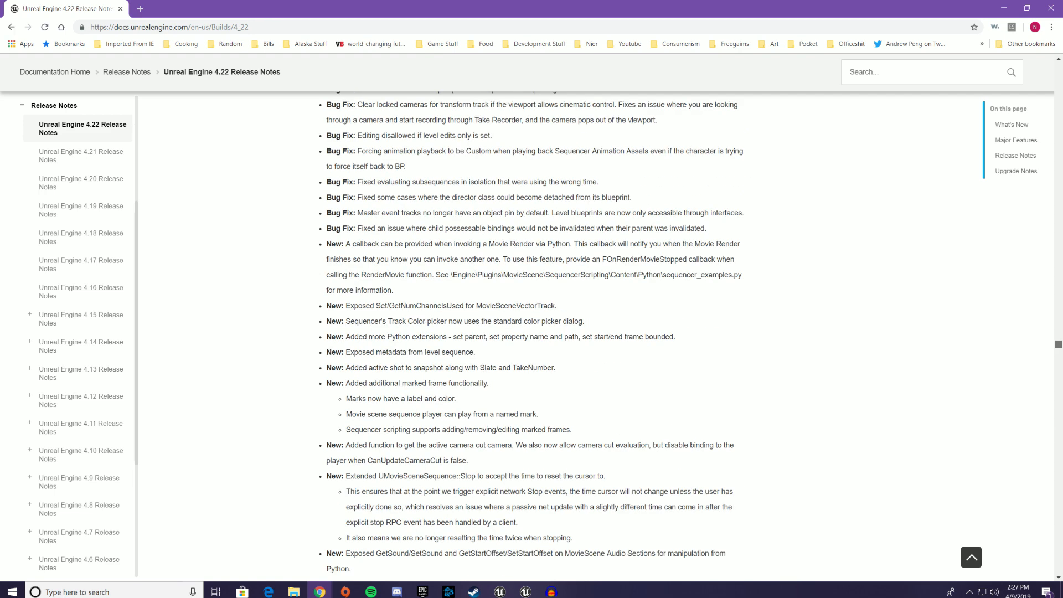
{"action": "scroll", "scroll_direction": "down", "scroll_amount": 3}
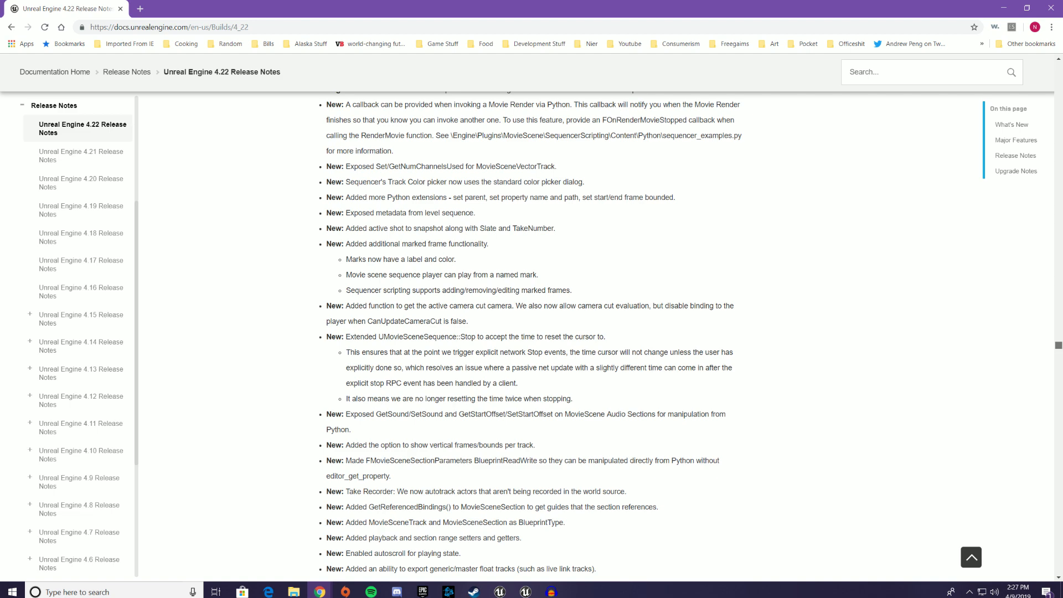
{"action": "scroll", "scroll_direction": "down", "scroll_amount": 3}
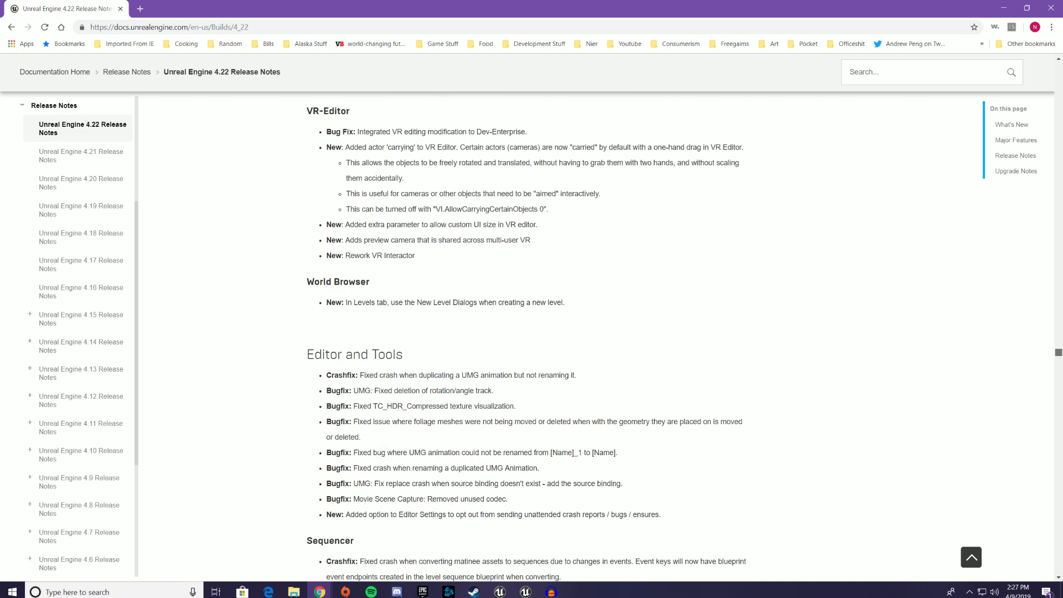
{"action": "scroll", "scroll_direction": "down", "scroll_amount": 3}
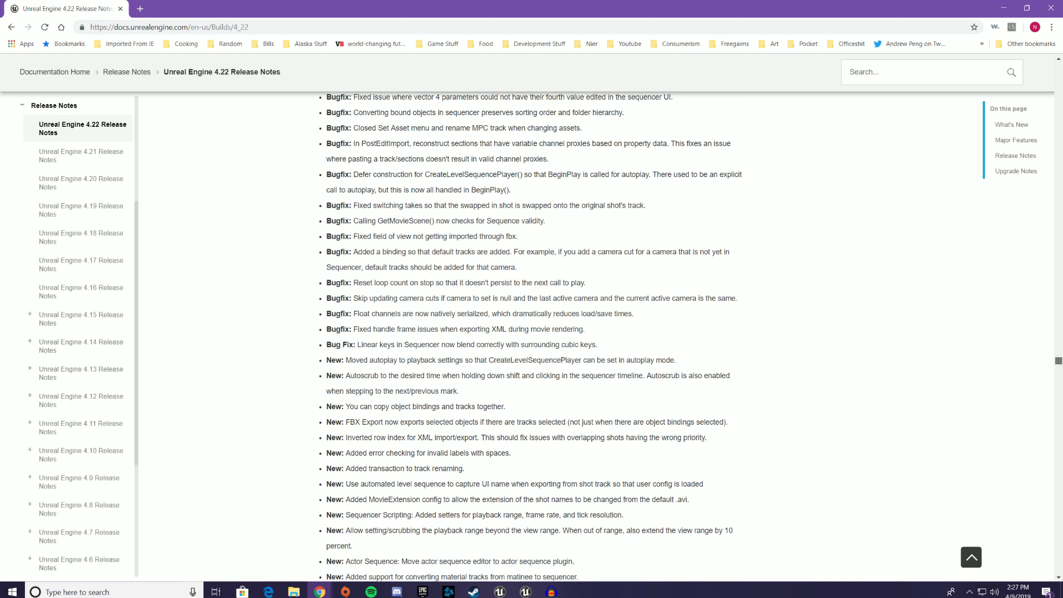
{"action": "scroll", "scroll_direction": "up", "scroll_amount": 3}
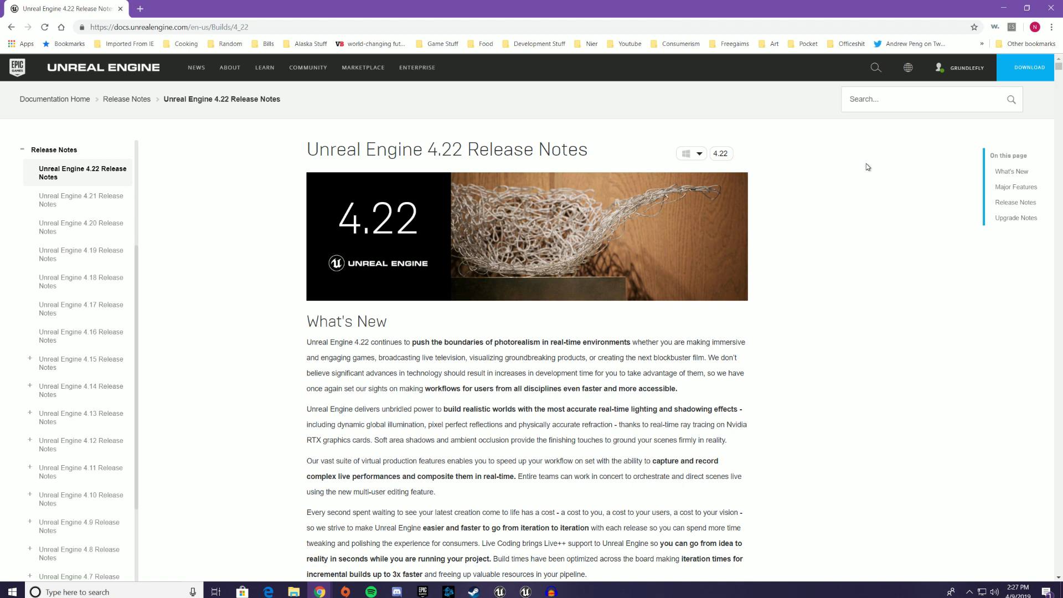
{"action": "mouse_move", "coordinate": [536, 536]}
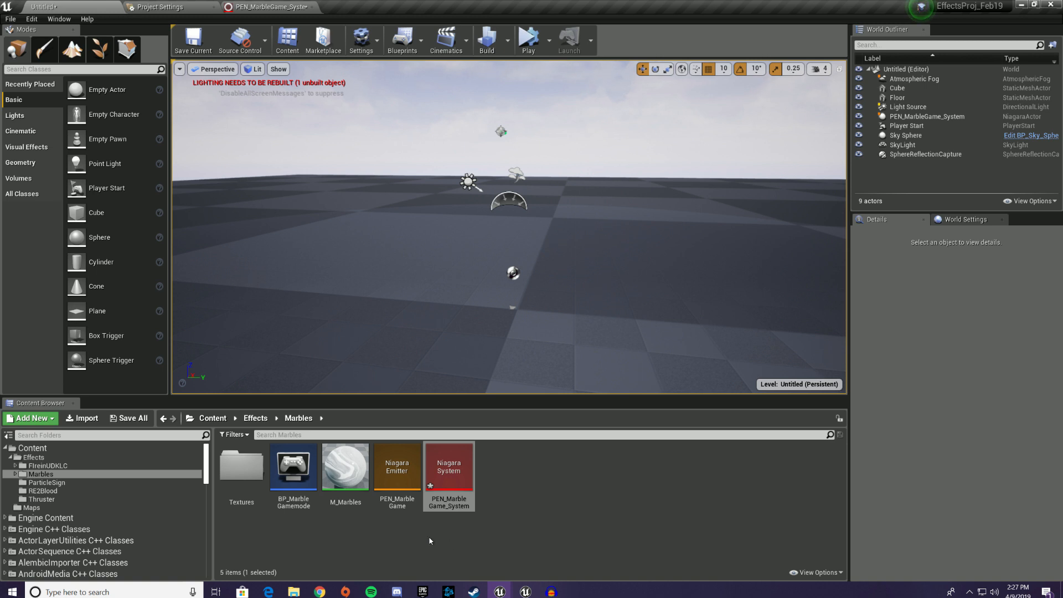
{"action": "mouse_move", "coordinate": [613, 462]}
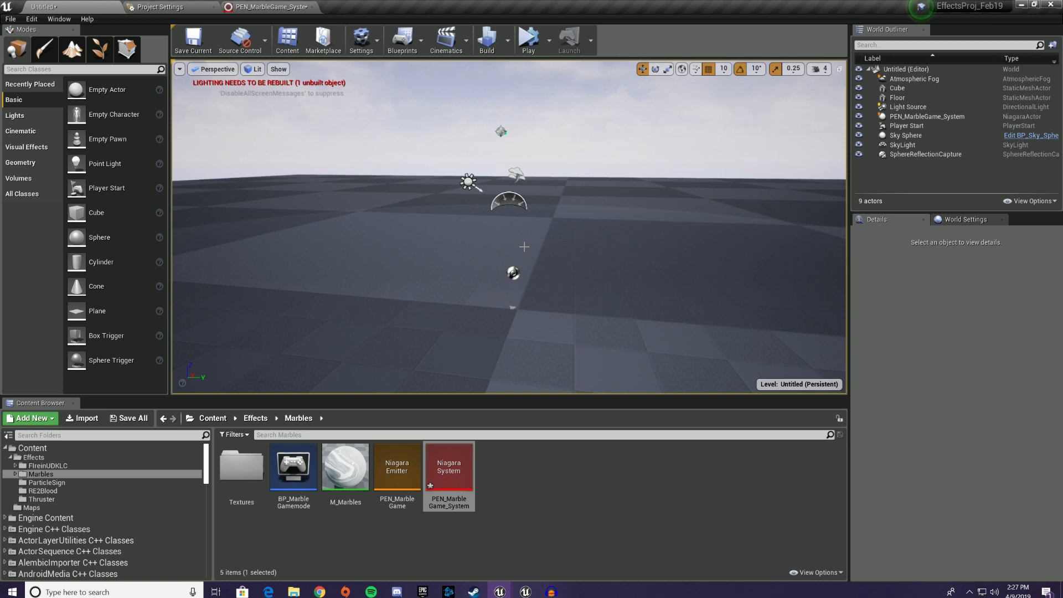
{"action": "mouse_move", "coordinate": [571, 210]}
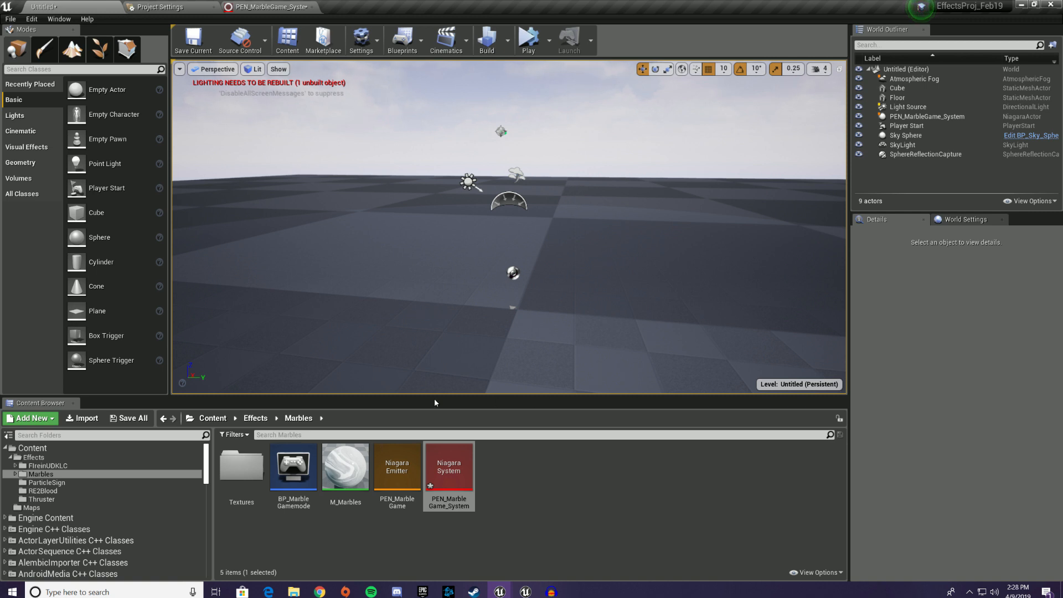
{"action": "mouse_move", "coordinate": [449, 466]}
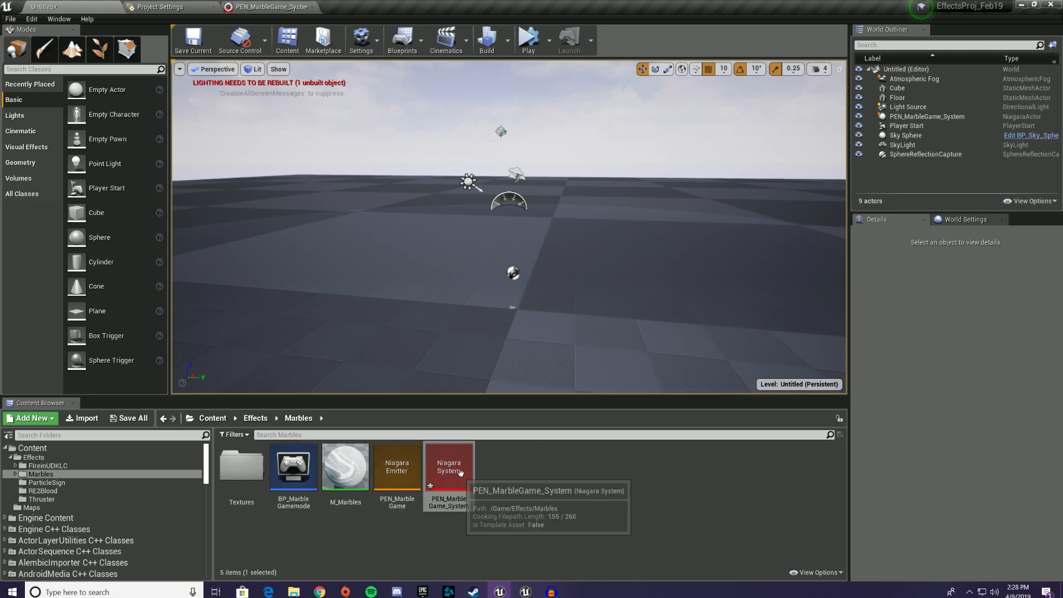
Review PEN_MarbleGame_System's Collision module, then drag back to the level editor view
{"action": "double_click", "coordinate": [447, 466]}
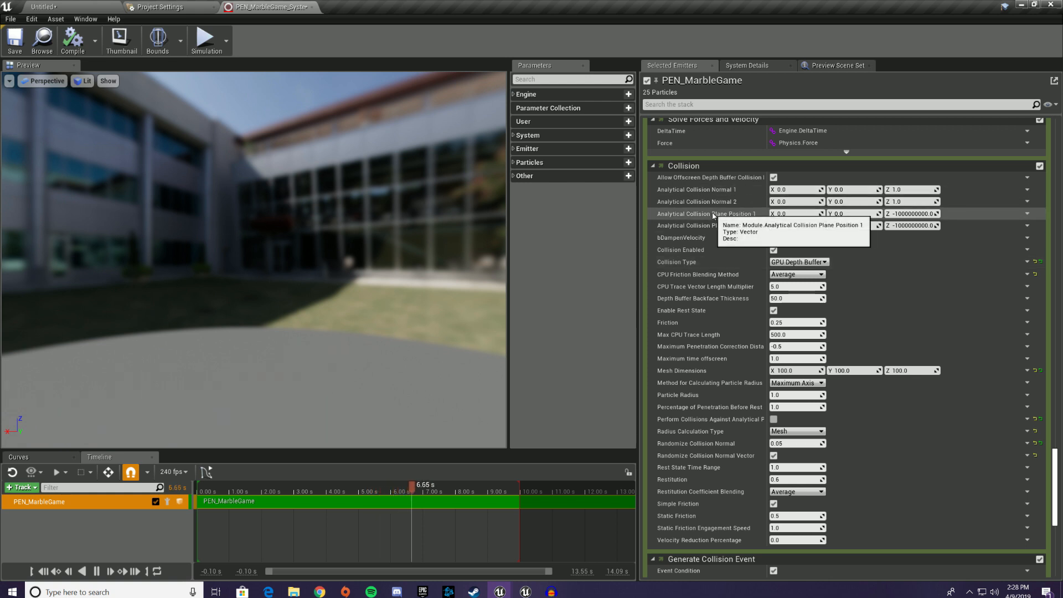
{"action": "mouse_move", "coordinate": [694, 243]}
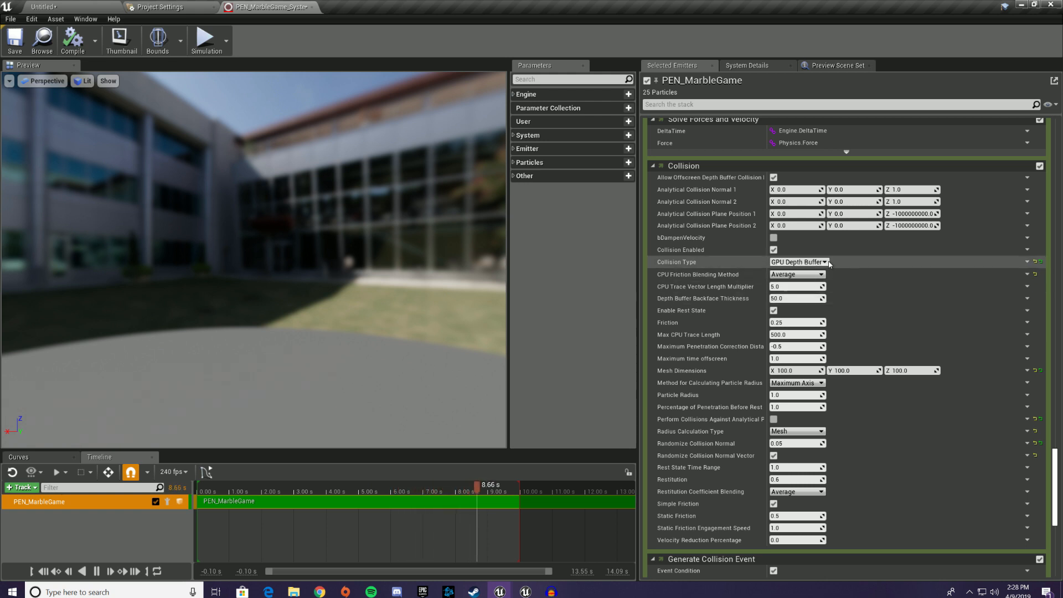
{"action": "left_click_drag", "start_coordinate": [478, 484], "coordinate": [217, 484]}
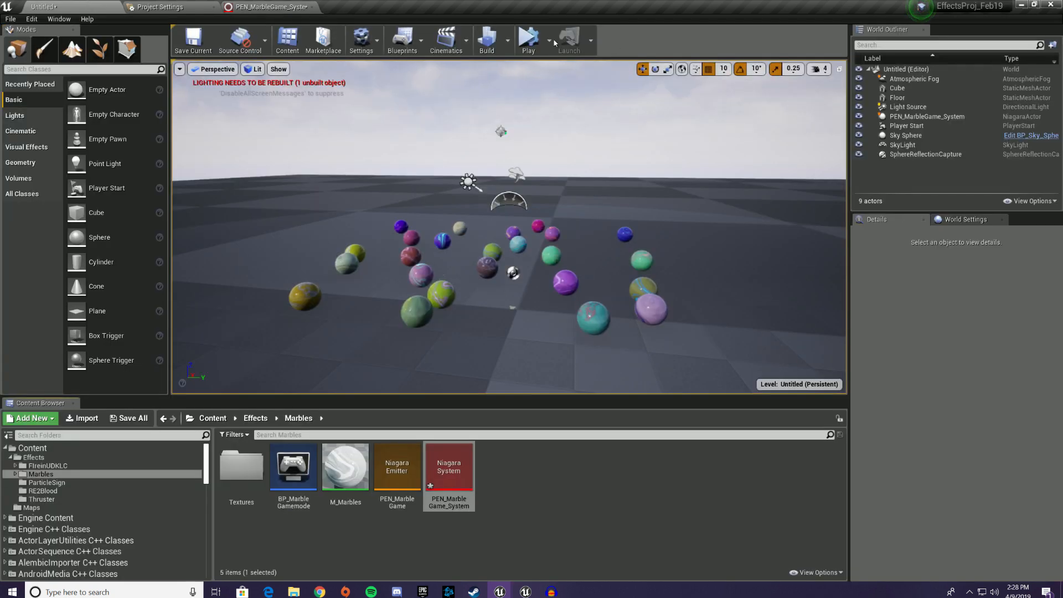
Play and stop the marble level several times to watch the marbles drop and collide
{"action": "left_click", "coordinate": [528, 41]}
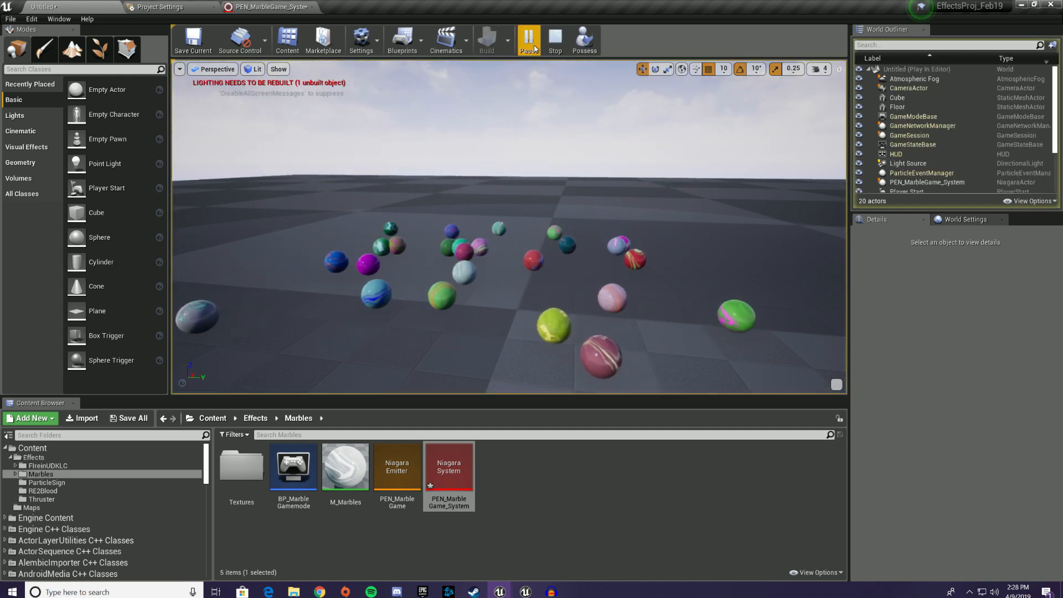
{"action": "left_click", "coordinate": [528, 40]}
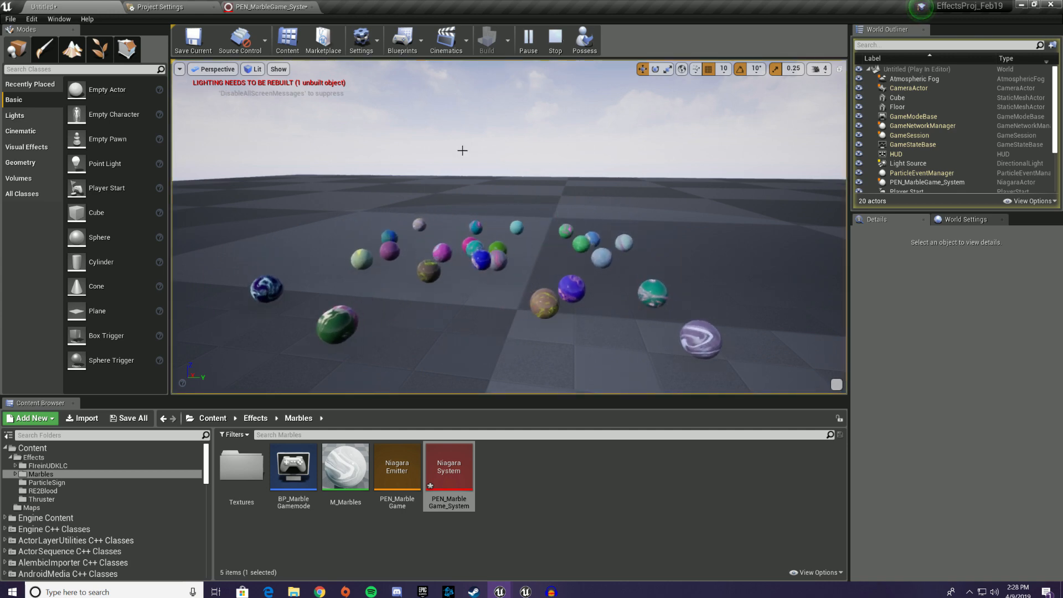
{"action": "double_click", "coordinate": [449, 466]}
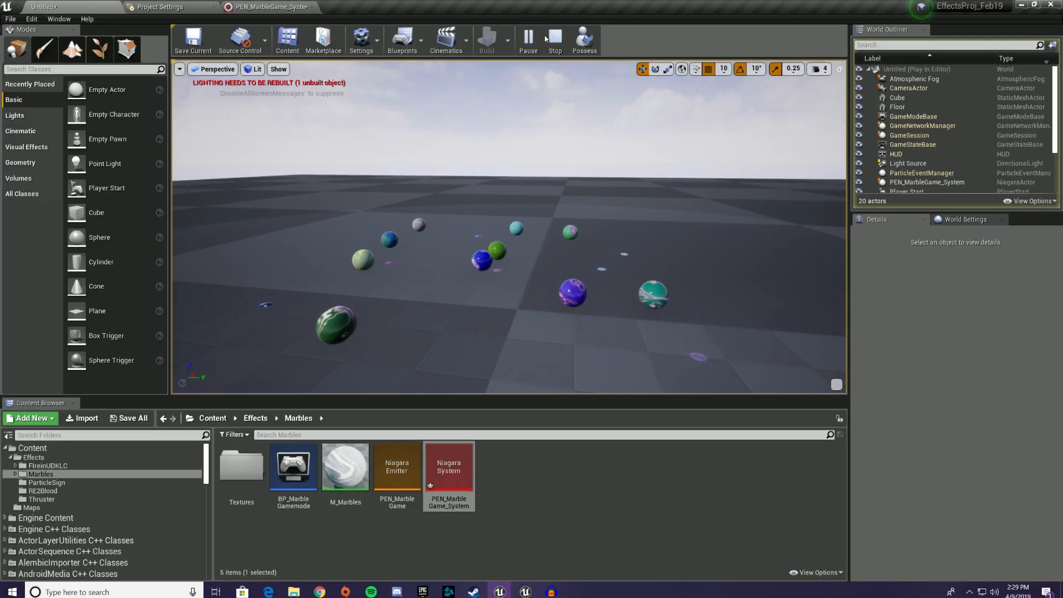
{"action": "left_click", "coordinate": [528, 38]}
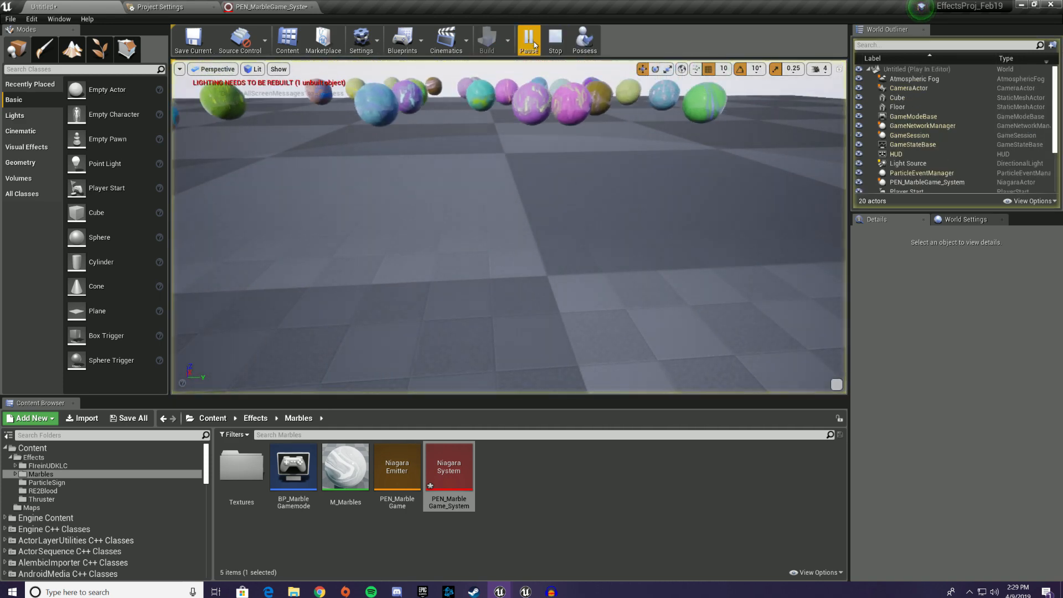
{"action": "left_click", "coordinate": [528, 40]}
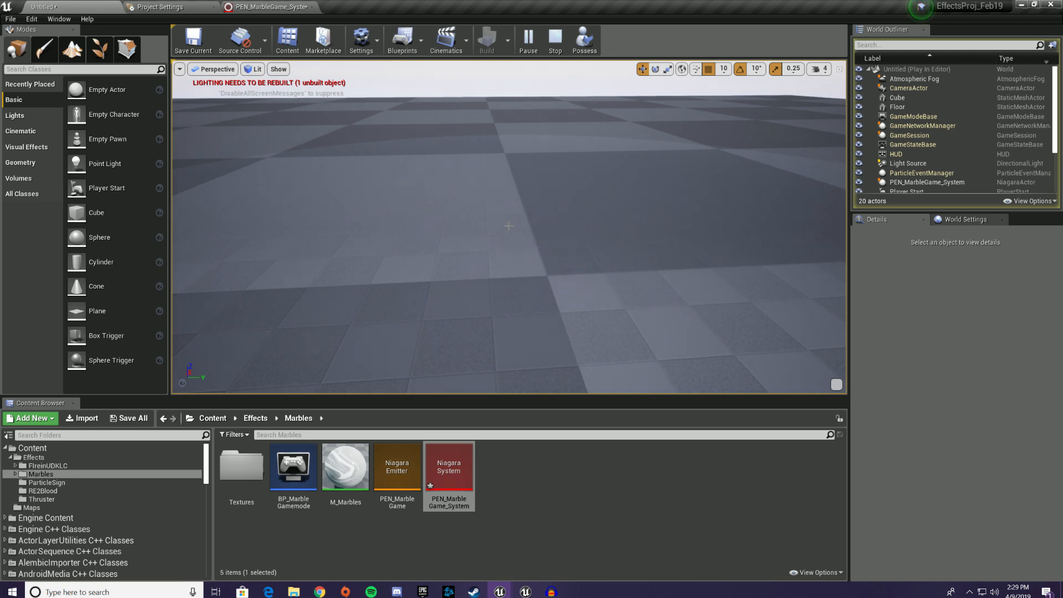
{"action": "mouse_move", "coordinate": [555, 38]}
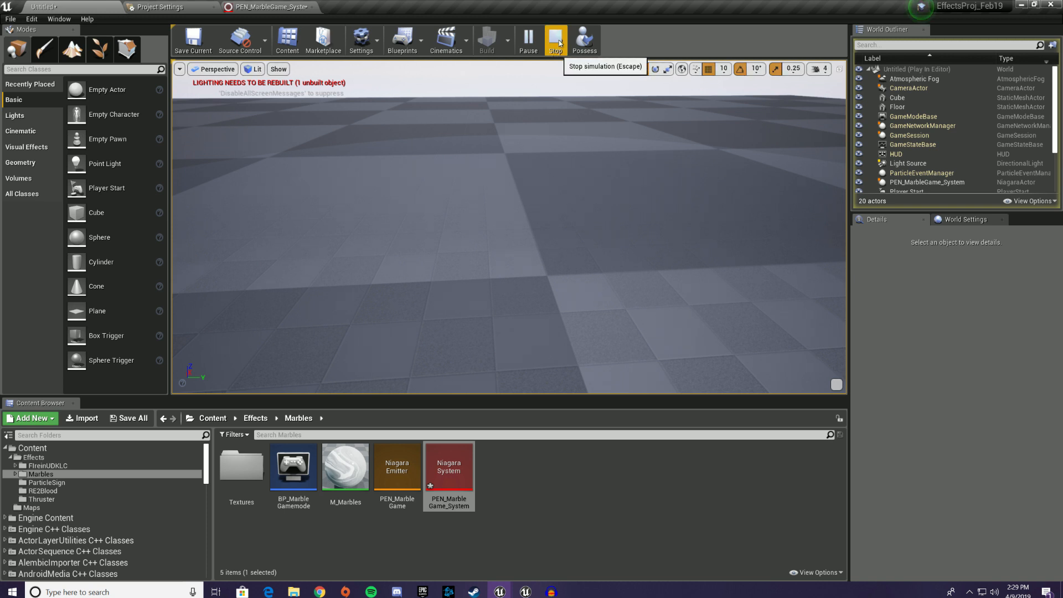
{"action": "left_click", "coordinate": [555, 41]}
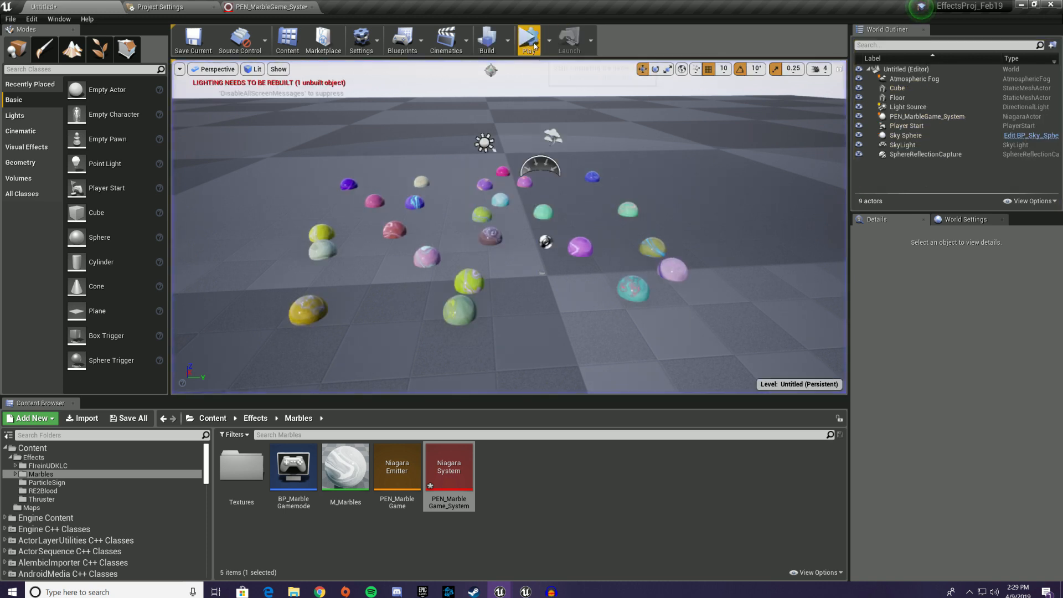
{"action": "left_click", "coordinate": [528, 40]}
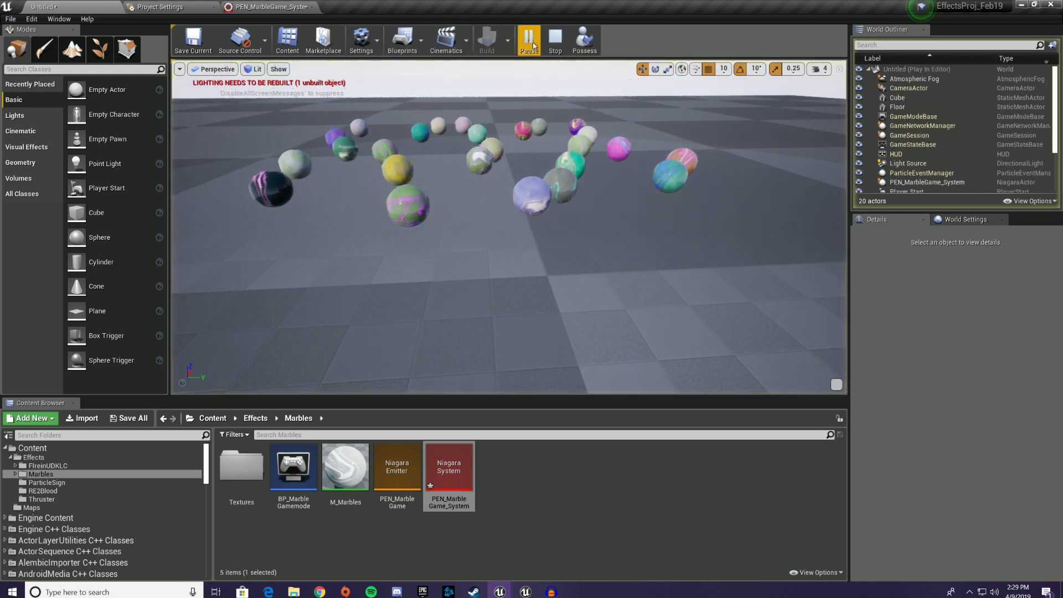
{"action": "left_click", "coordinate": [529, 40]}
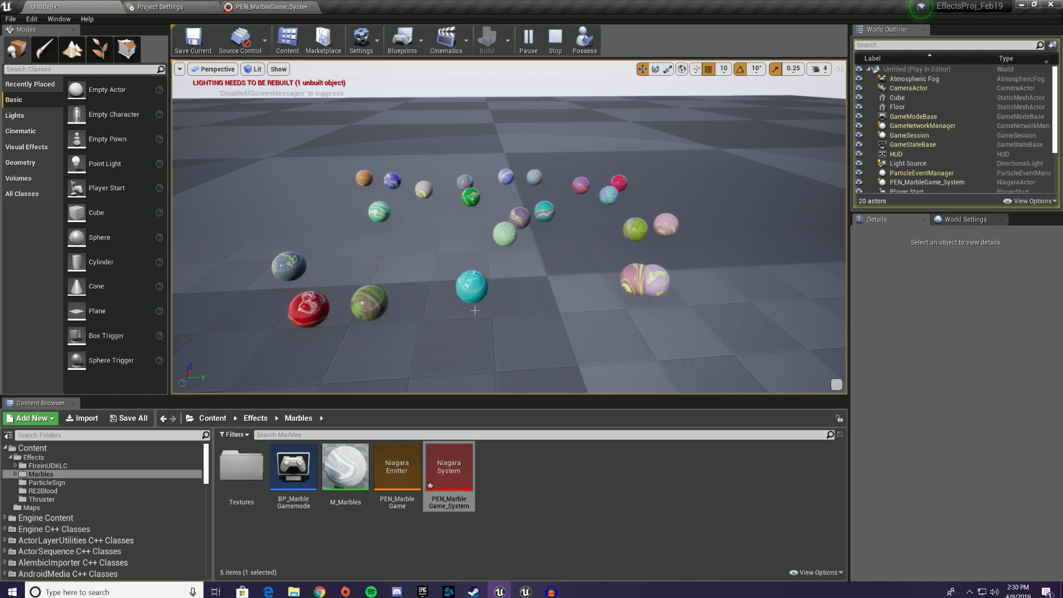
{"action": "left_click", "coordinate": [554, 40]}
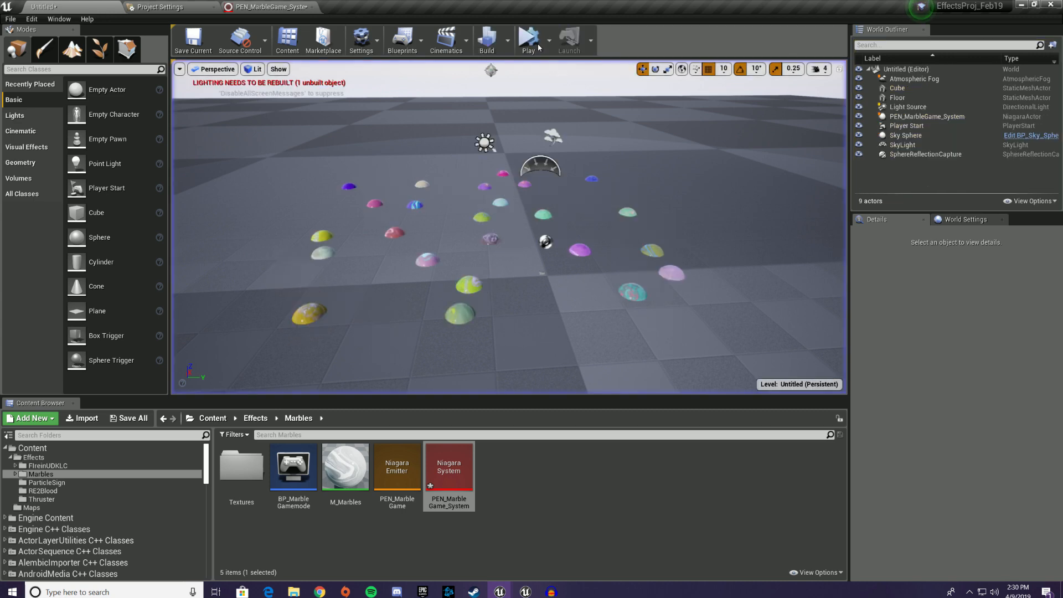
Rerun the level a few more times, continuing without saving the modified marble assets
{"action": "left_click", "coordinate": [528, 41]}
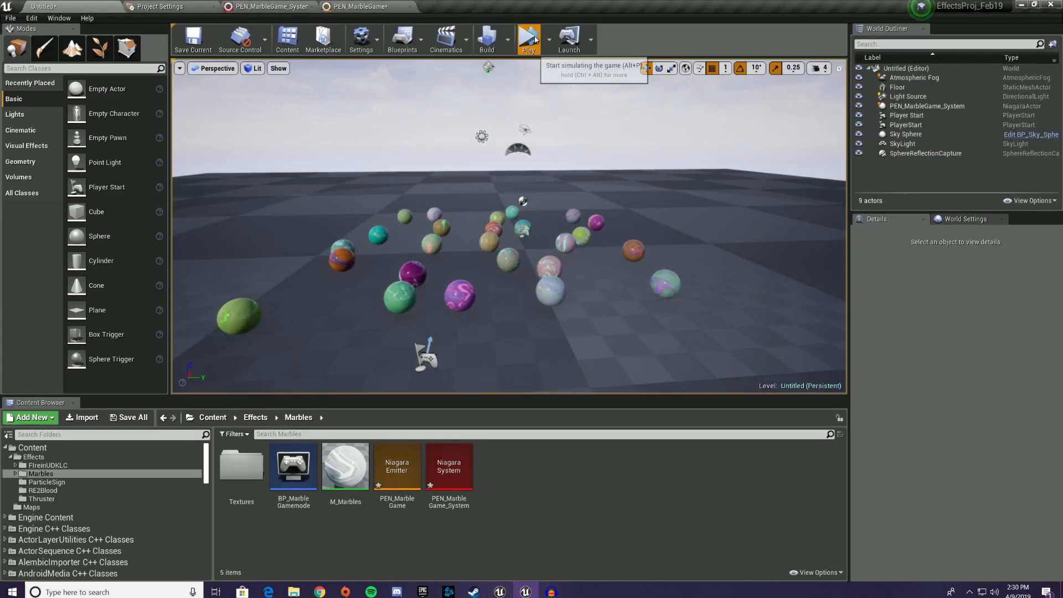
{"action": "left_click", "coordinate": [528, 40]}
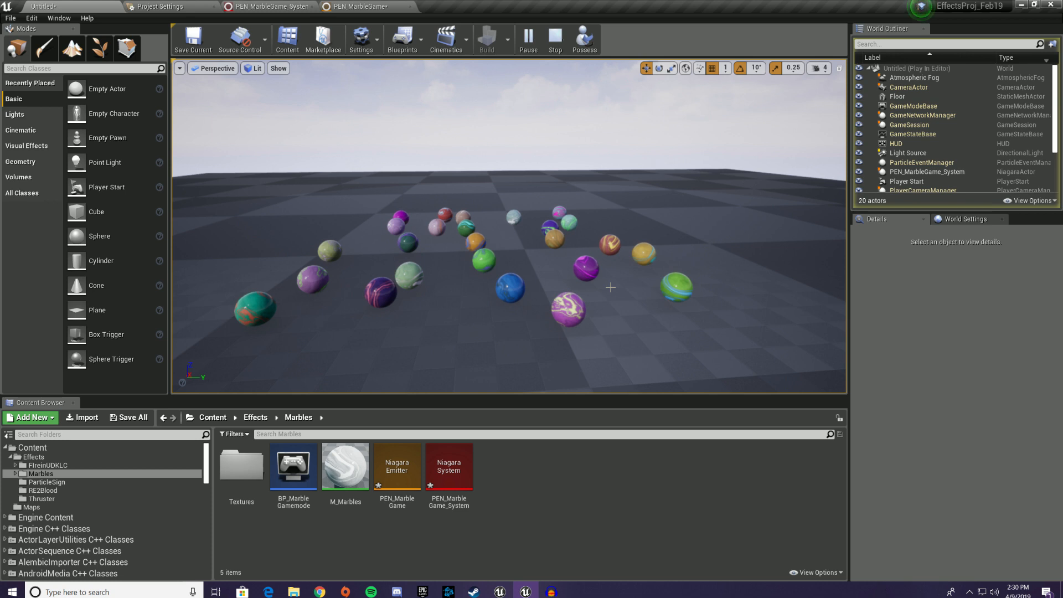
{"action": "left_click", "coordinate": [528, 39]}
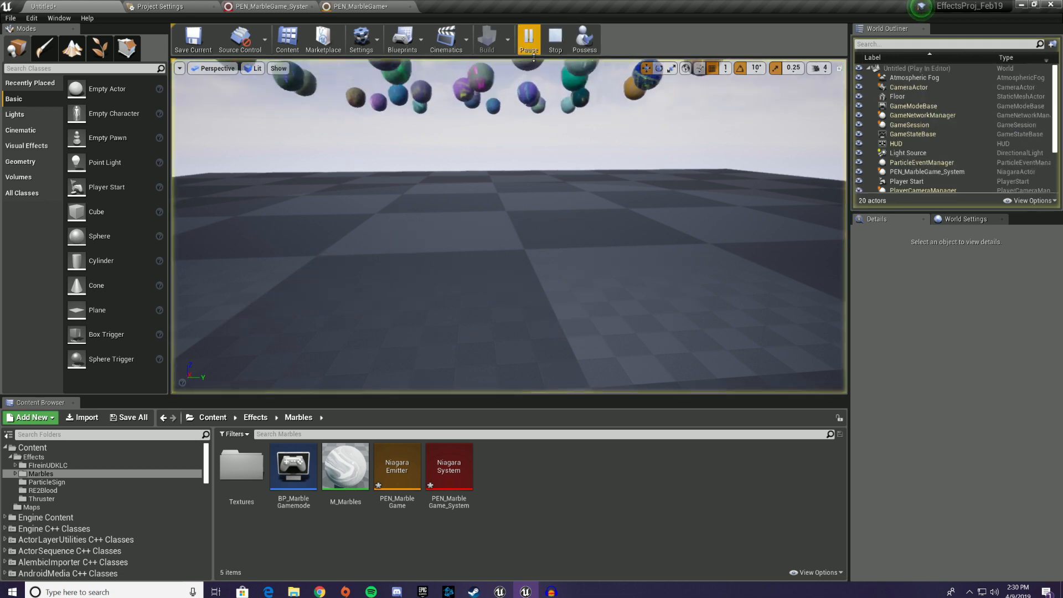
{"action": "left_click", "coordinate": [528, 39]}
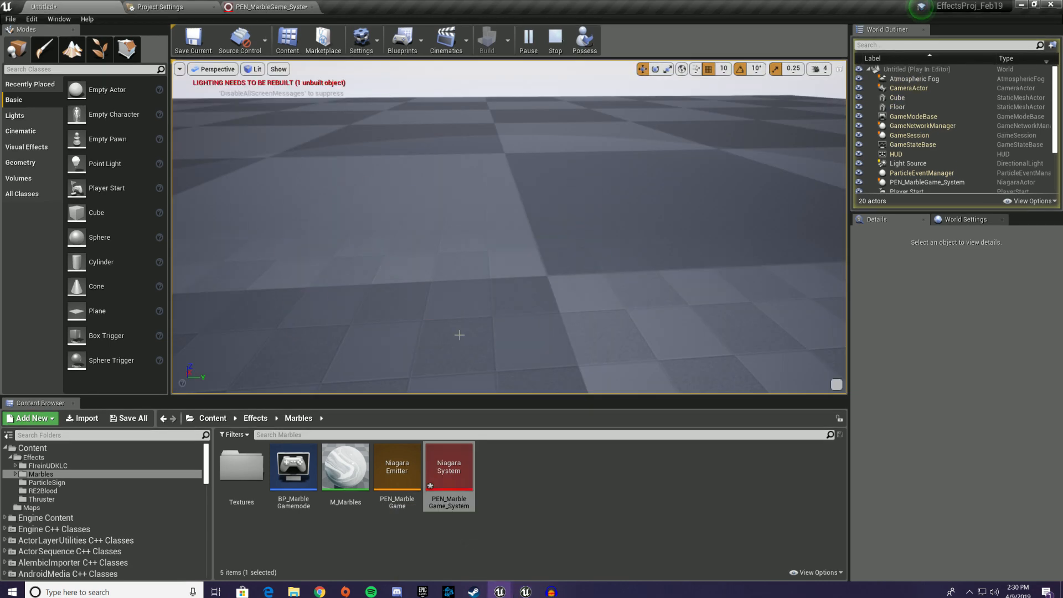
{"action": "left_click", "coordinate": [528, 40]}
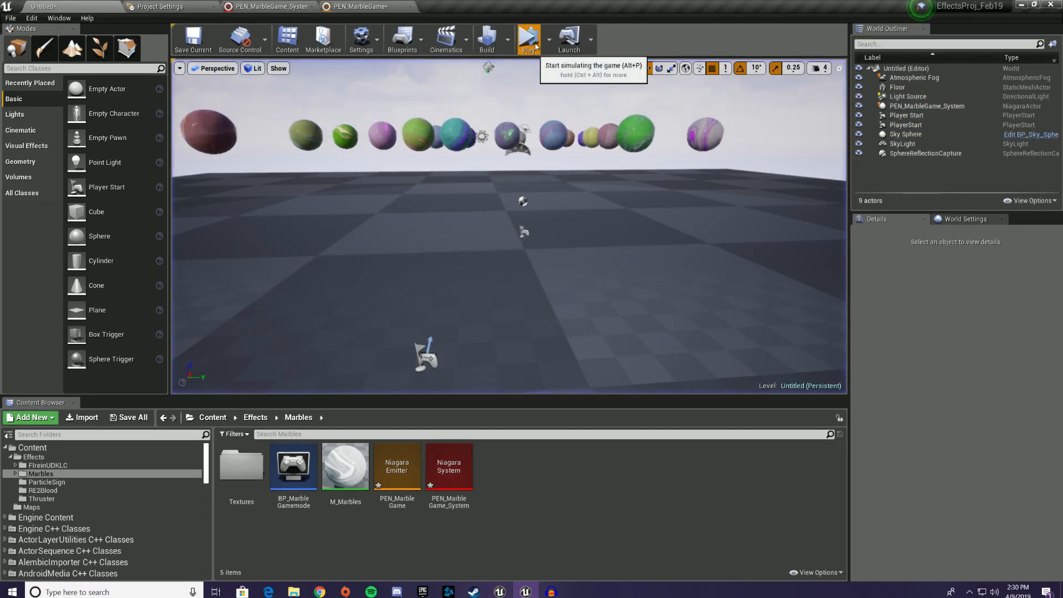
{"action": "left_click", "coordinate": [528, 39]}
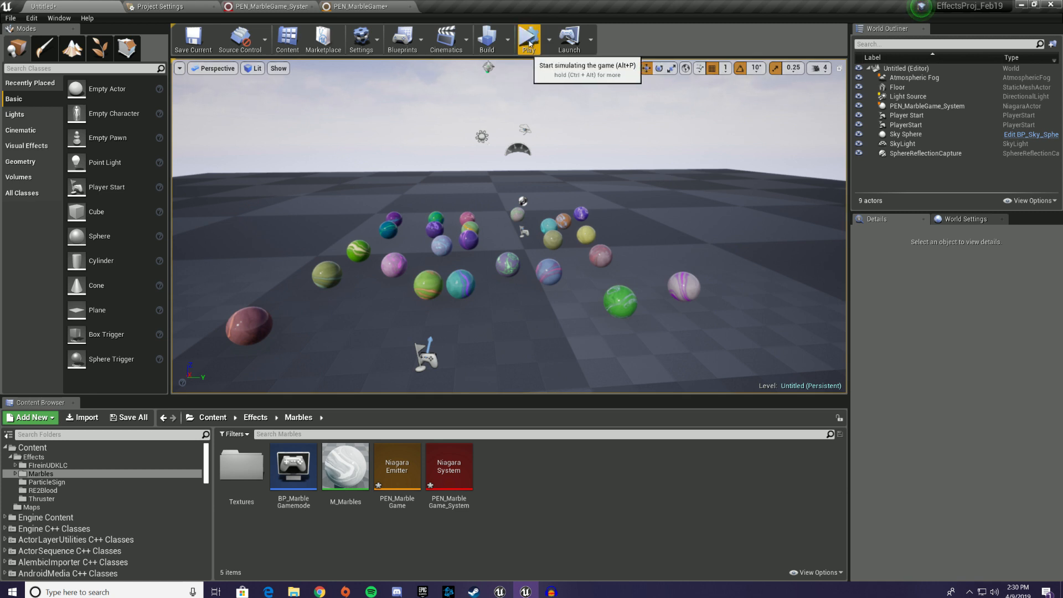
{"action": "left_click", "coordinate": [528, 39]}
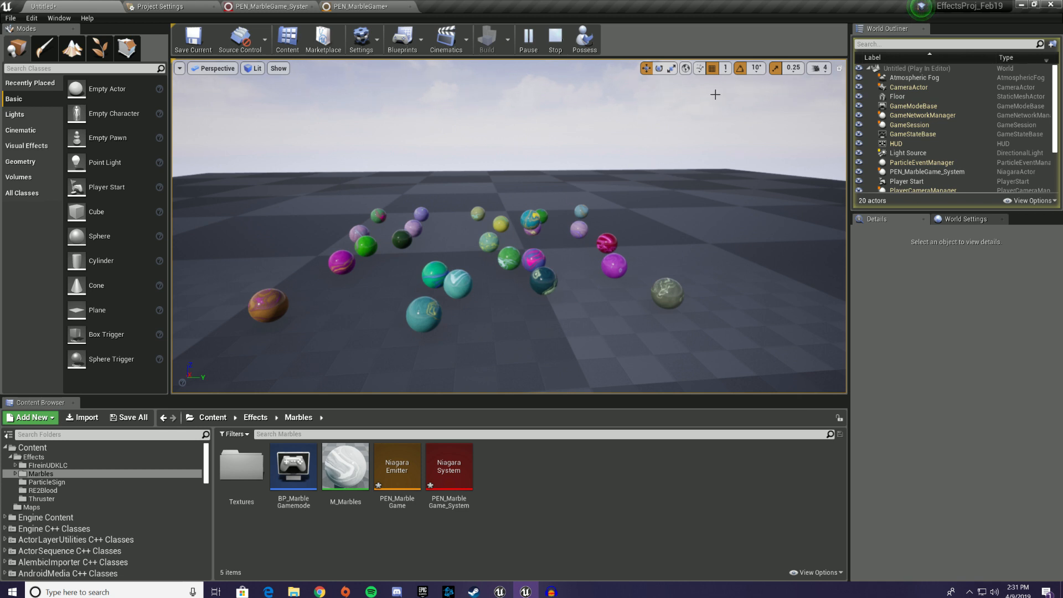
{"action": "mouse_move", "coordinate": [762, 5]}
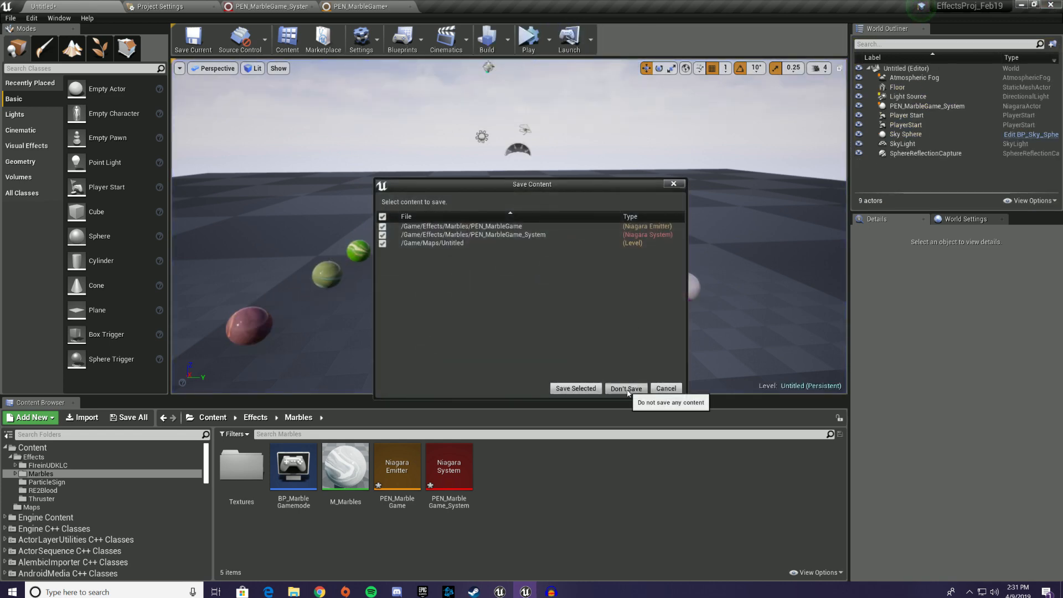
{"action": "left_click", "coordinate": [624, 388]}
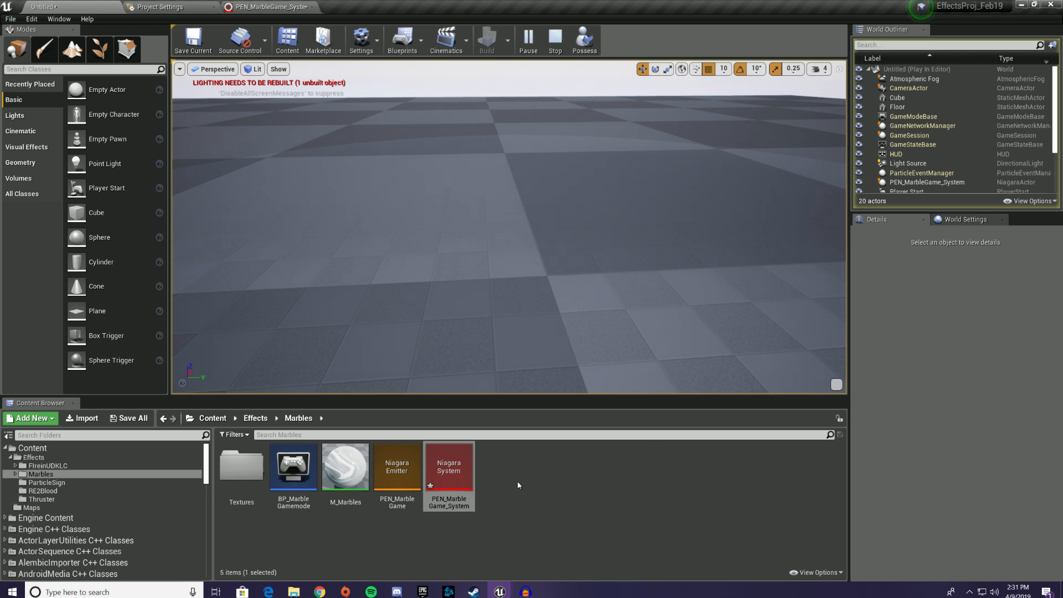
{"action": "left_click", "coordinate": [528, 41]}
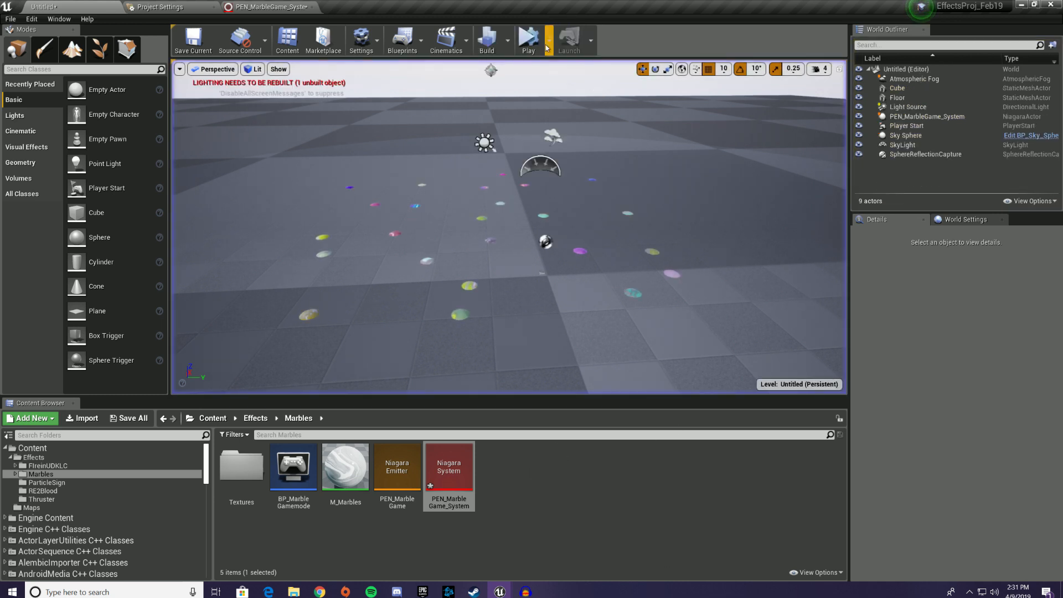
{"action": "left_click", "coordinate": [528, 41]}
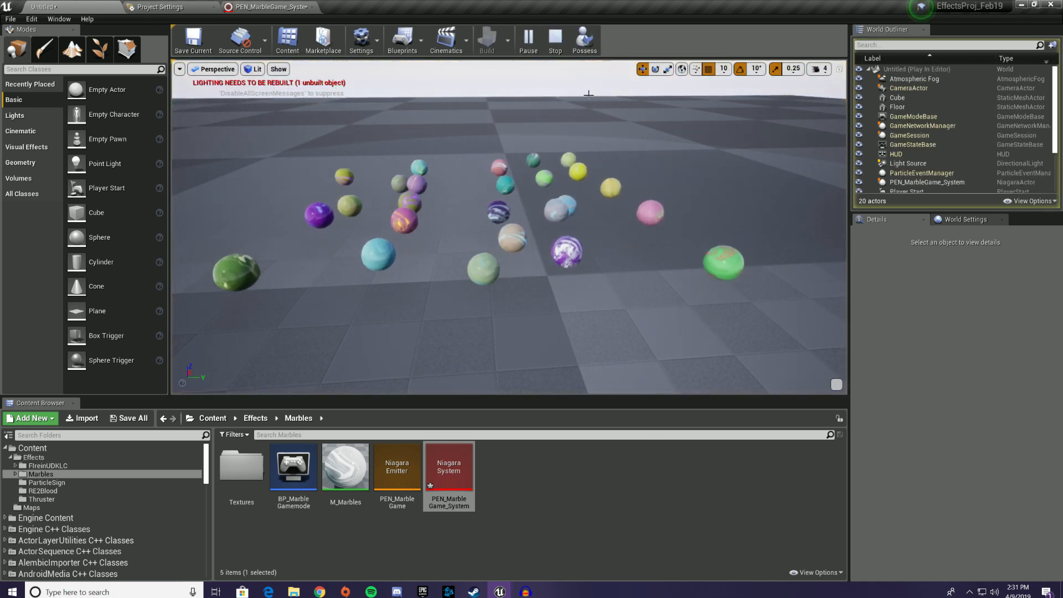
{"action": "left_click", "coordinate": [554, 41]}
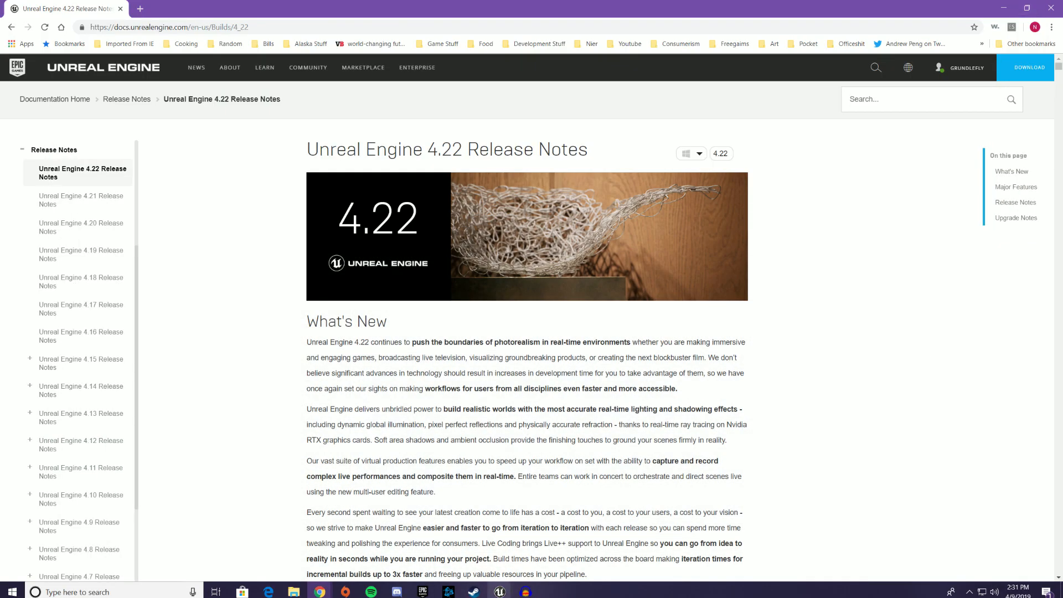
Add a Sample Vector Field module to NewNiagaraEmitter's Particle Update stack
{"action": "left_click", "coordinate": [498, 591]}
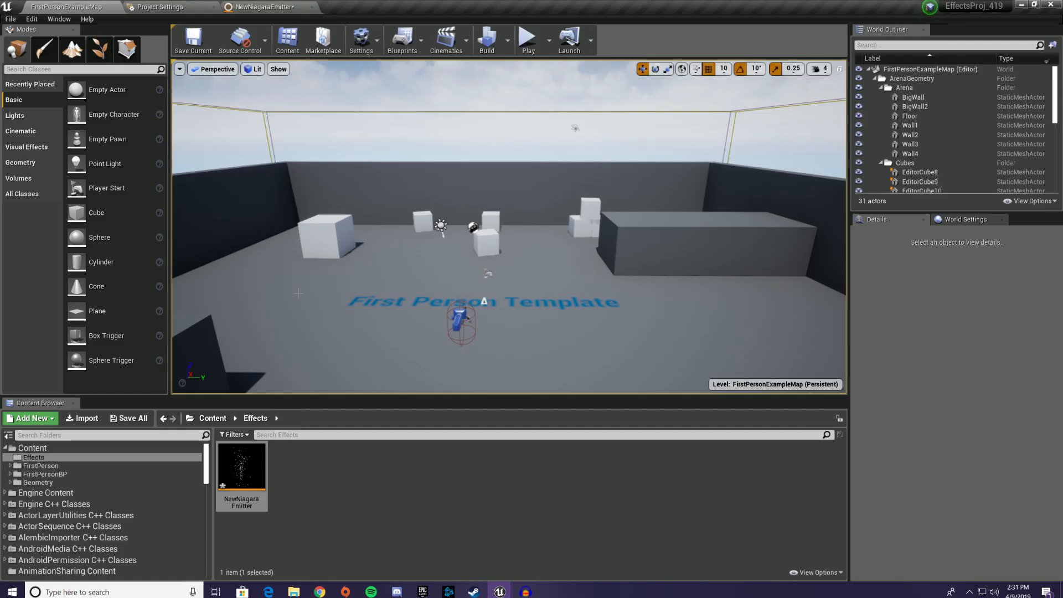
{"action": "mouse_move", "coordinate": [241, 464]}
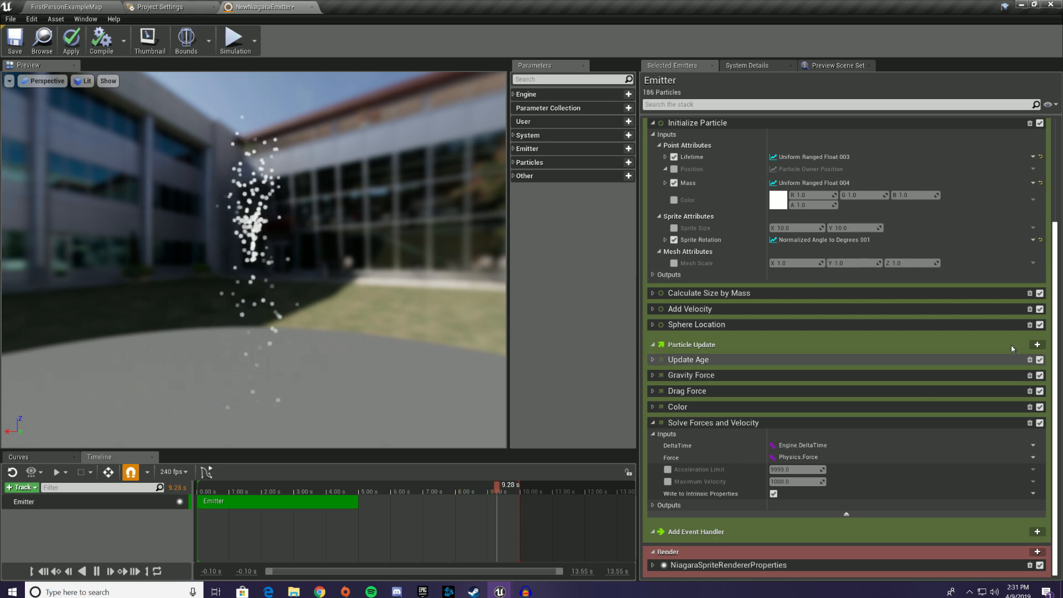
{"action": "left_click", "coordinate": [1037, 344]}
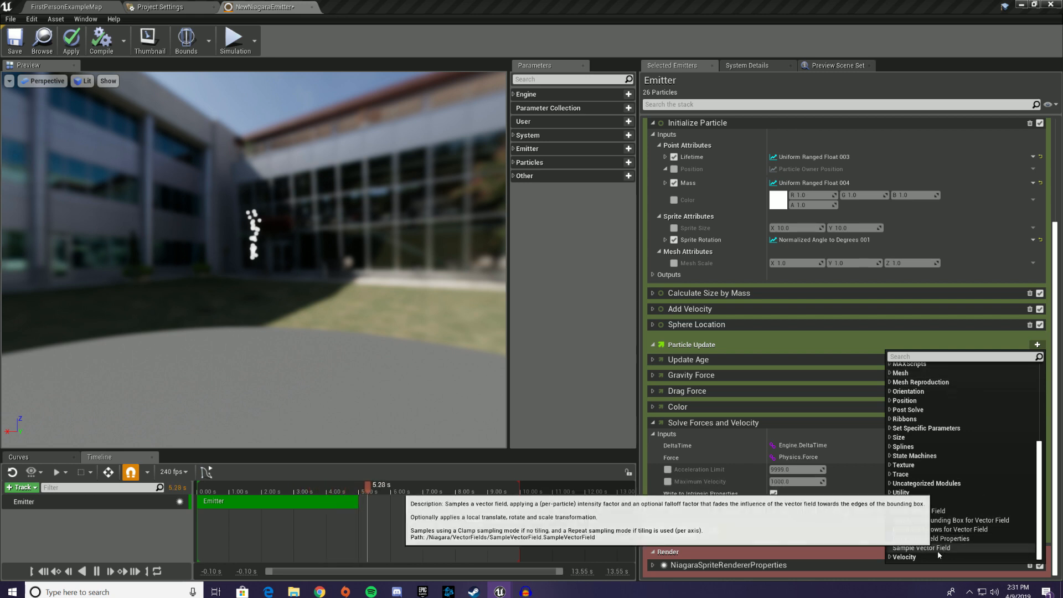
{"action": "left_click", "coordinate": [920, 548]}
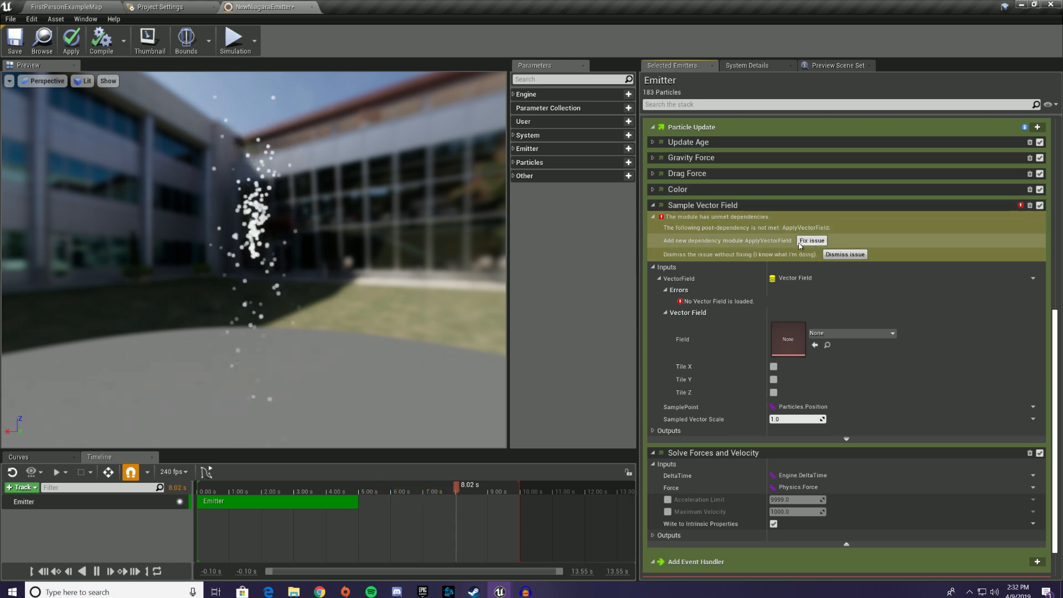
Fix the dependency, then try repel and rotate fields, ending on VectorFieldTestRandomInwardRotation
{"action": "left_click", "coordinate": [812, 241]}
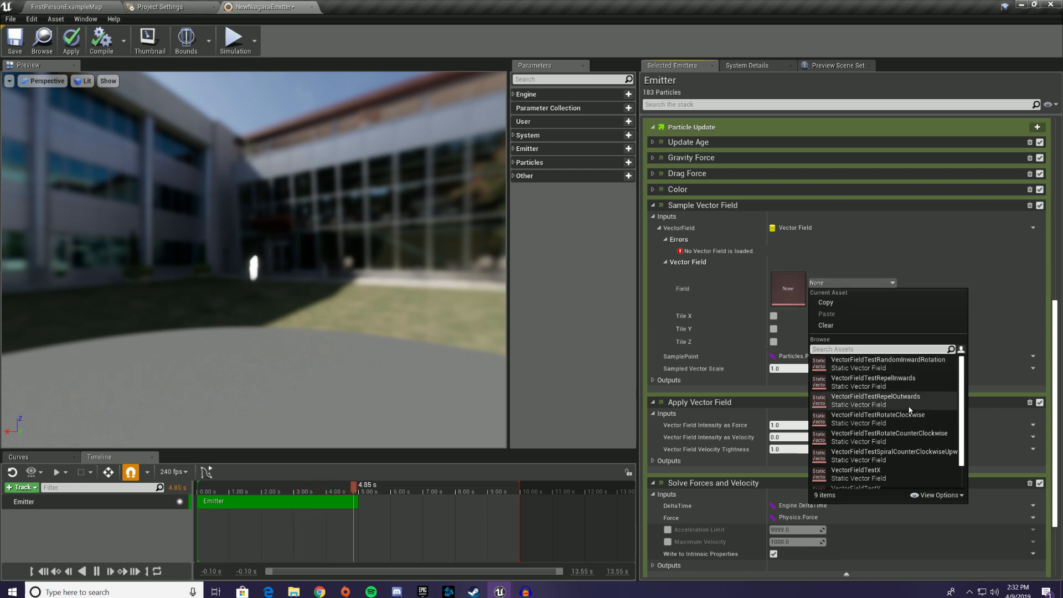
{"action": "left_click", "coordinate": [875, 400]}
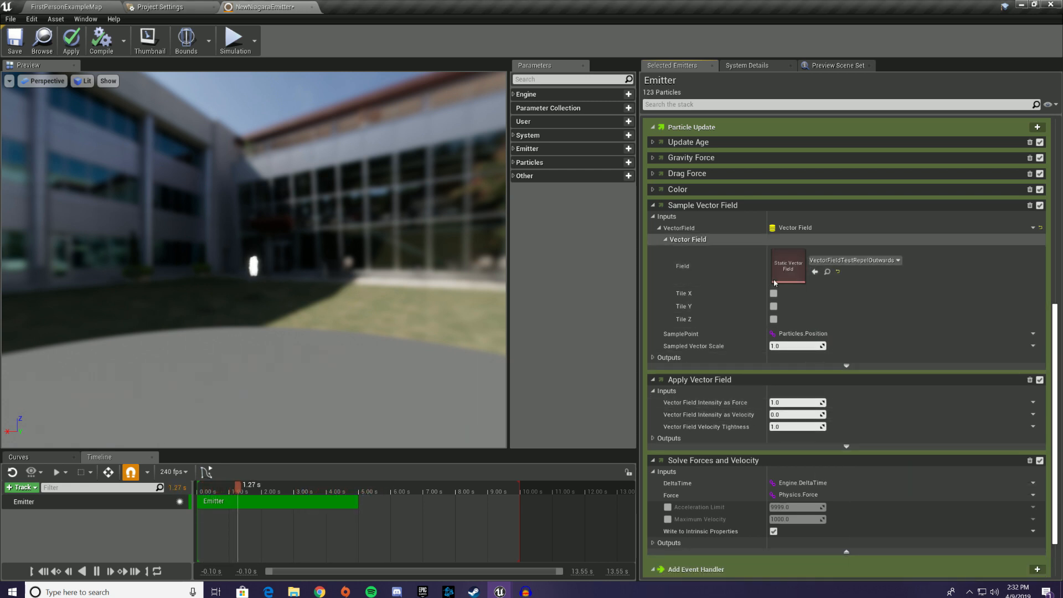
{"action": "mouse_move", "coordinate": [712, 417]}
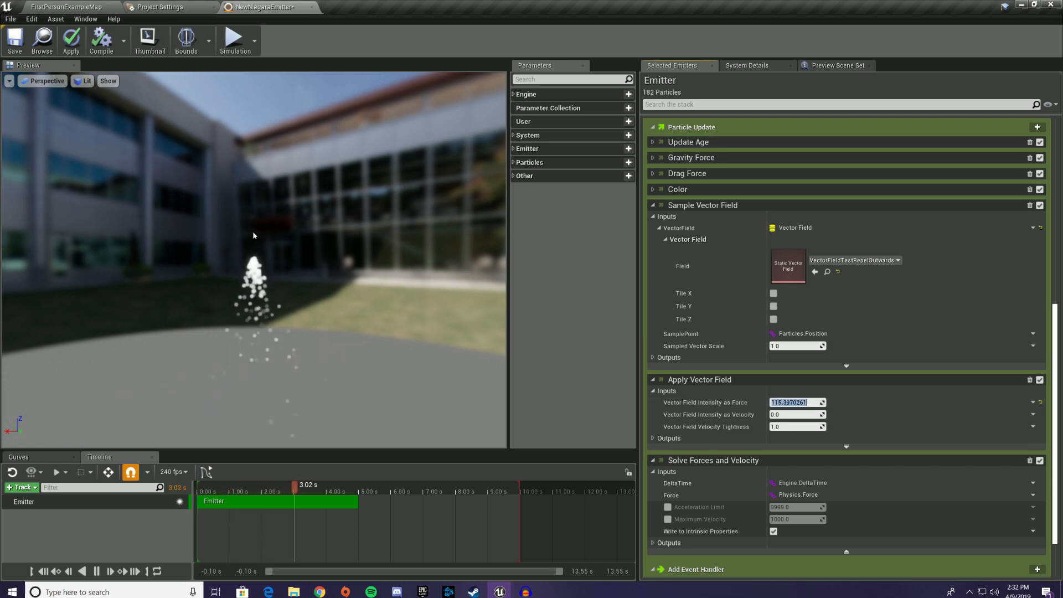
{"action": "left_click", "coordinate": [898, 259]}
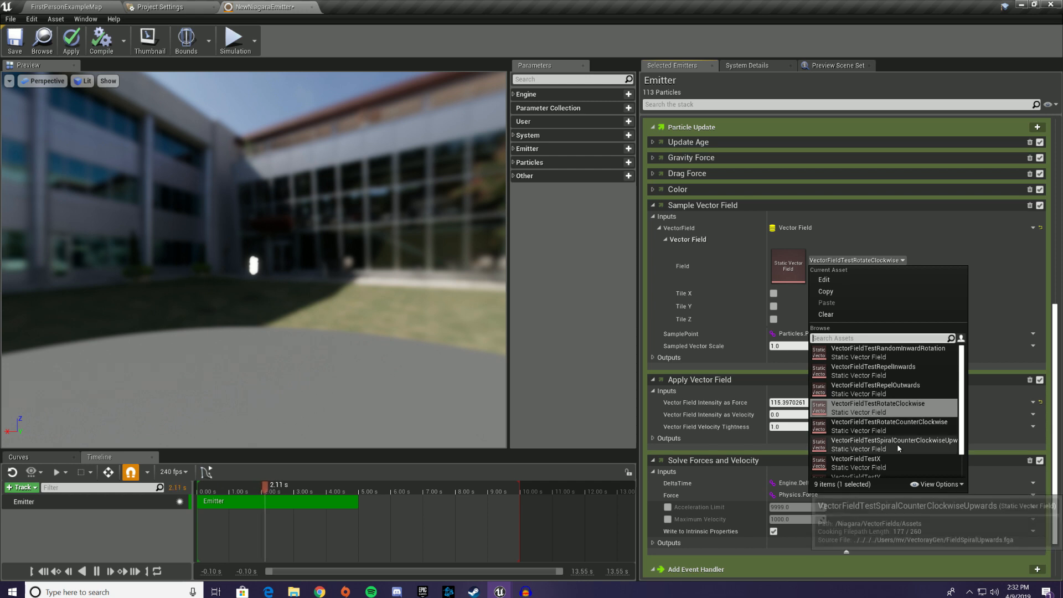
{"action": "left_click", "coordinate": [893, 443]}
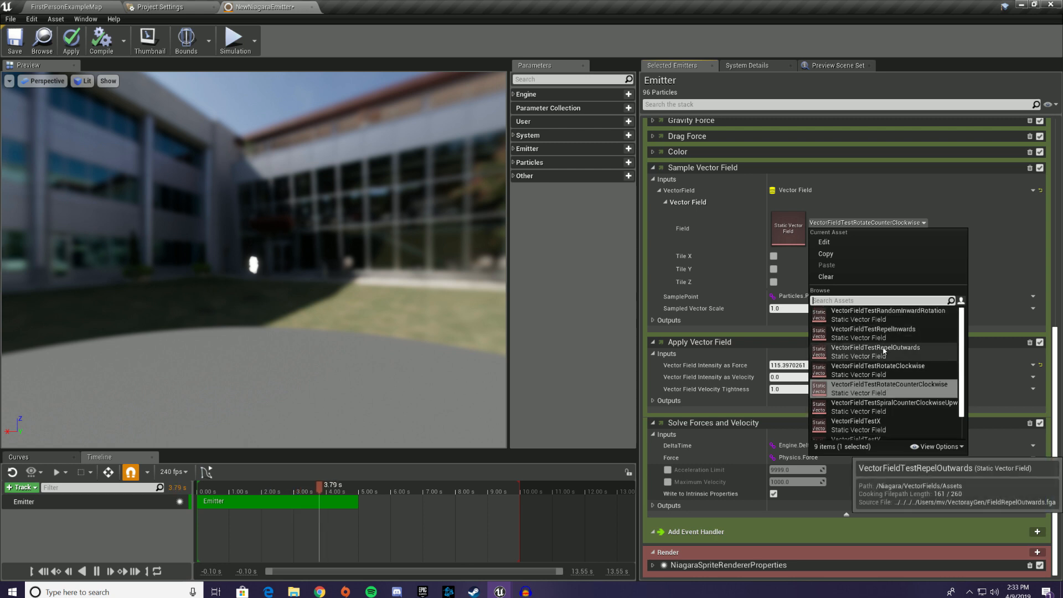
{"action": "left_click", "coordinate": [874, 332]}
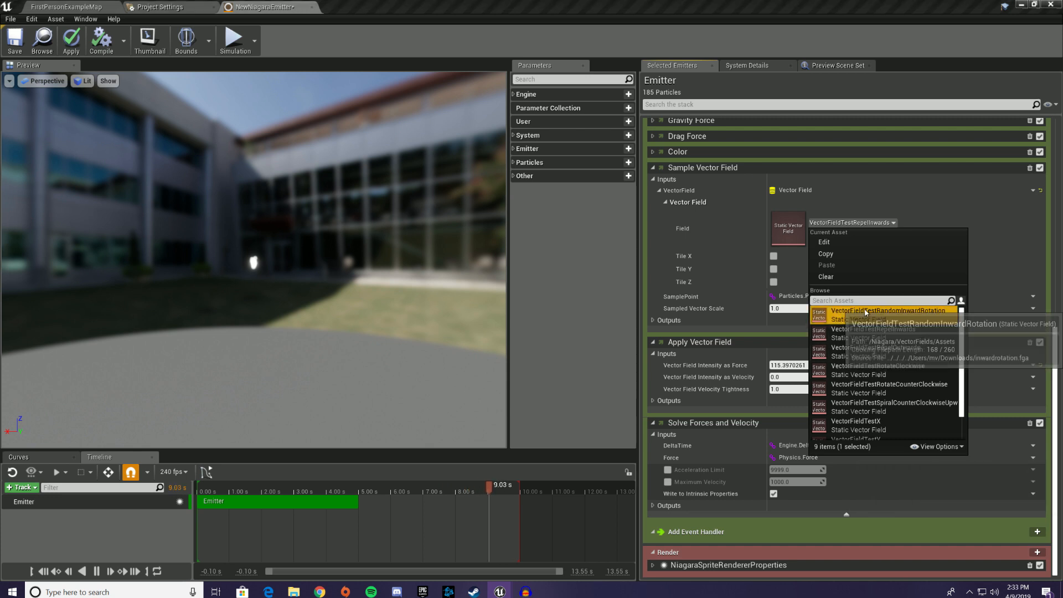
{"action": "left_click", "coordinate": [890, 310]}
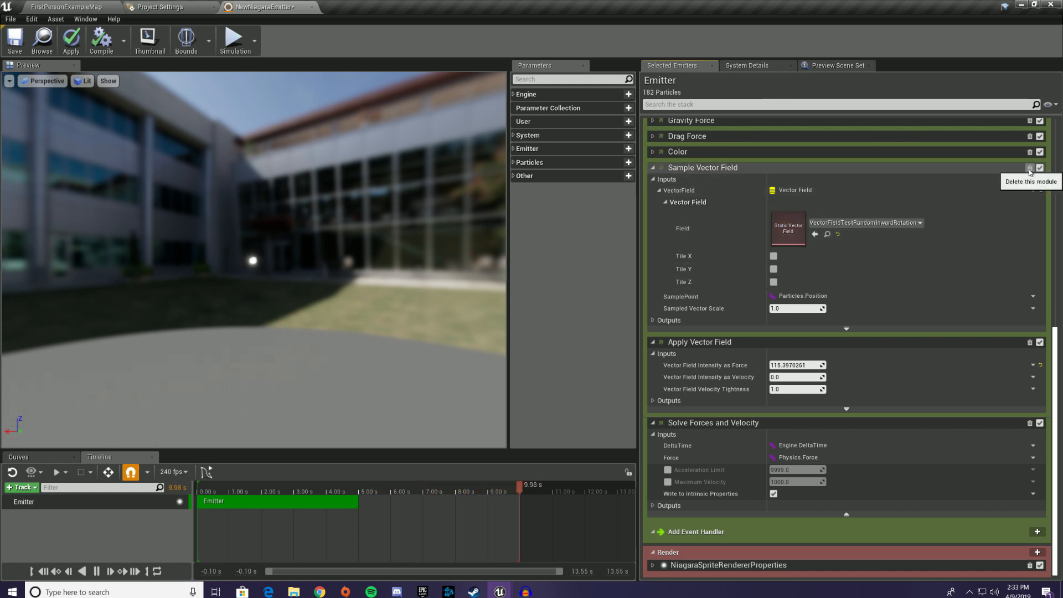
Remove the vector field modules and add a Sample Curl Noise Field to Particle Update
{"action": "left_click", "coordinate": [1029, 168]}
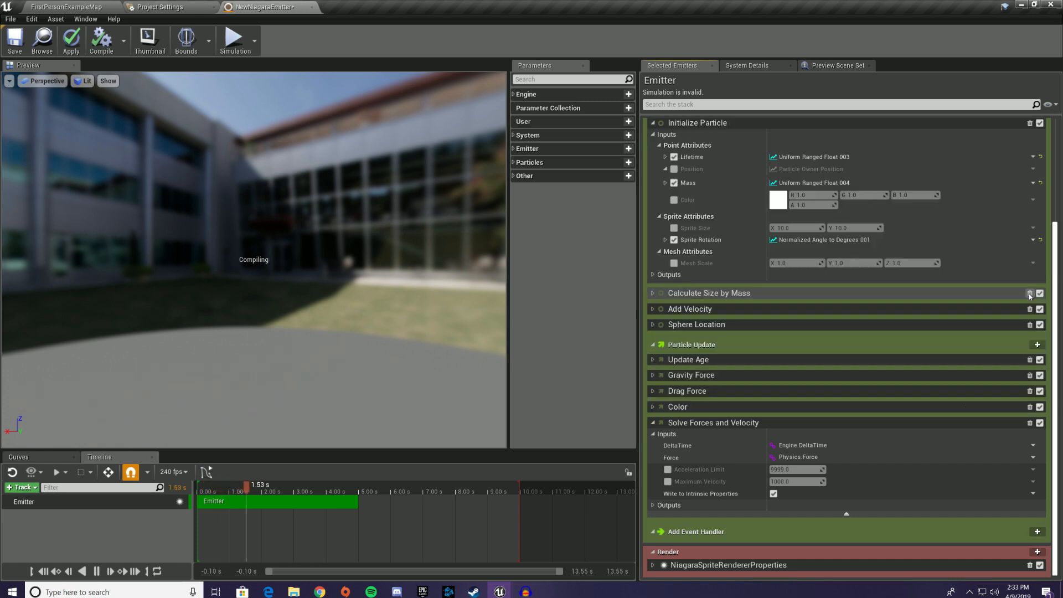
{"action": "left_click", "coordinate": [1037, 344]}
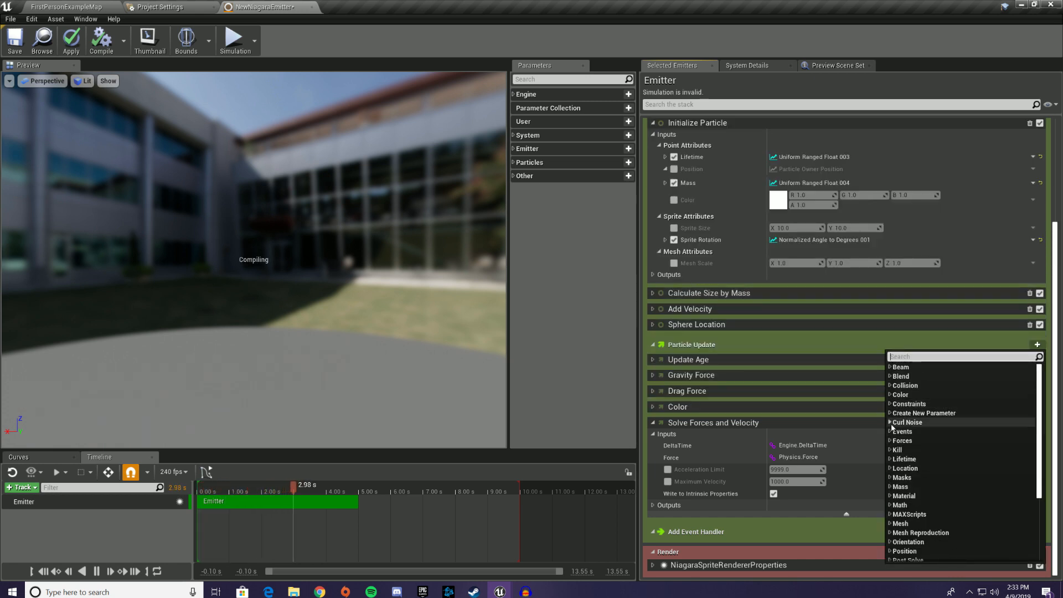
{"action": "left_click", "coordinate": [906, 422]}
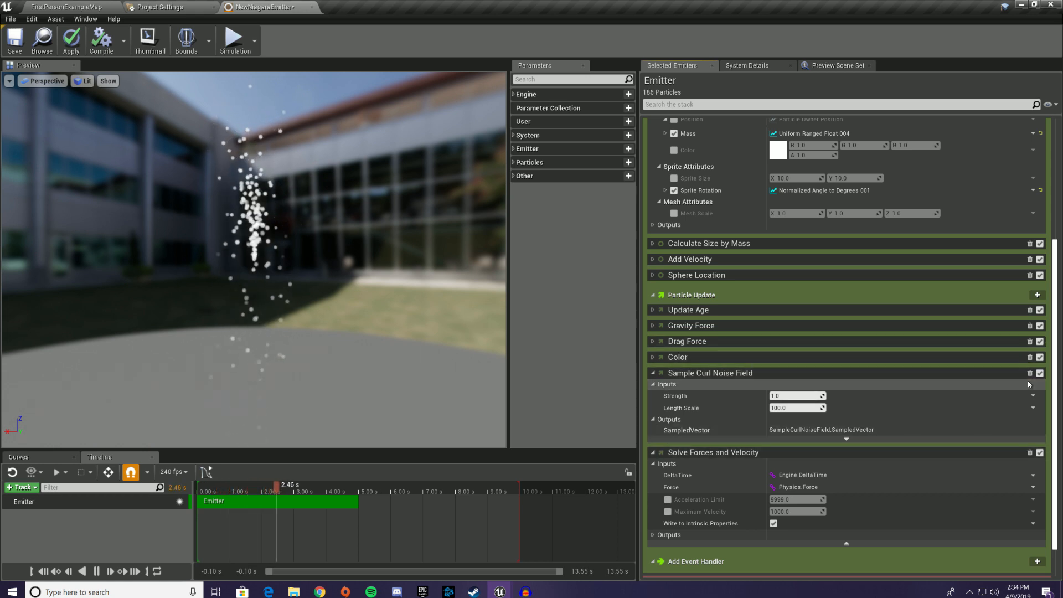
{"action": "mouse_move", "coordinate": [1030, 373]}
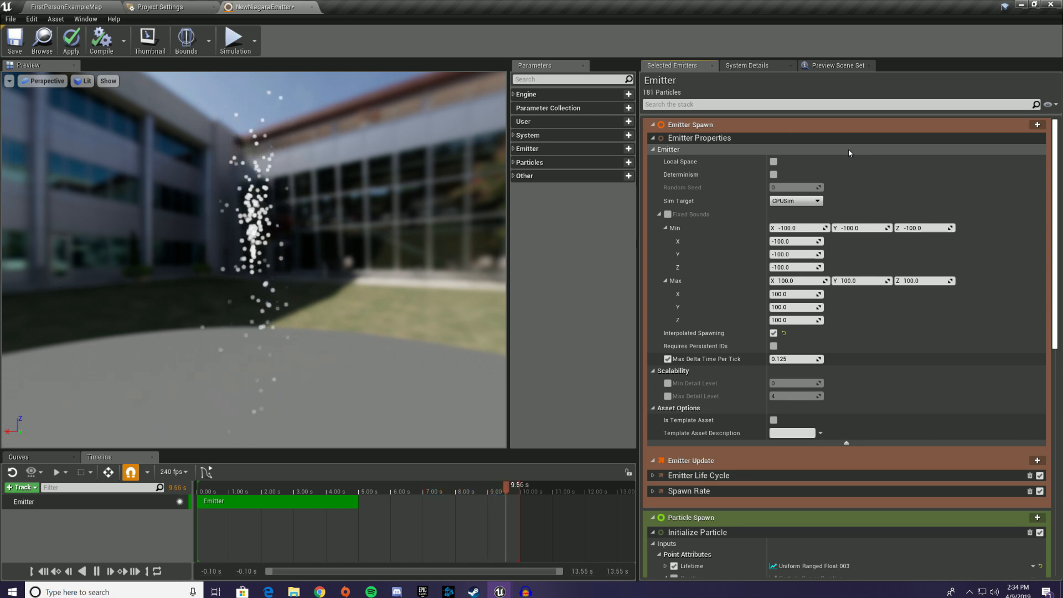
Enable emitter Determinism and override the Mass input's Randomness Mode under Initialize Particle
{"action": "left_click", "coordinate": [249, 484]}
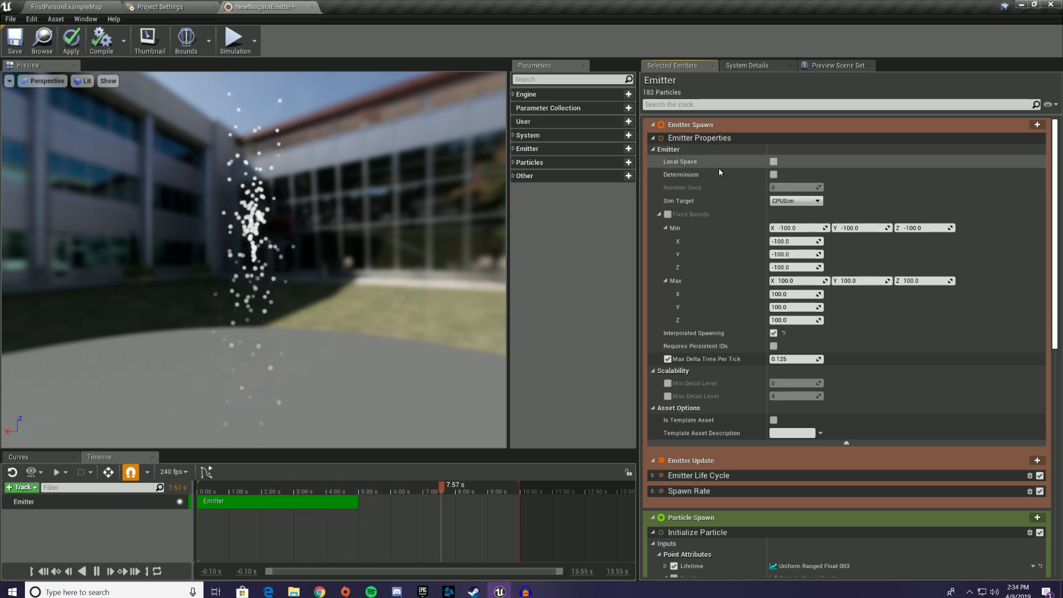
{"action": "mouse_move", "coordinate": [772, 175]}
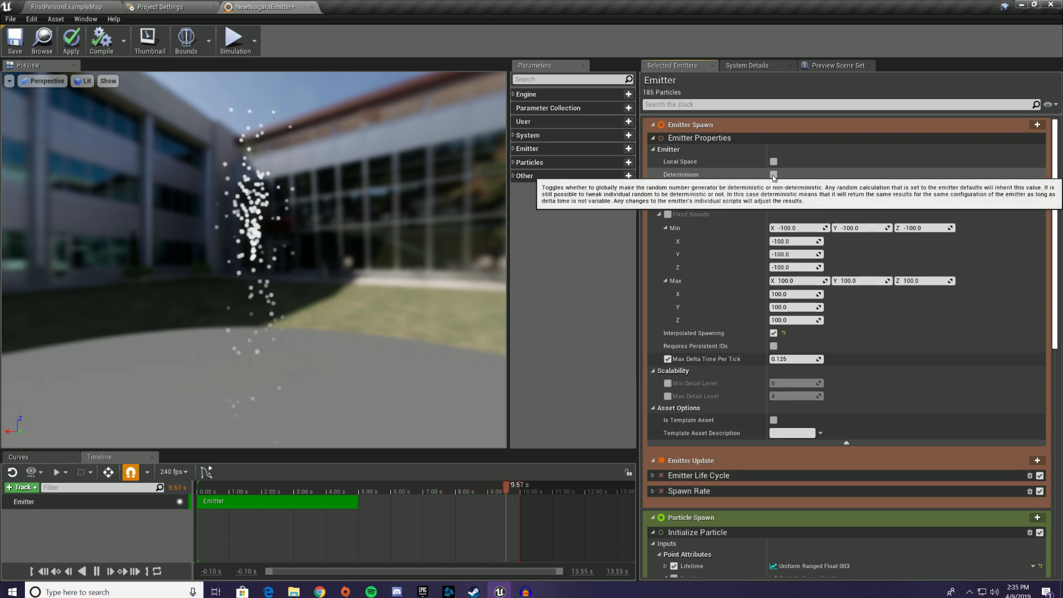
{"action": "left_click", "coordinate": [772, 174]}
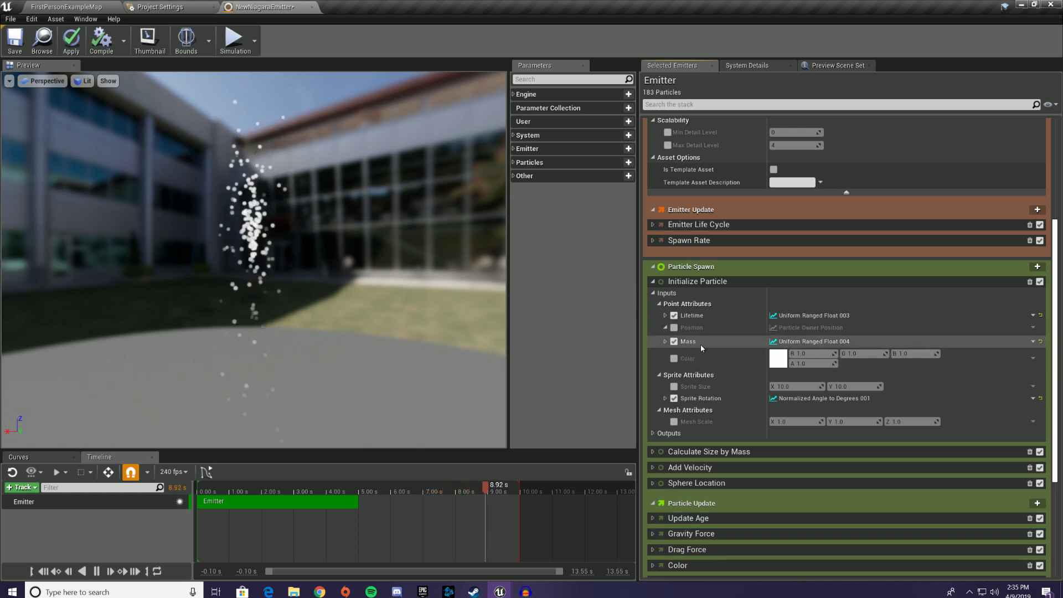
{"action": "left_click", "coordinate": [666, 341]}
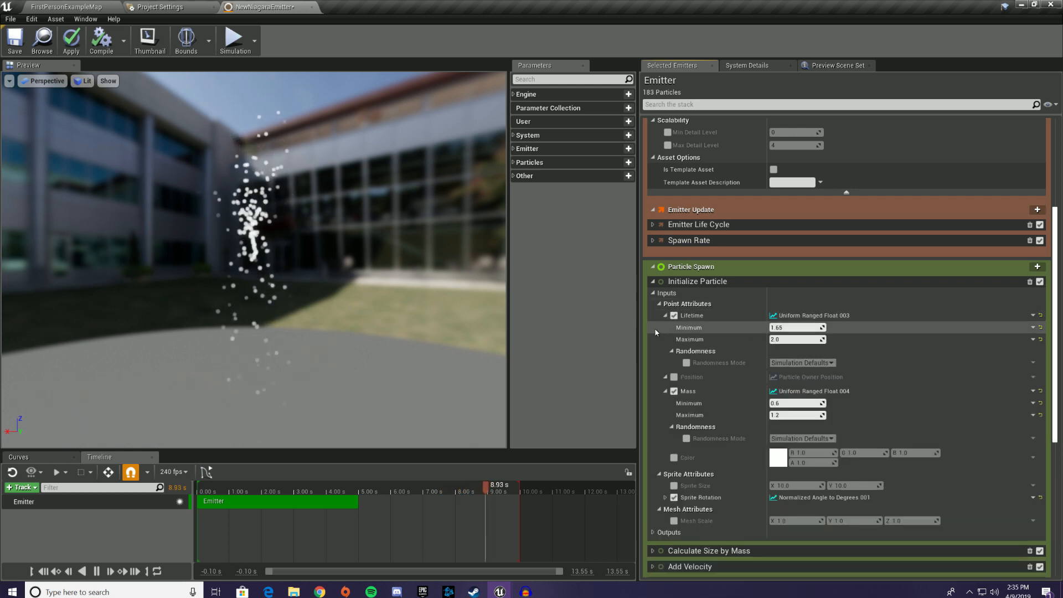
{"action": "left_click", "coordinate": [666, 315]}
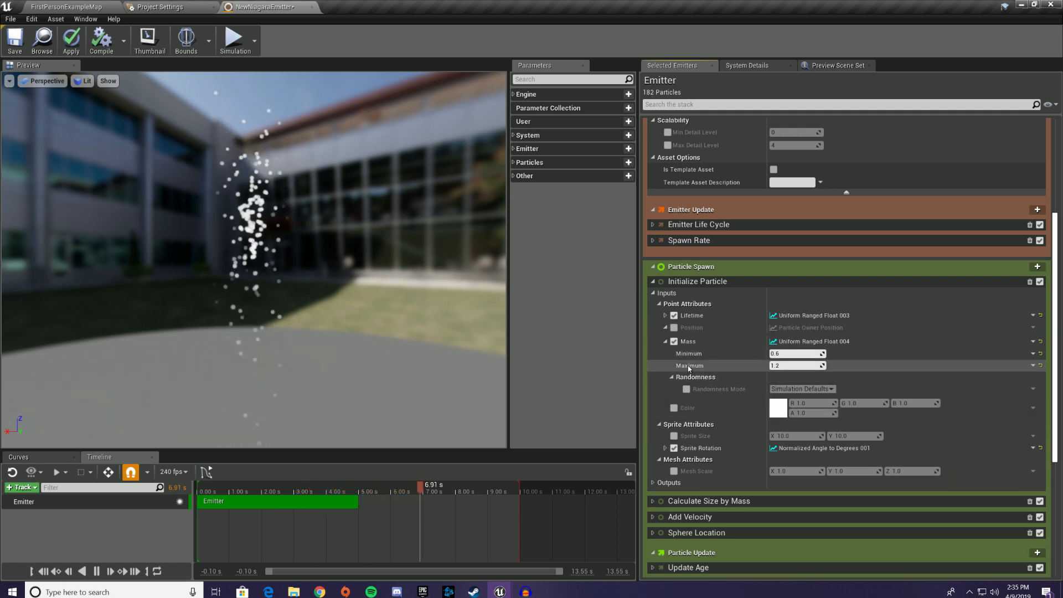
{"action": "left_click", "coordinate": [685, 389]}
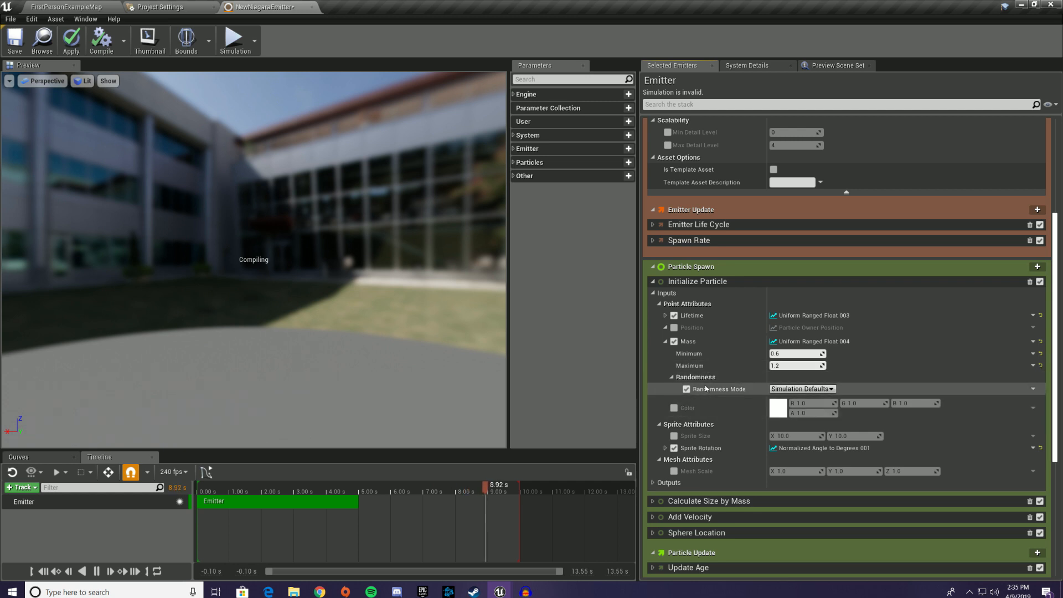
{"action": "left_click", "coordinate": [801, 389]}
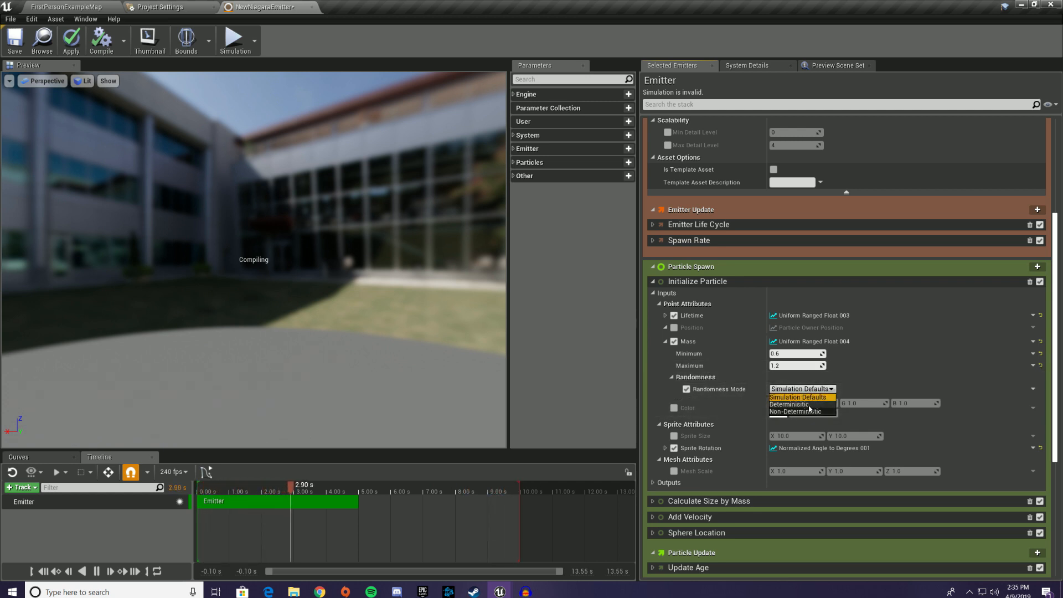
{"action": "left_click", "coordinate": [798, 397]}
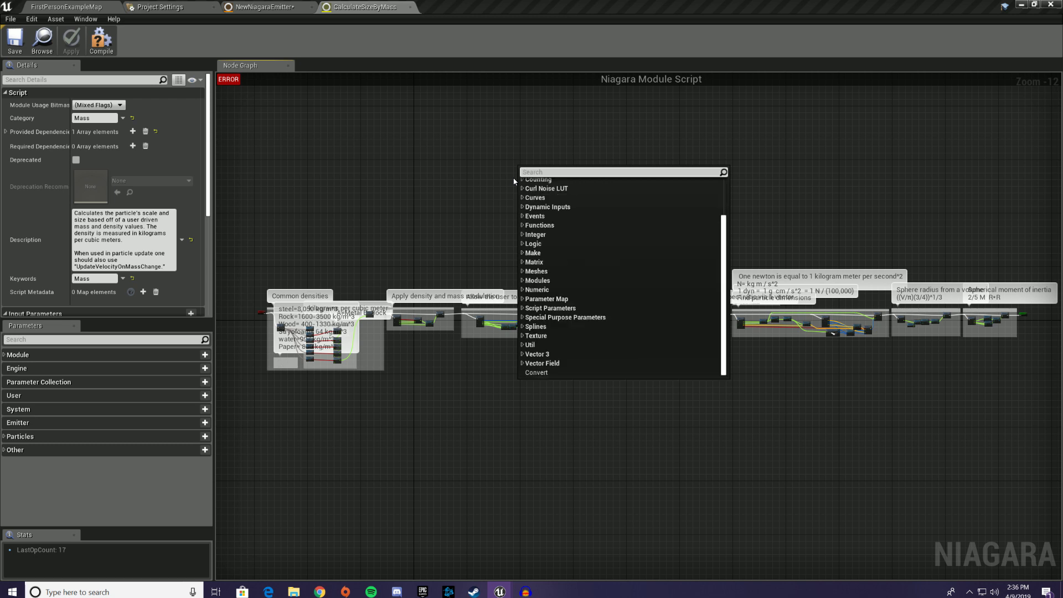
Search the Calculate Size by Mass graph for 'random' then 'seeded' and place a Seeded Random node
{"action": "type", "text": "random"}
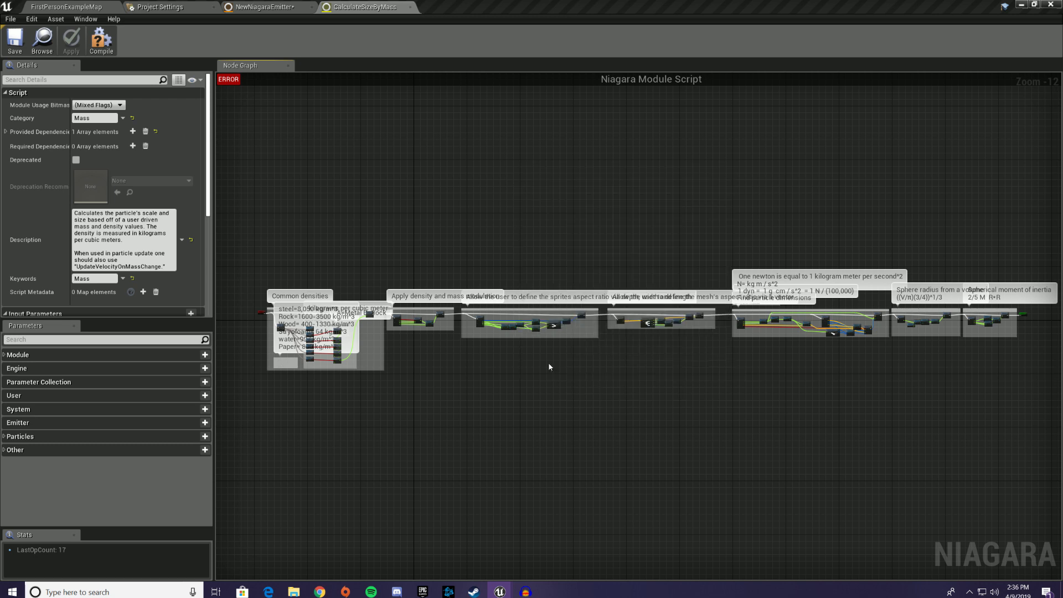
{"action": "scroll", "scroll_direction": "down", "scroll_amount": 3}
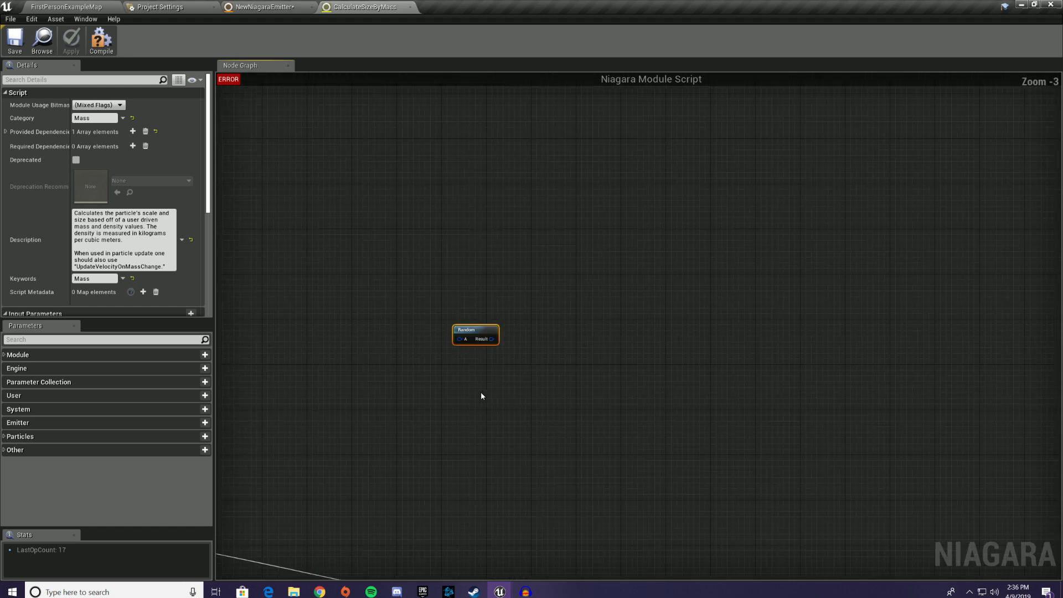
{"action": "right_click", "coordinate": [475, 307]}
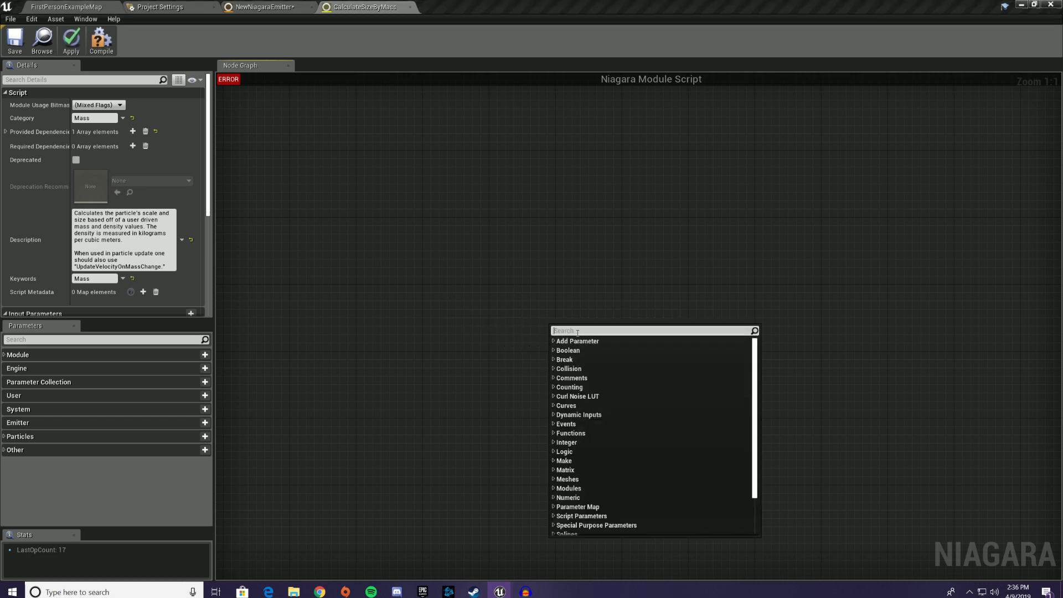
{"action": "type", "text": "seeded"}
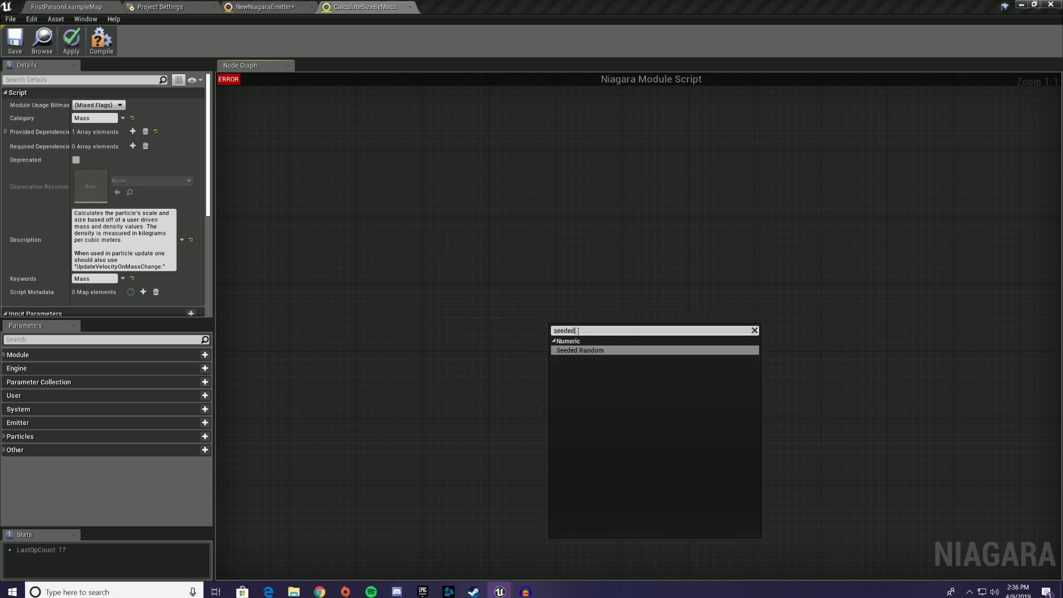
{"action": "left_click", "coordinate": [579, 350]}
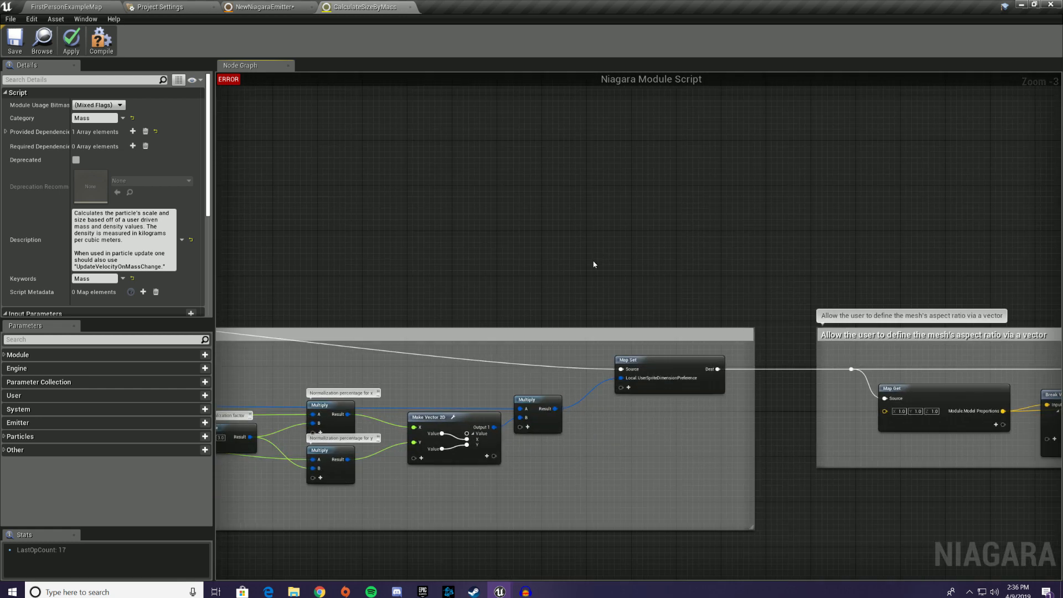
{"action": "mouse_move", "coordinate": [689, 291]}
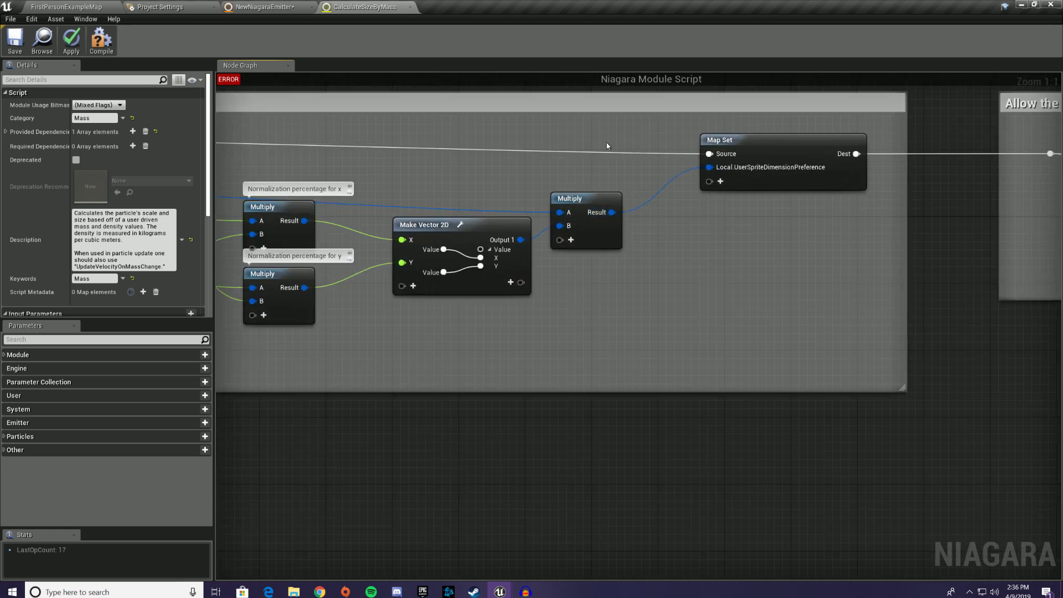
{"action": "mouse_move", "coordinate": [570, 240]}
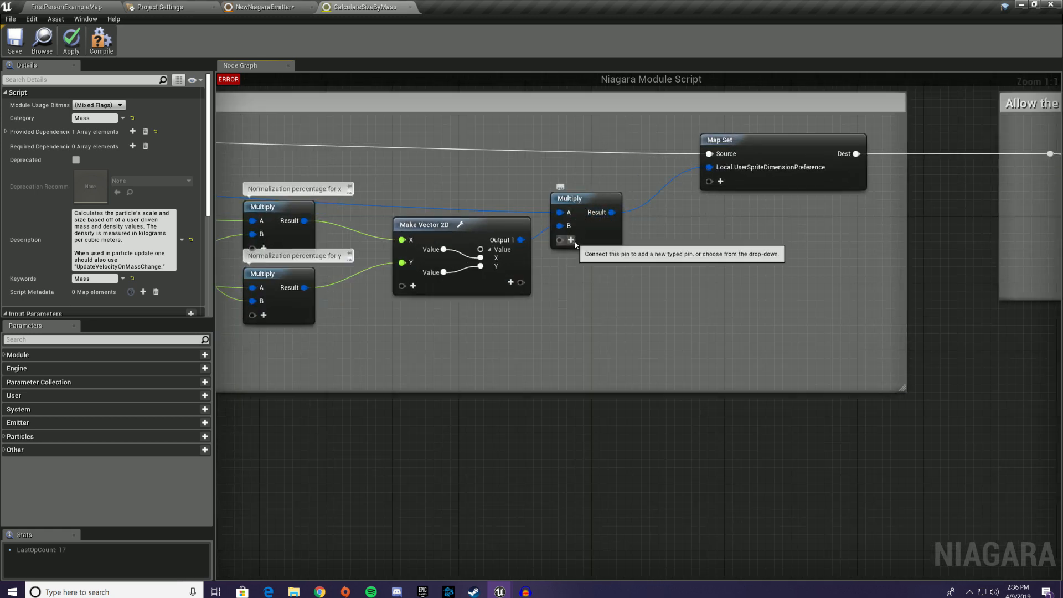
{"action": "mouse_move", "coordinate": [567, 253]}
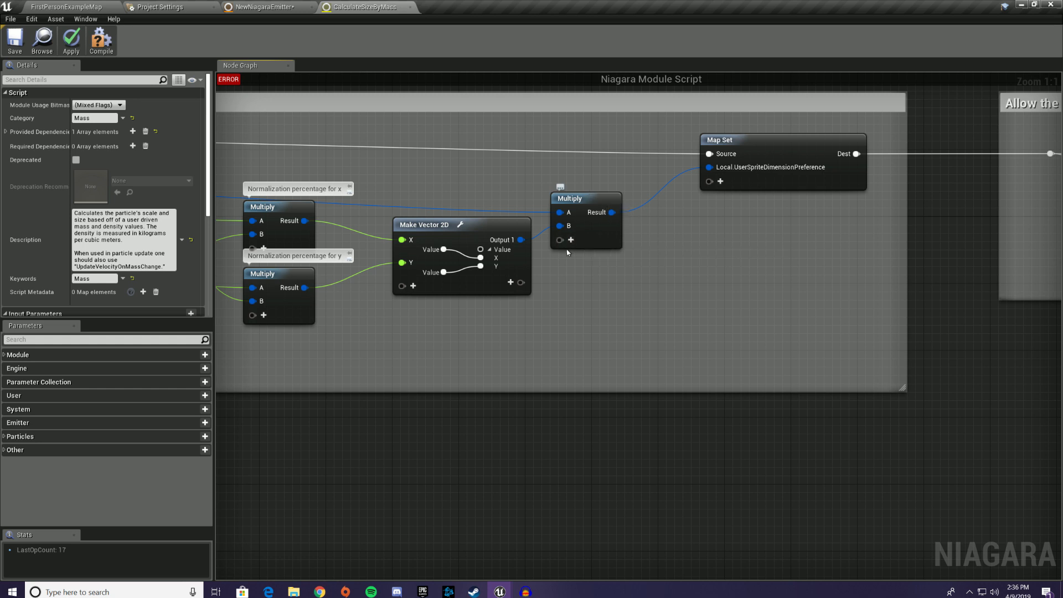
{"action": "mouse_move", "coordinate": [570, 239]}
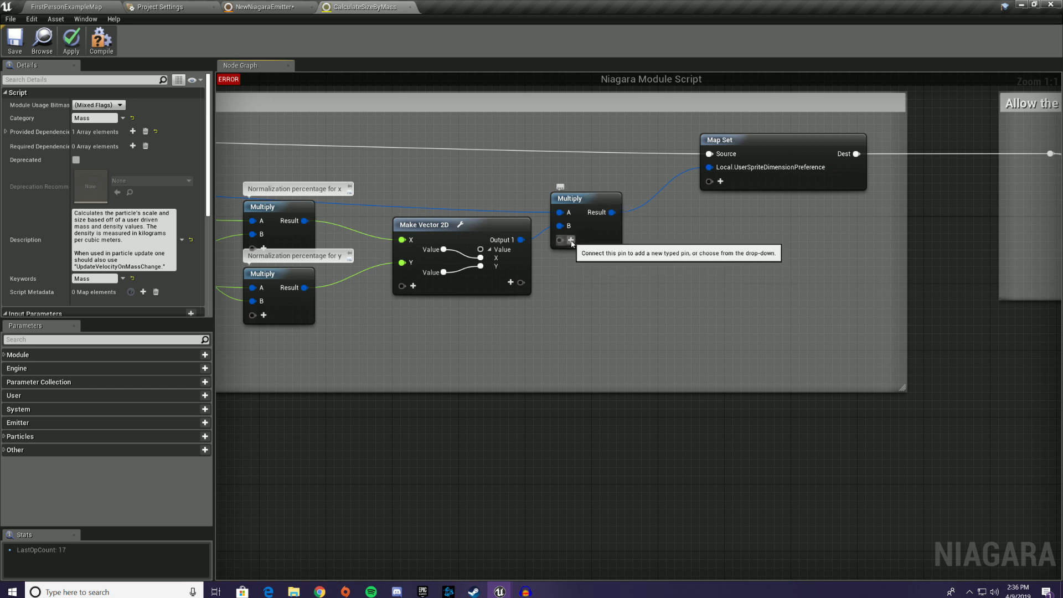
{"action": "mouse_move", "coordinate": [663, 209]}
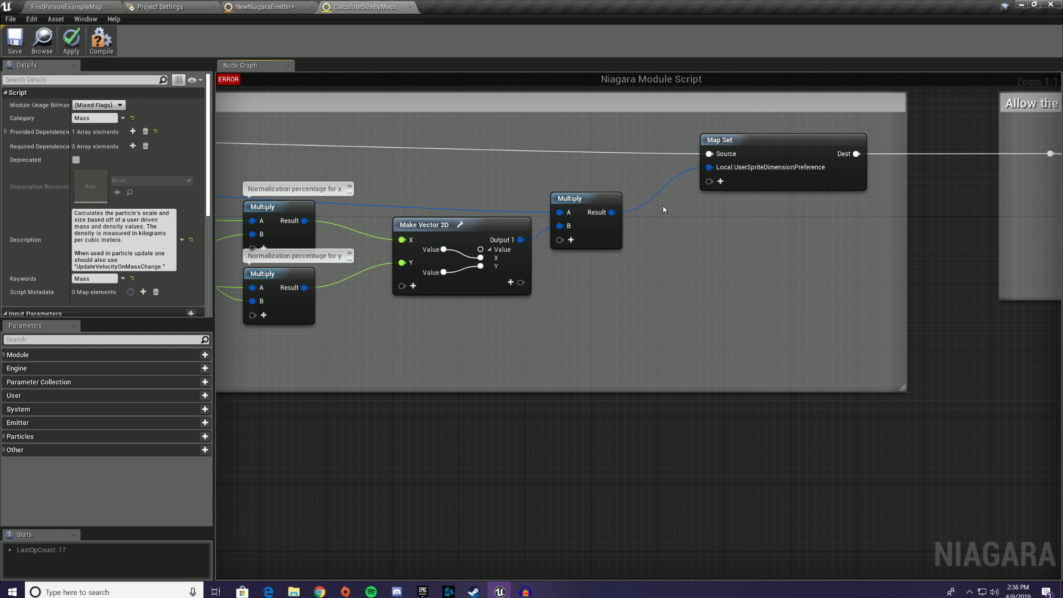
{"action": "mouse_move", "coordinate": [663, 232]}
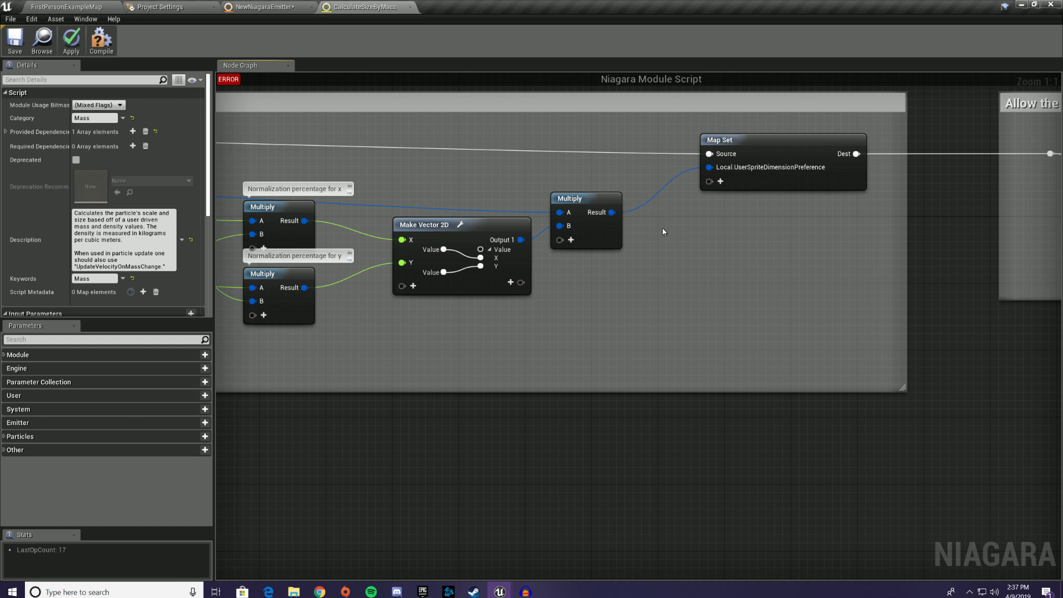
{"action": "mouse_move", "coordinate": [702, 240]}
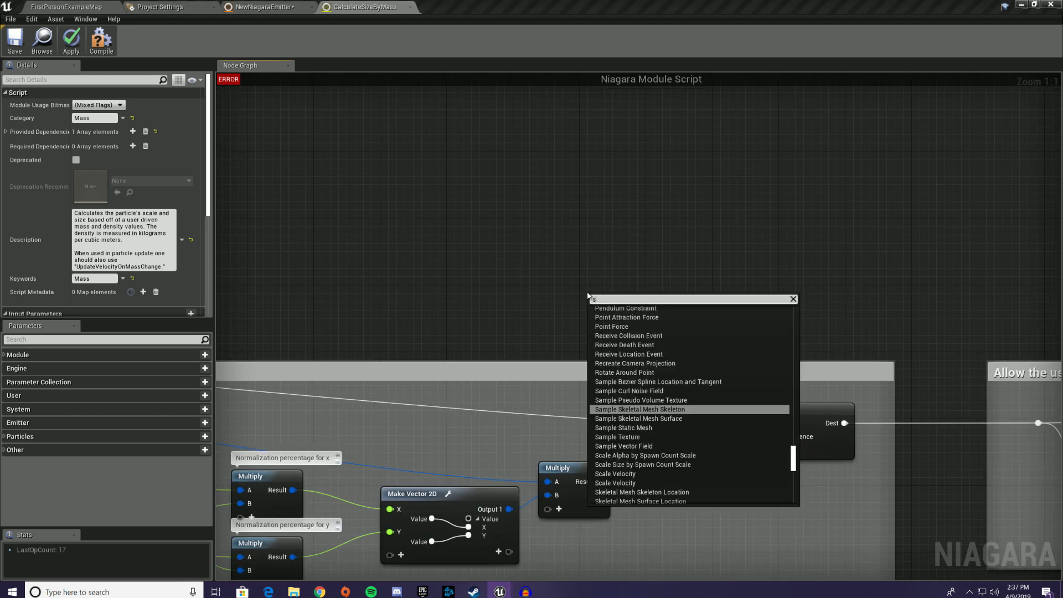
Add a Select by Simulation Target node via 'select sim' and set its type to float
{"action": "type", "text": "select sim"}
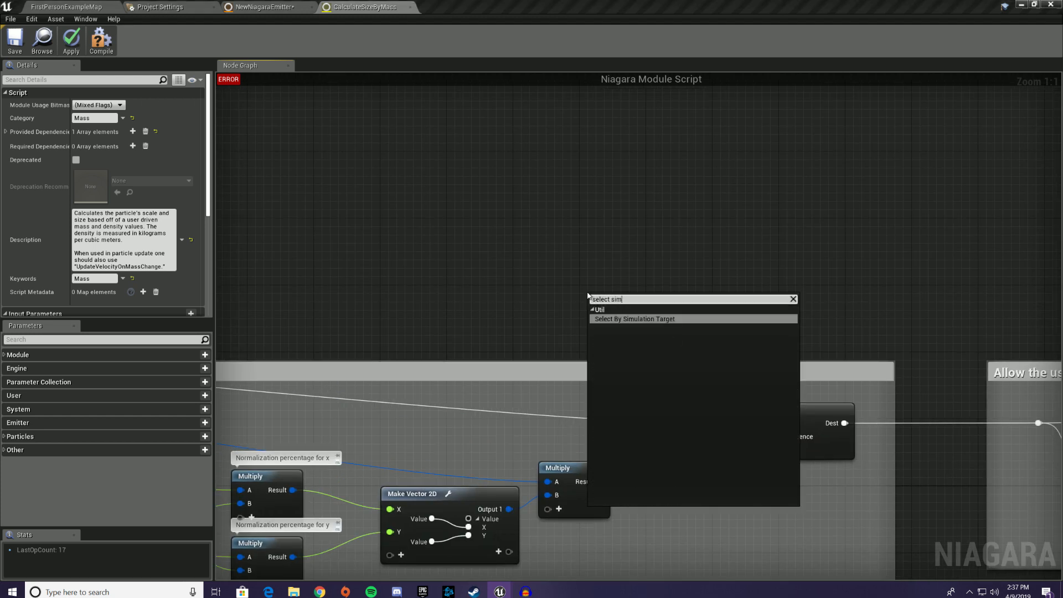
{"action": "left_click", "coordinate": [633, 319]}
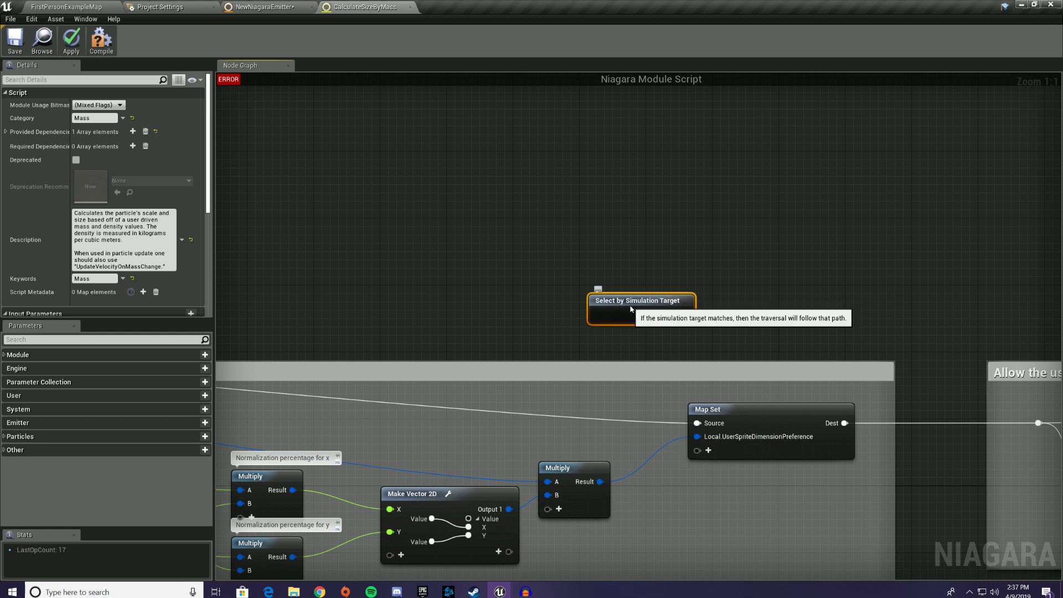
{"action": "left_click", "coordinate": [675, 314]}
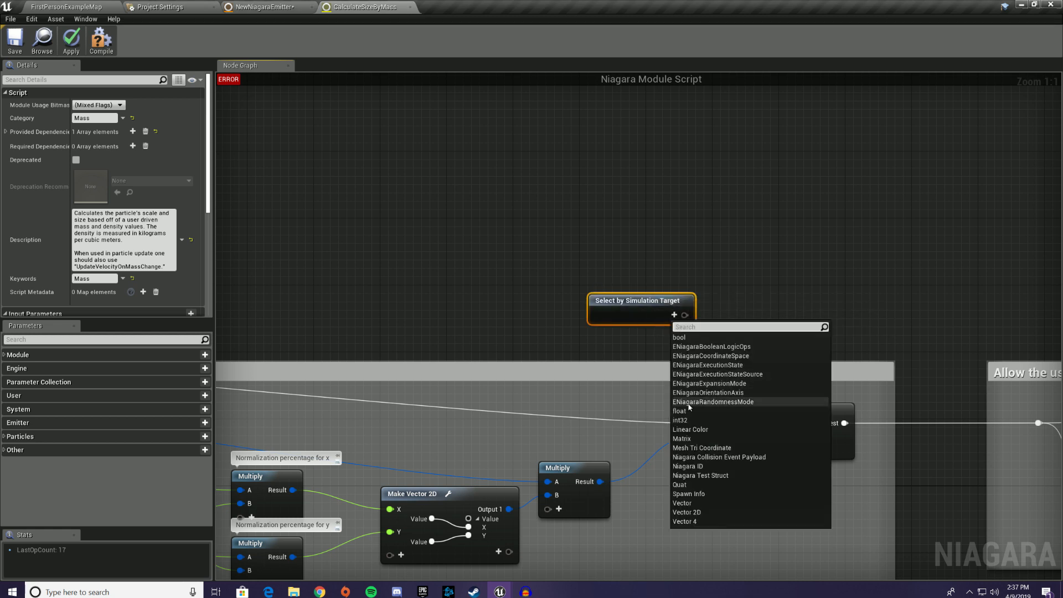
{"action": "left_click", "coordinate": [679, 411]}
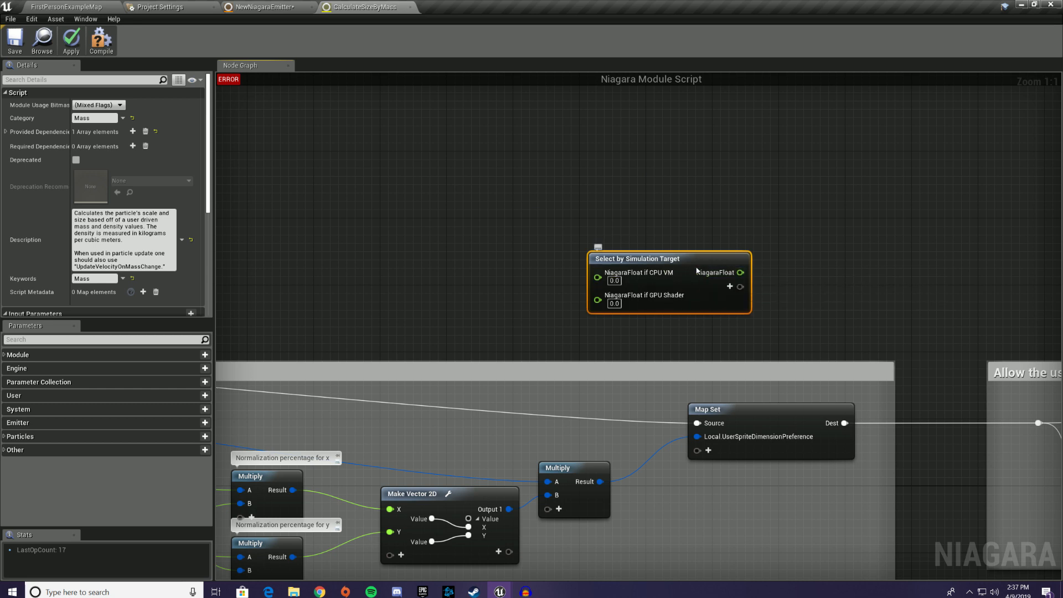
{"action": "mouse_move", "coordinate": [684, 284]}
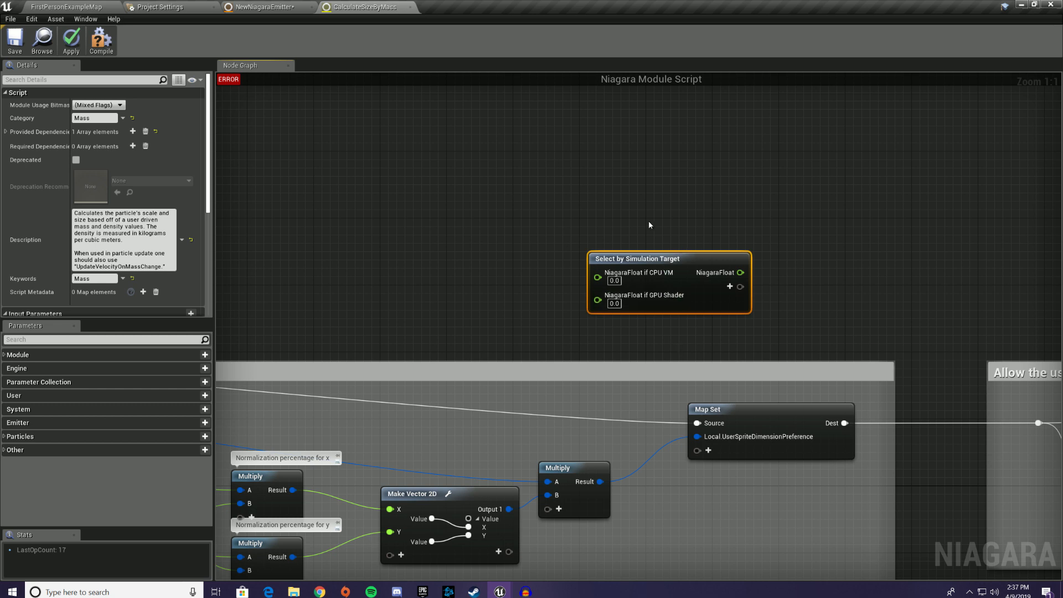
{"action": "mouse_move", "coordinate": [755, 265]}
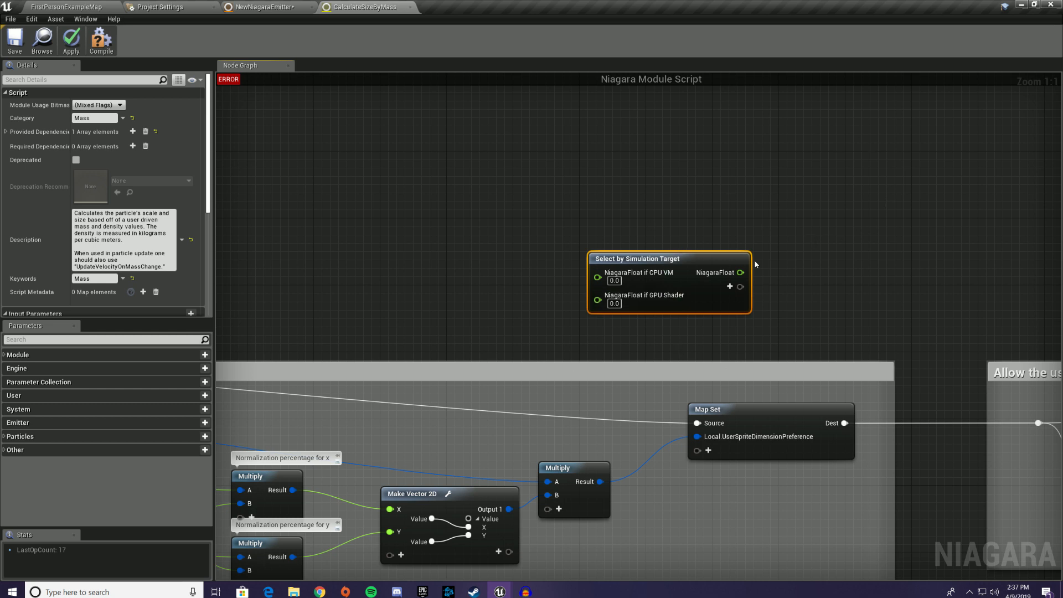
{"action": "mouse_move", "coordinate": [770, 243]}
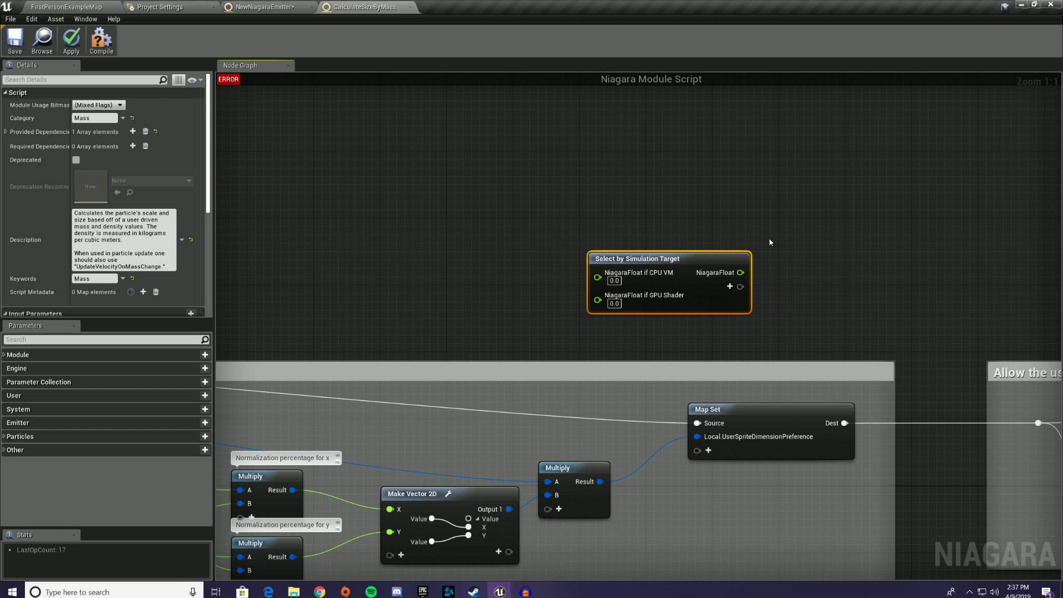
{"action": "mouse_move", "coordinate": [784, 212]}
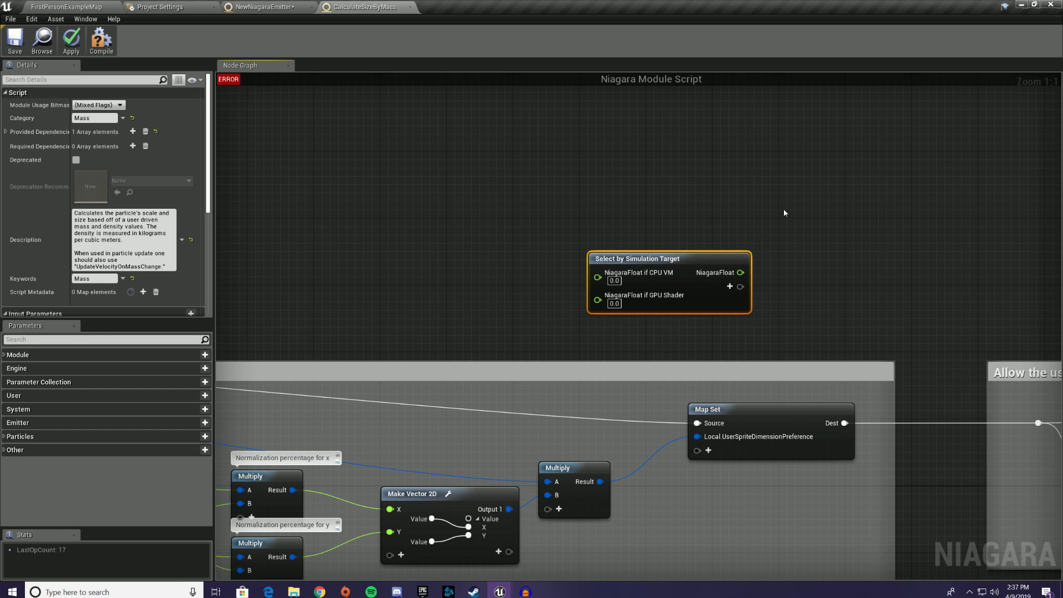
{"action": "mouse_move", "coordinate": [781, 212]}
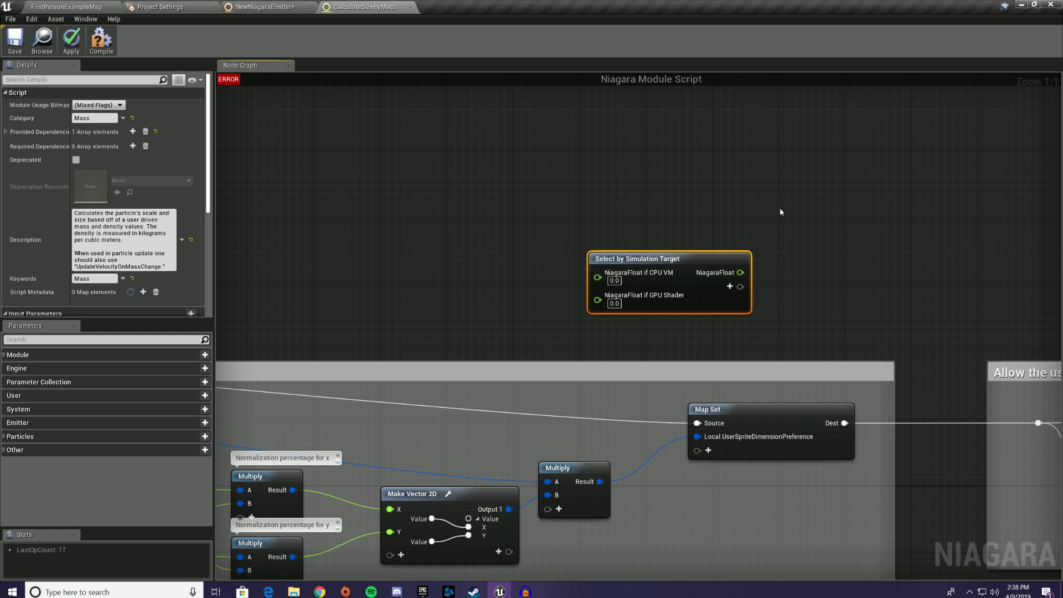
{"action": "mouse_move", "coordinate": [700, 273]}
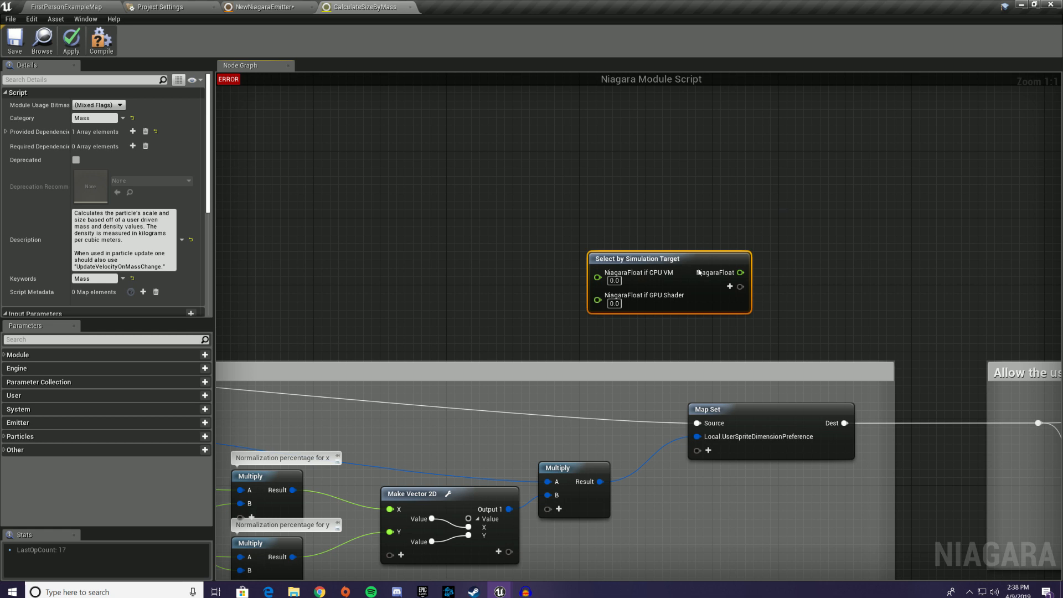
{"action": "mouse_move", "coordinate": [670, 267]}
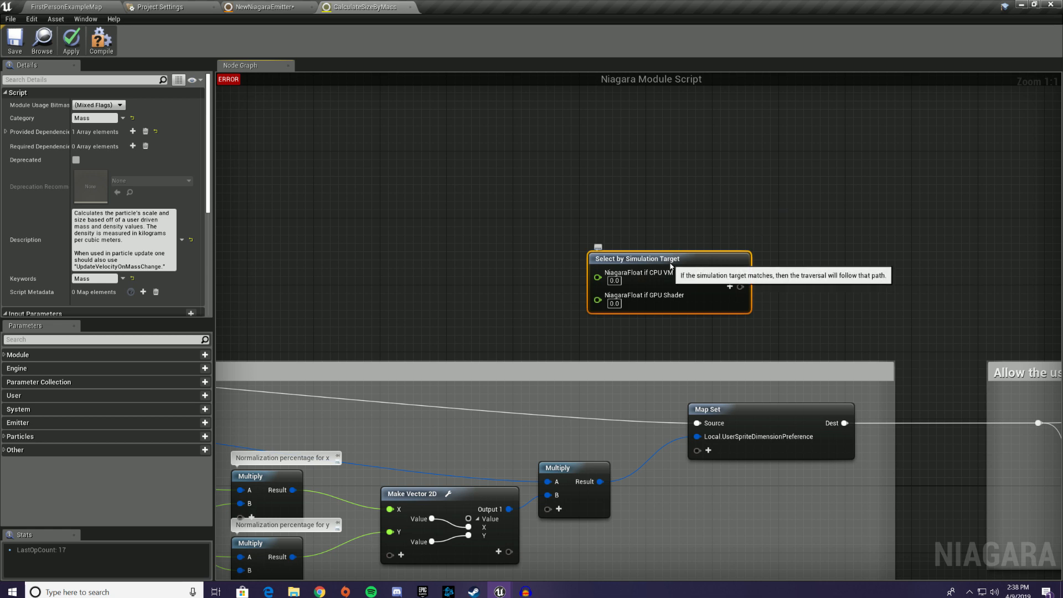
{"action": "mouse_move", "coordinate": [673, 265]}
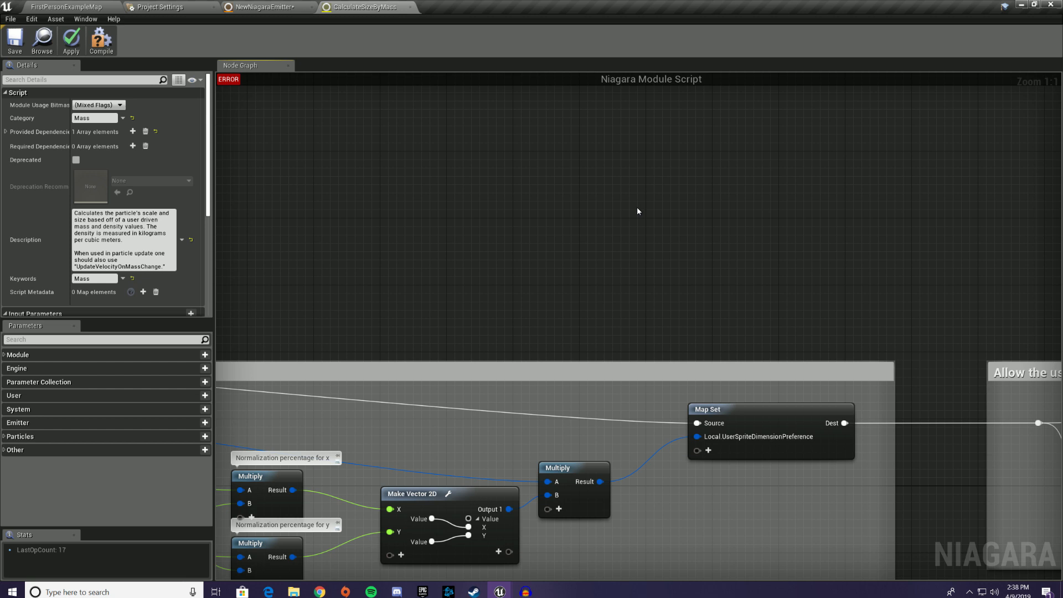
Return to the fountain emitter and expand the Lifetime input showing range 1.65–2.0
{"action": "left_click", "coordinate": [262, 7]}
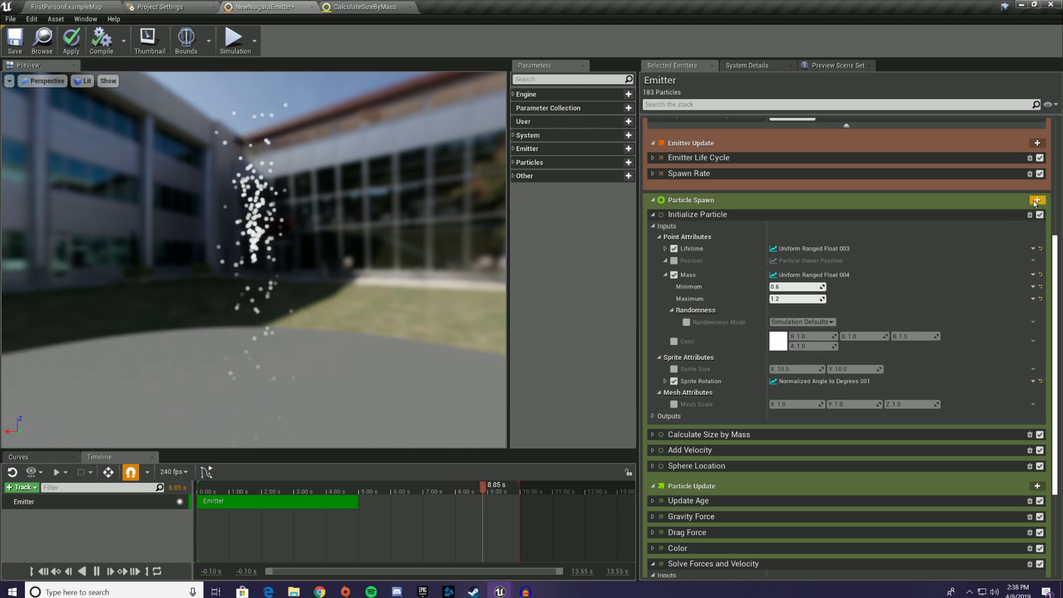
{"action": "left_click", "coordinate": [1037, 201]}
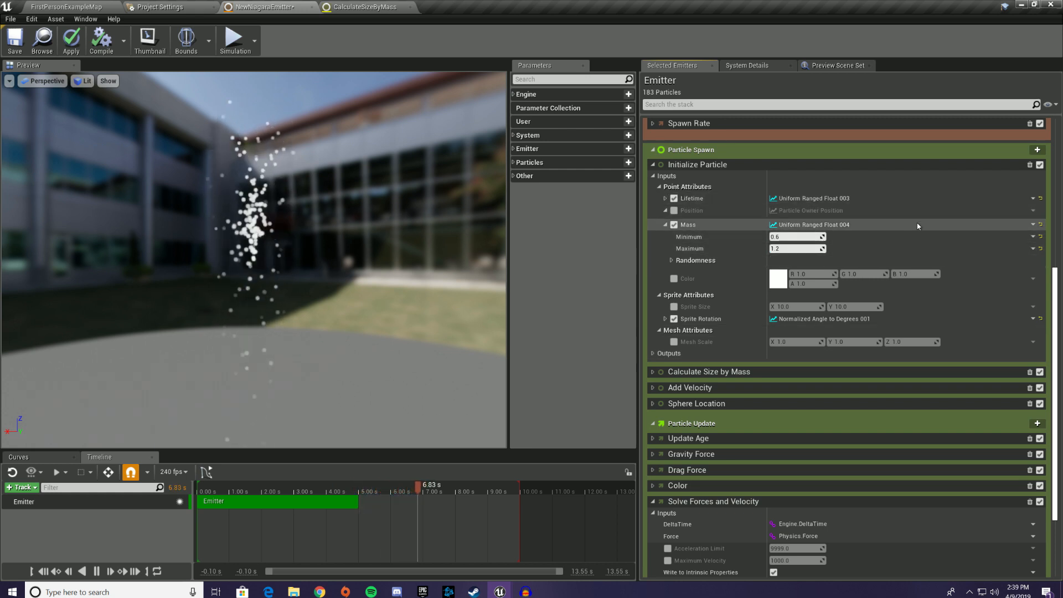
{"action": "left_click", "coordinate": [666, 198]}
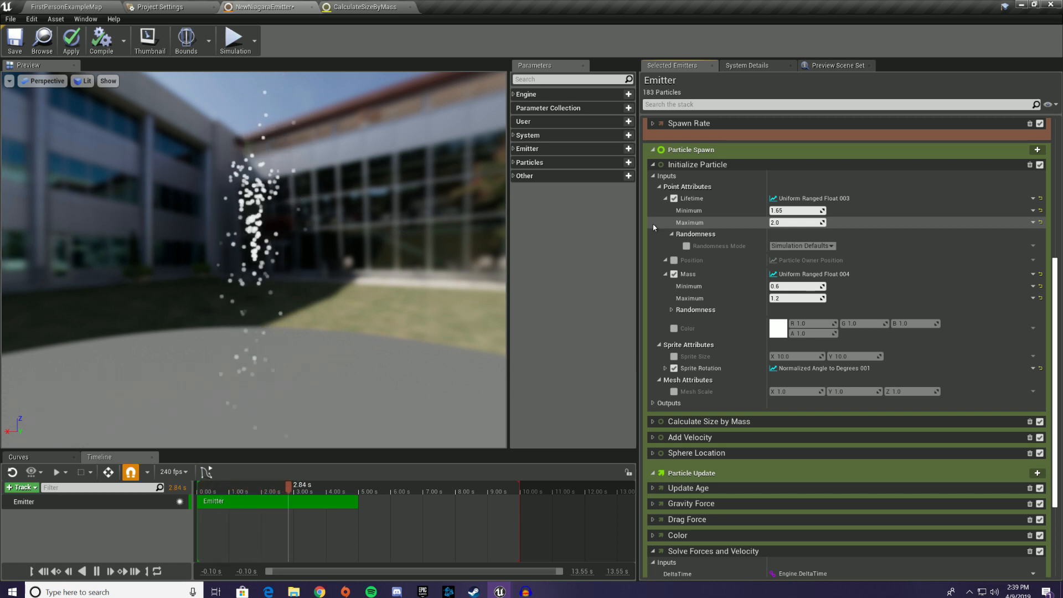
Expand Update Age and toggle Kill Particles When Lifetime Has Elapsed off and back on
{"action": "scroll", "scroll_direction": "down", "scroll_amount": 3}
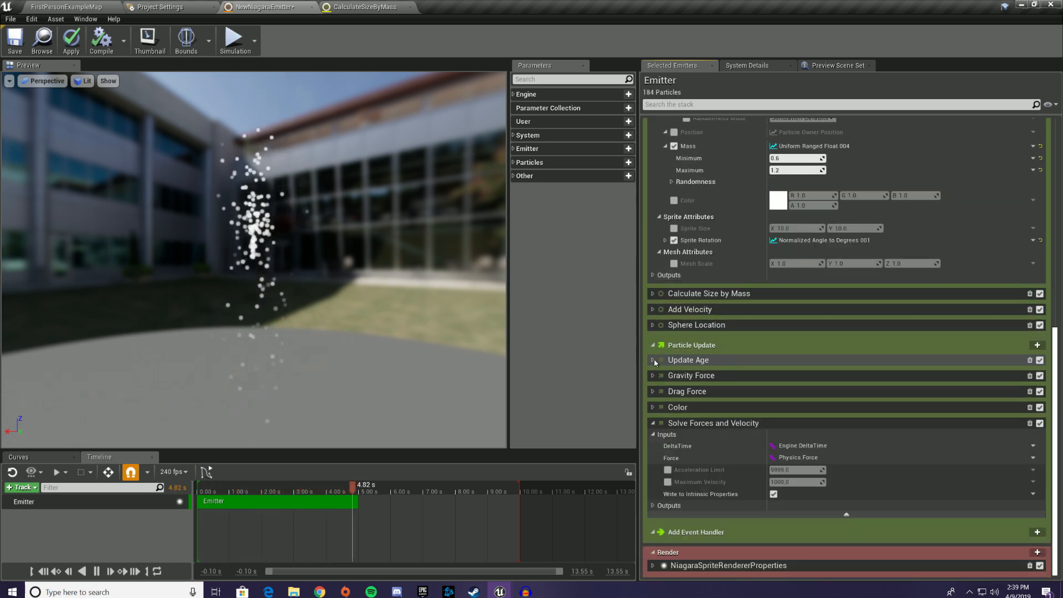
{"action": "left_click", "coordinate": [653, 359]}
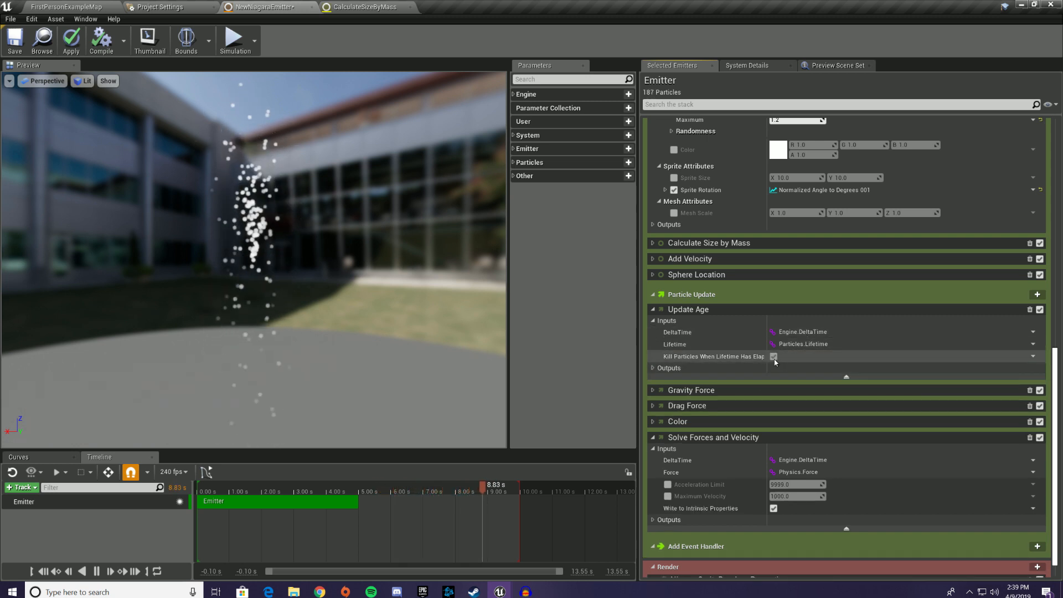
{"action": "left_click", "coordinate": [774, 356]}
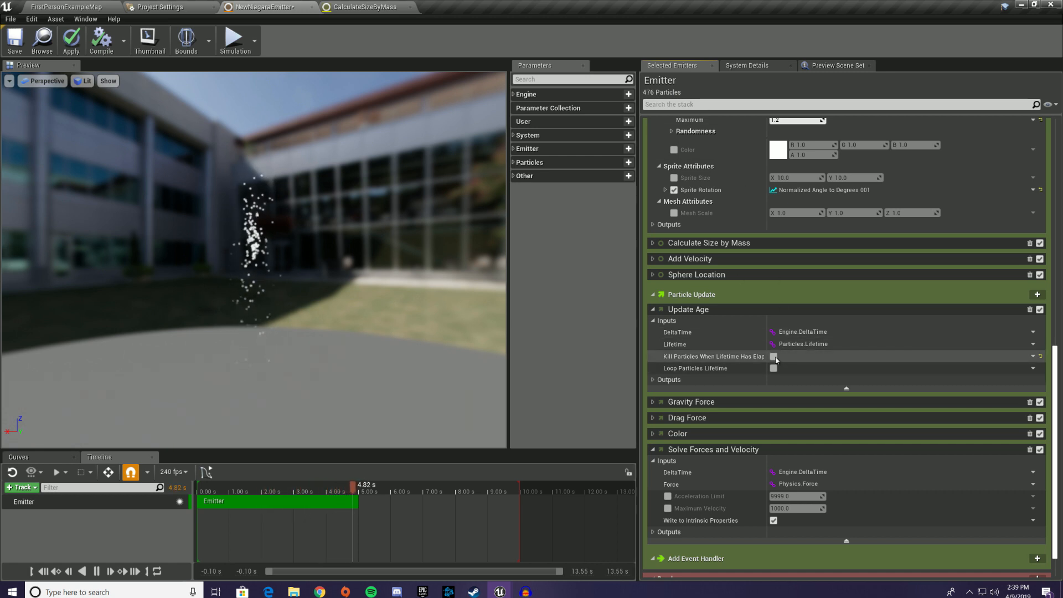
{"action": "left_click", "coordinate": [774, 355]}
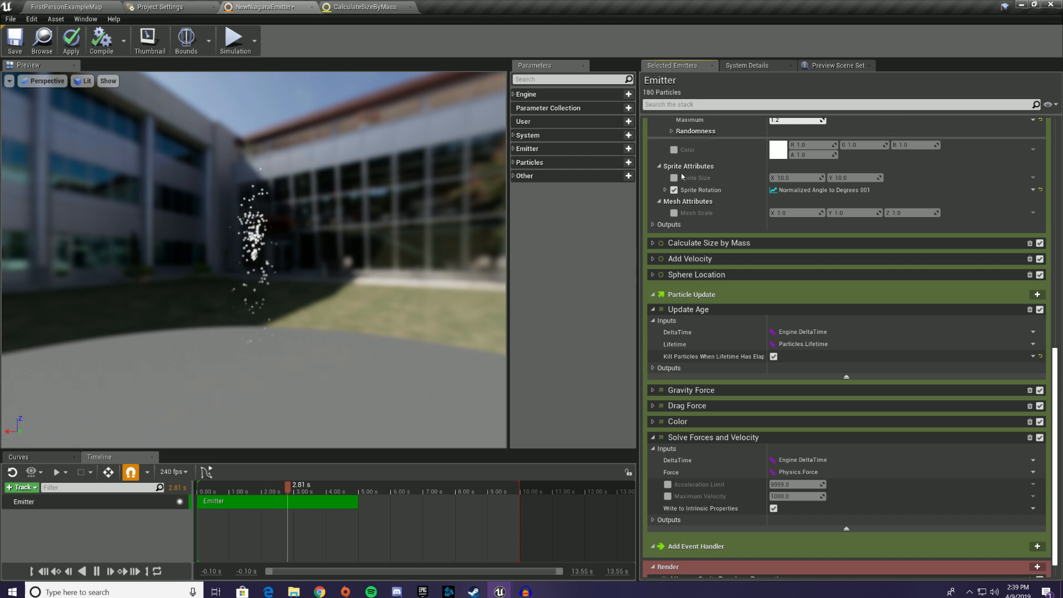
Disable killing again to show looping lifetime, then leave it re-enabled
{"action": "left_click", "coordinate": [773, 356]}
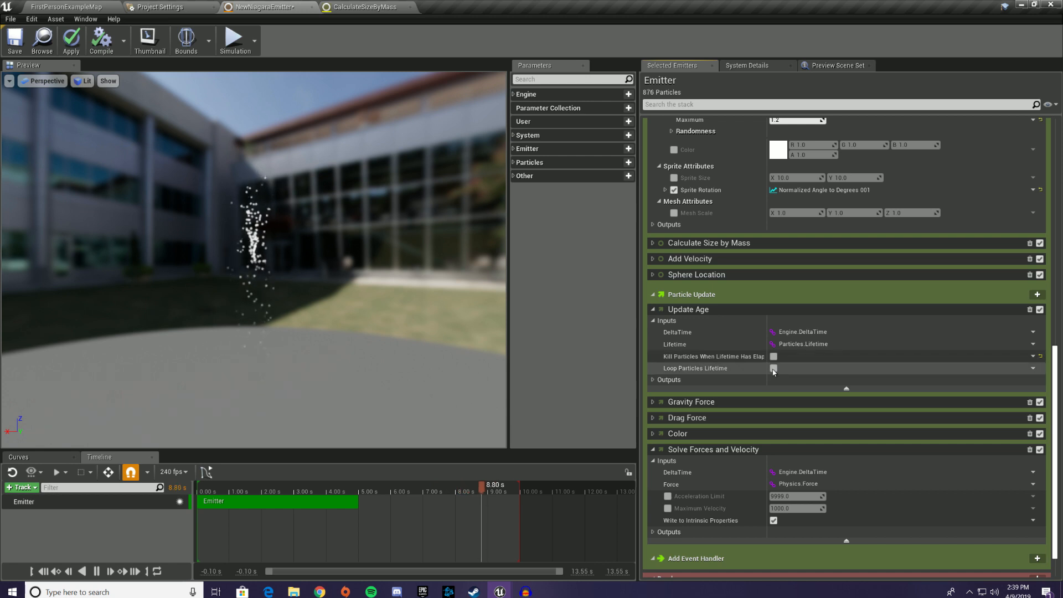
{"action": "left_click_drag", "start_coordinate": [493, 485], "coordinate": [222, 485]}
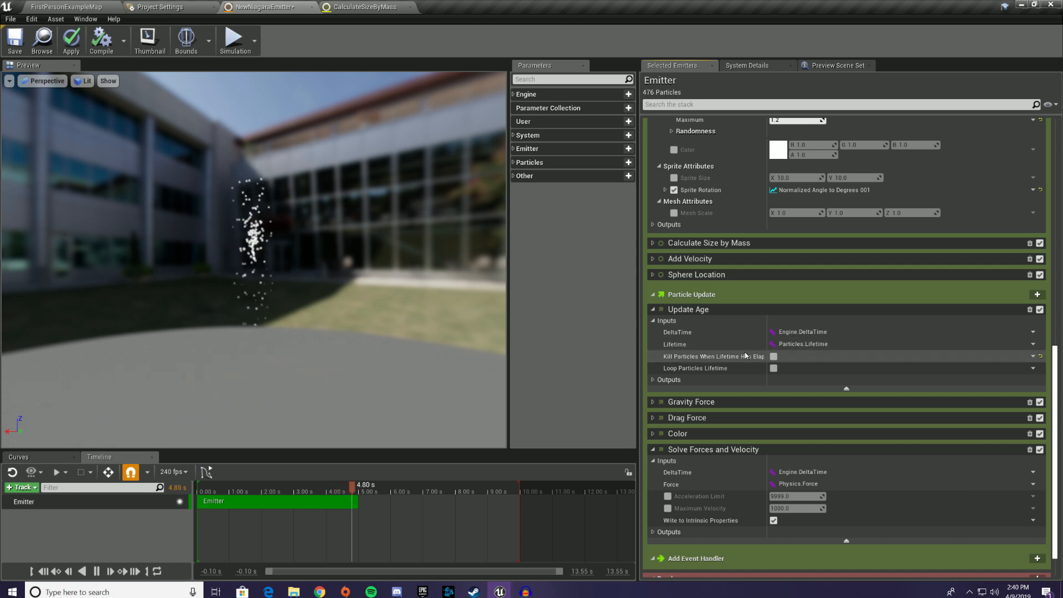
{"action": "left_click", "coordinate": [774, 356]}
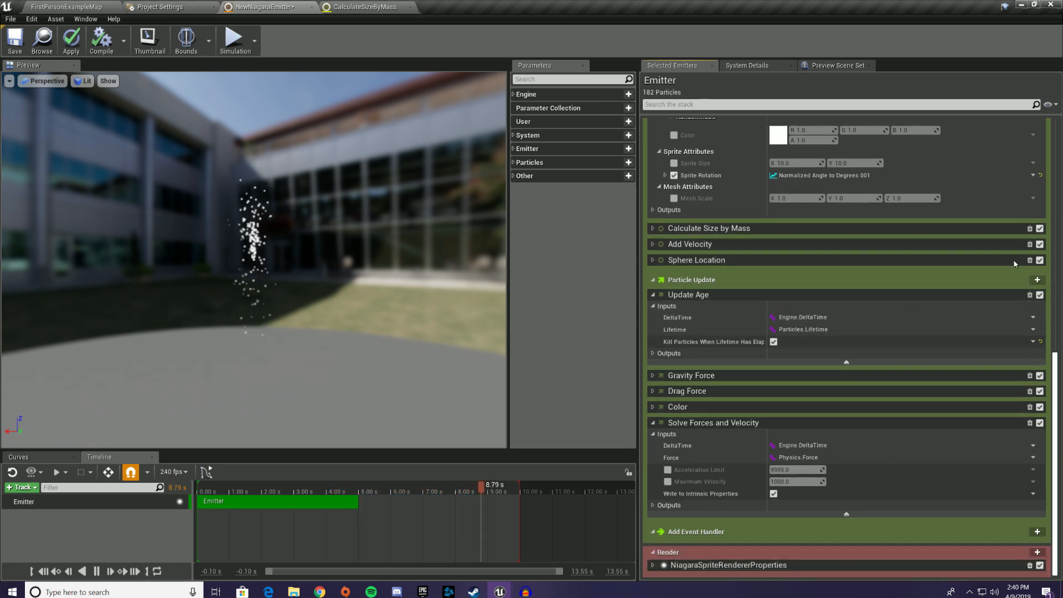
Add a Wind Force module to Particle Update via the 'wind' search
{"action": "left_click", "coordinate": [1037, 279]}
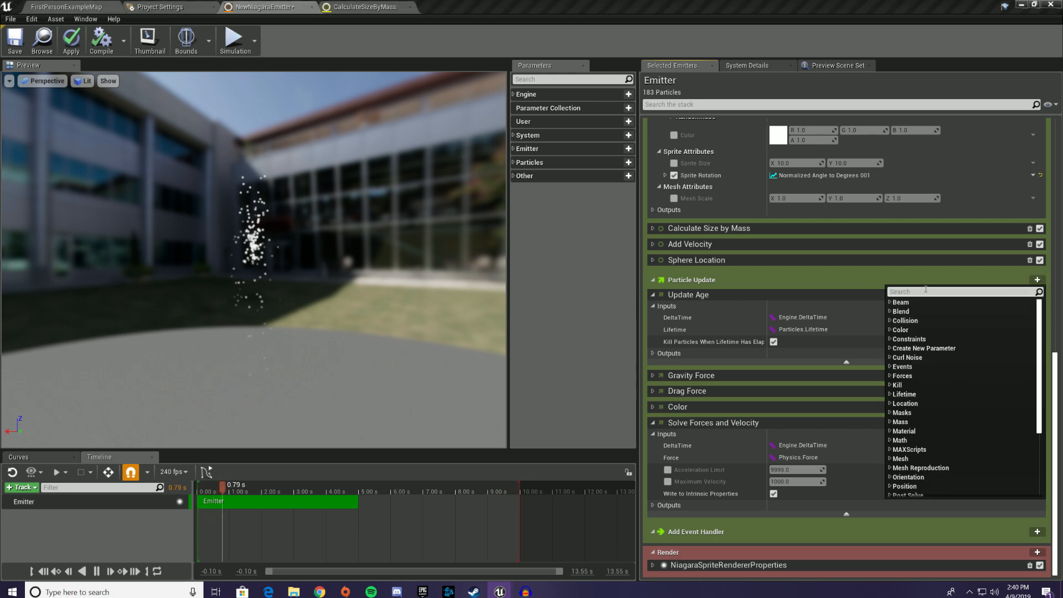
{"action": "type", "text": "w"}
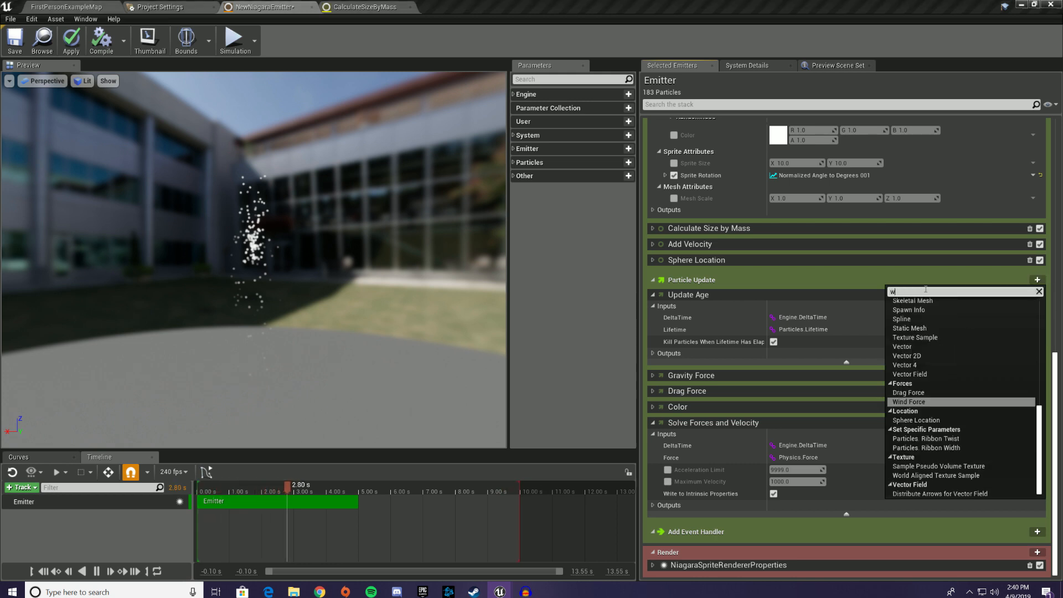
{"action": "type", "text": "ind"}
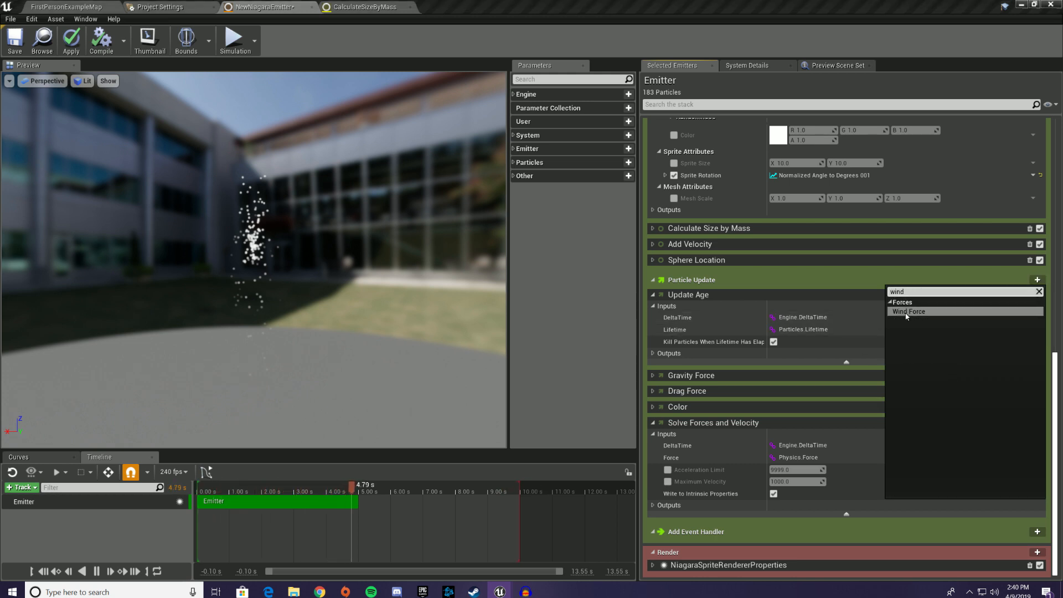
{"action": "left_click", "coordinate": [909, 312]}
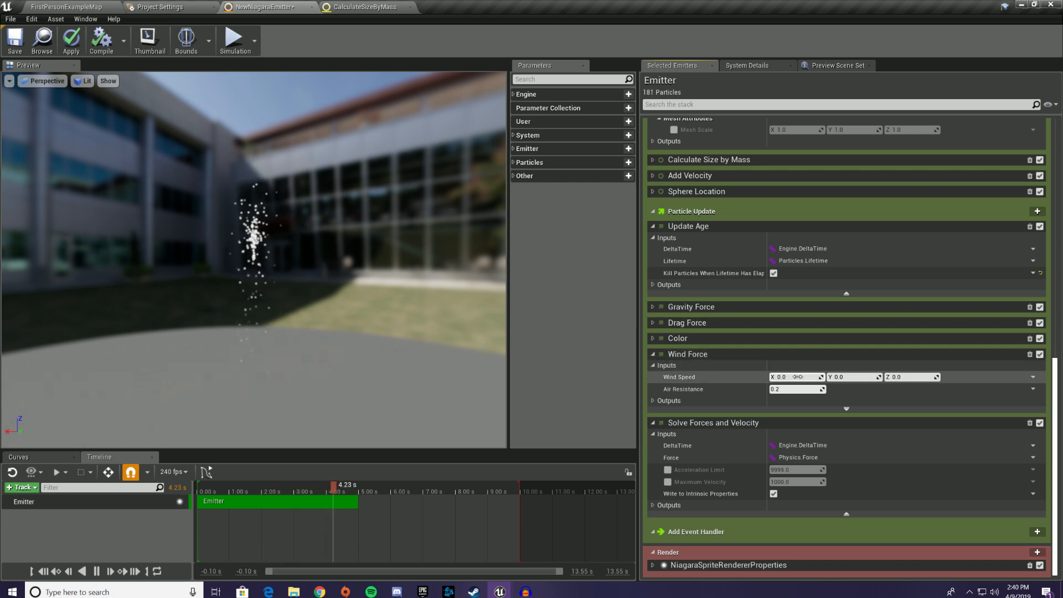
Set Wind Speed X to 430 and Air Resistance to 0.0253488
{"action": "type", "text": "3"}
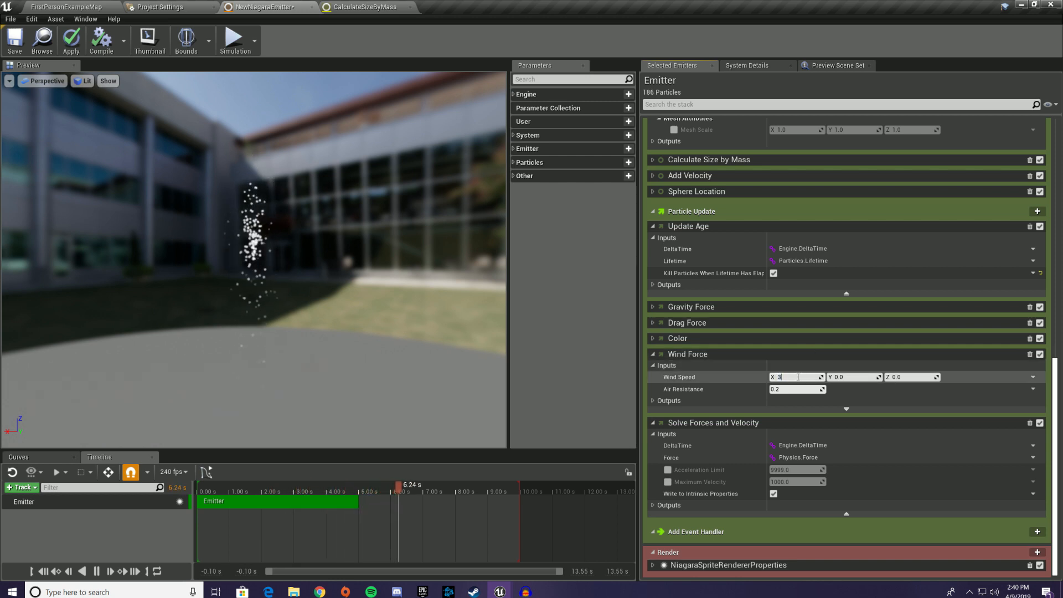
{"action": "type", "text": "43"}
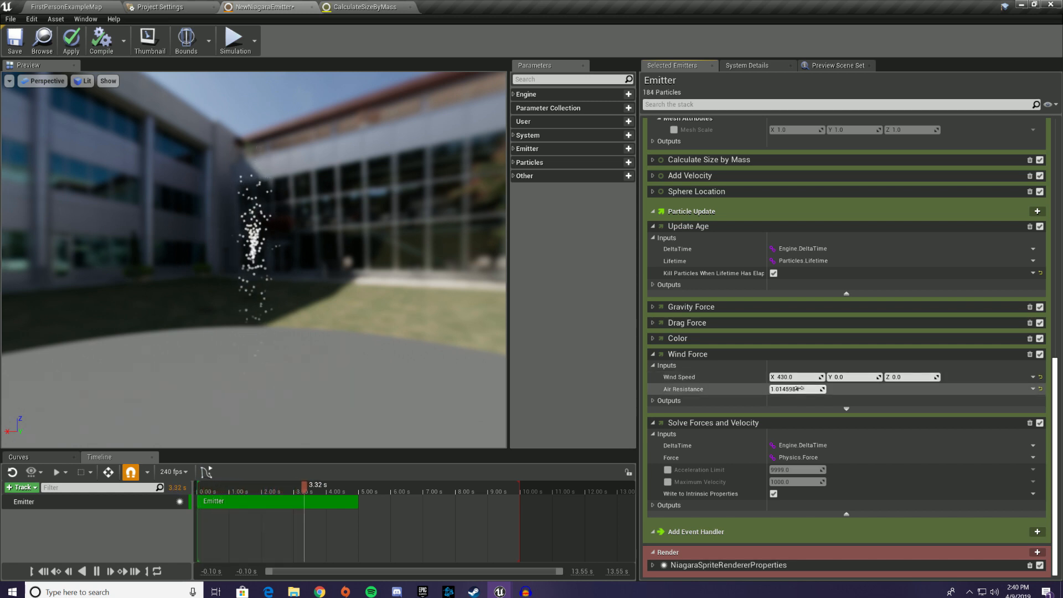
{"action": "type", "text": "0.0253488"}
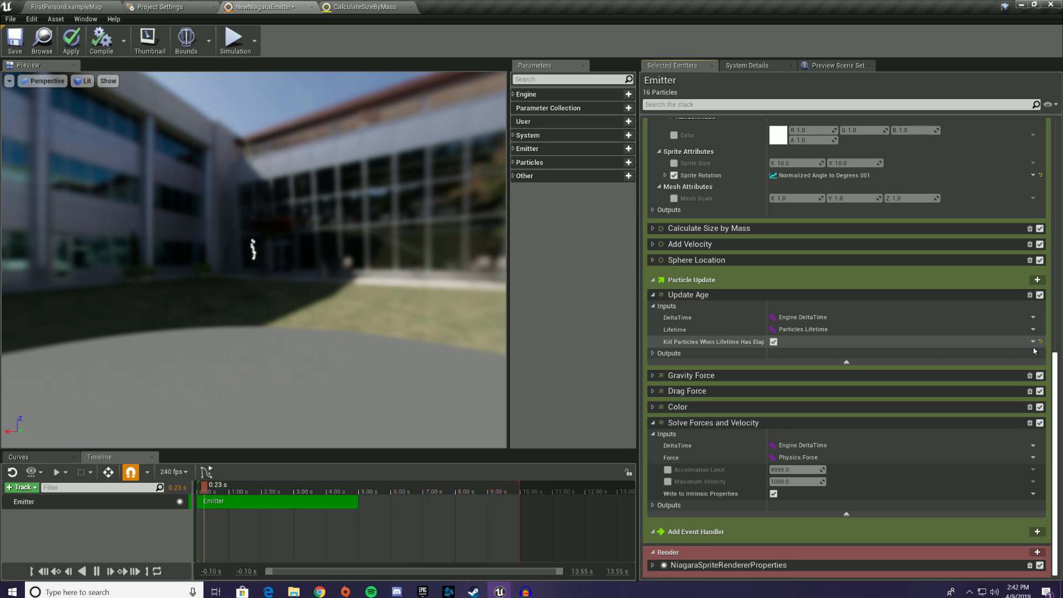
Remove the Wind Force module so the fountain fills back up
{"action": "left_click", "coordinate": [56, 472]}
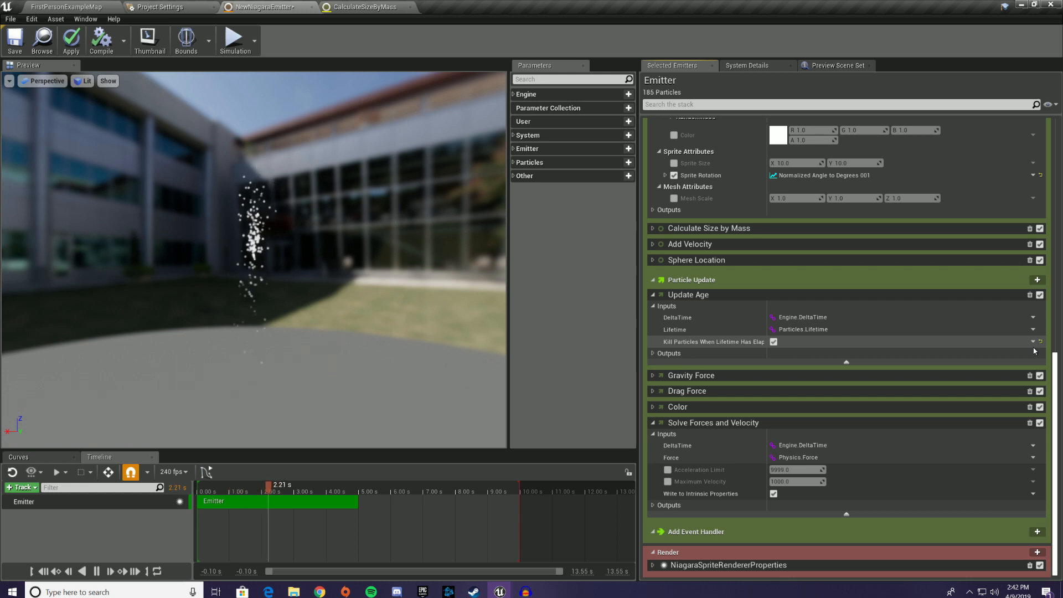